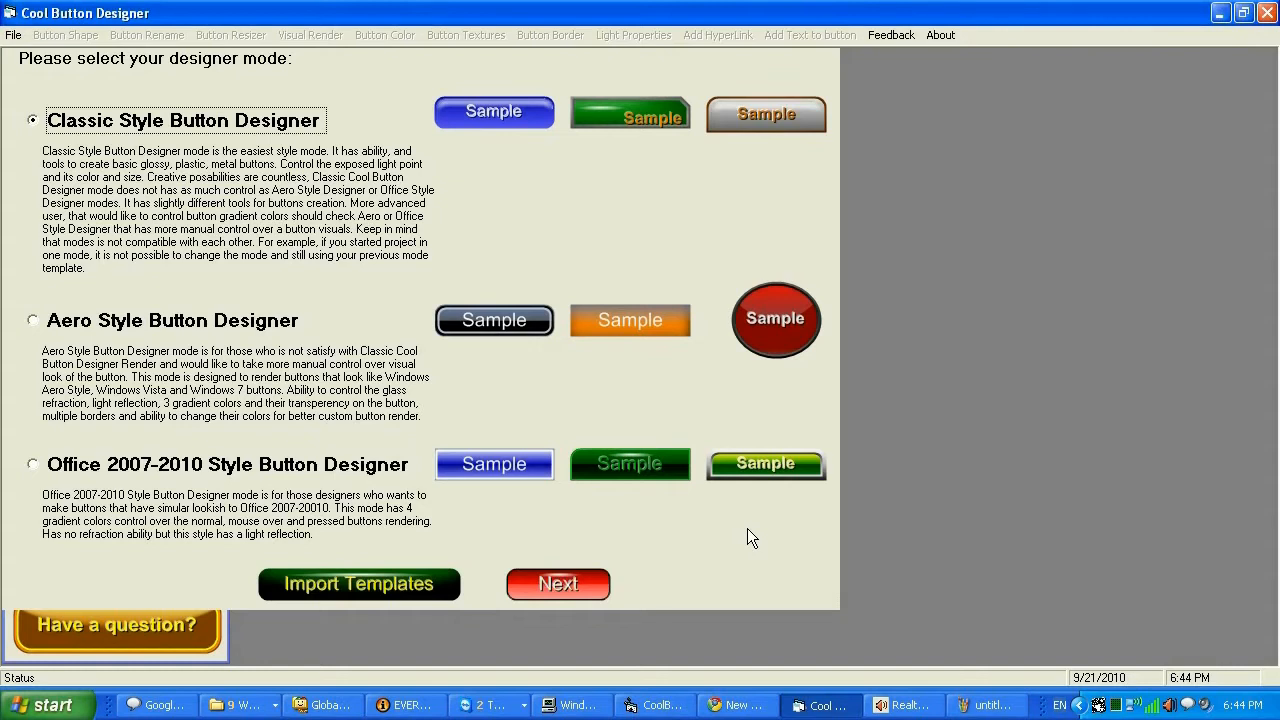
pyautogui.moveTo(768, 494)
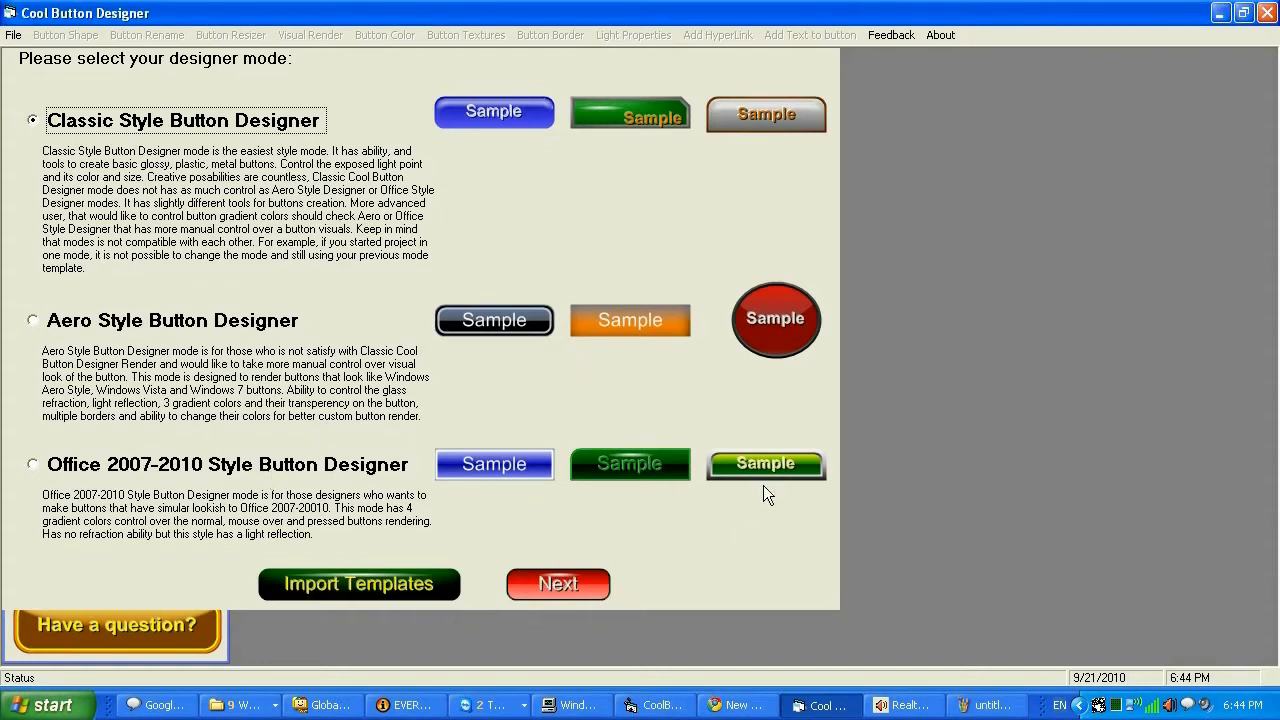
pyautogui.moveTo(318, 376)
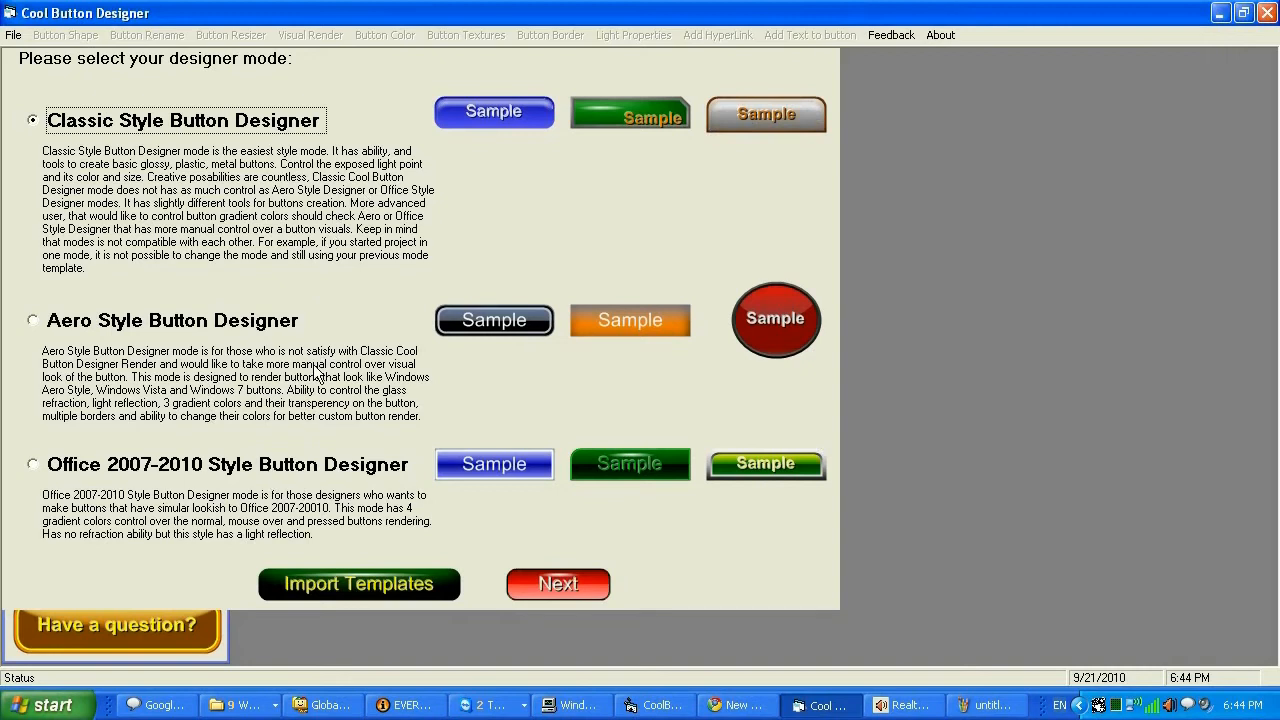
pyautogui.moveTo(204, 322)
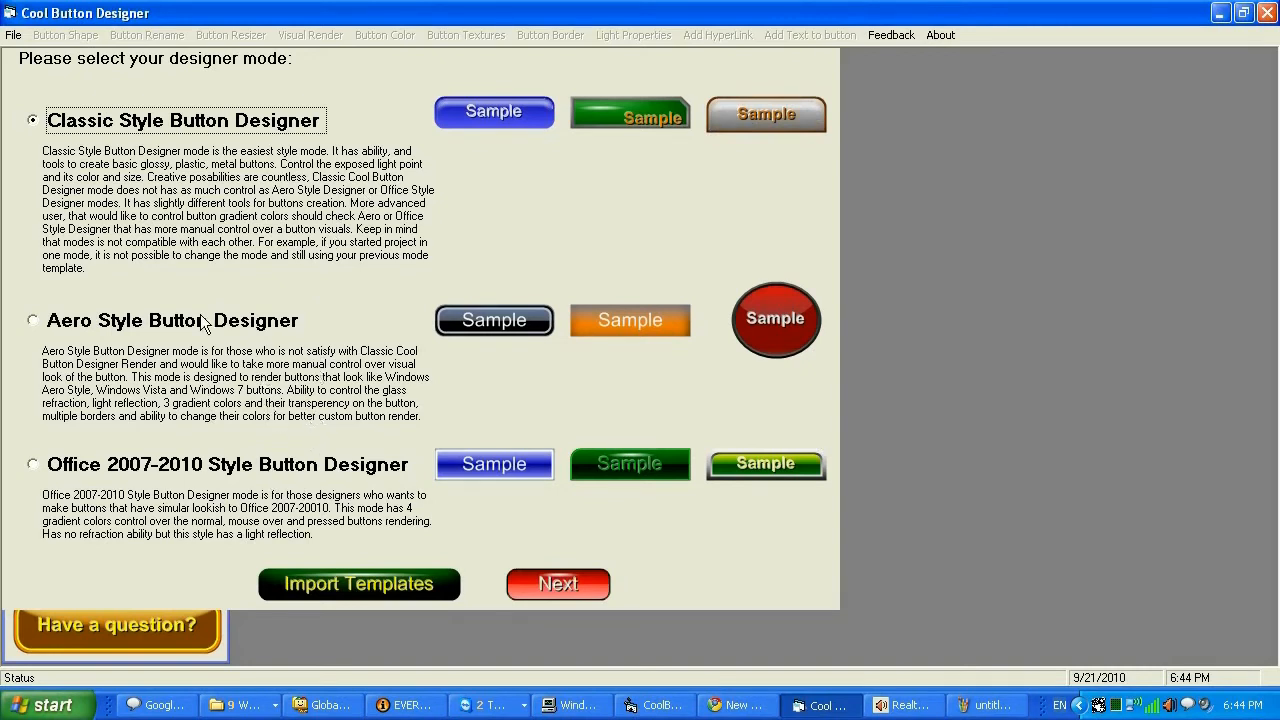
# Step: Choose the Aero Style Button Designer mode and continue to its sub-mode choices
pyautogui.click(32, 320)
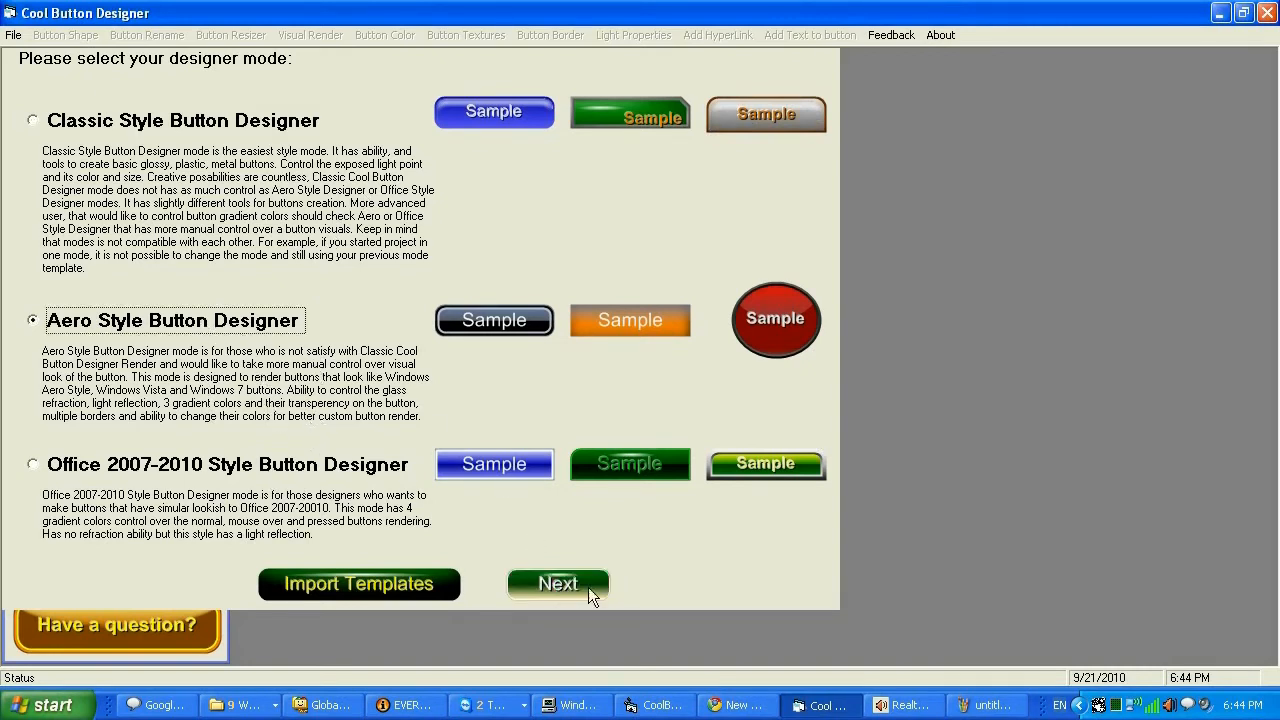
pyautogui.click(558, 584)
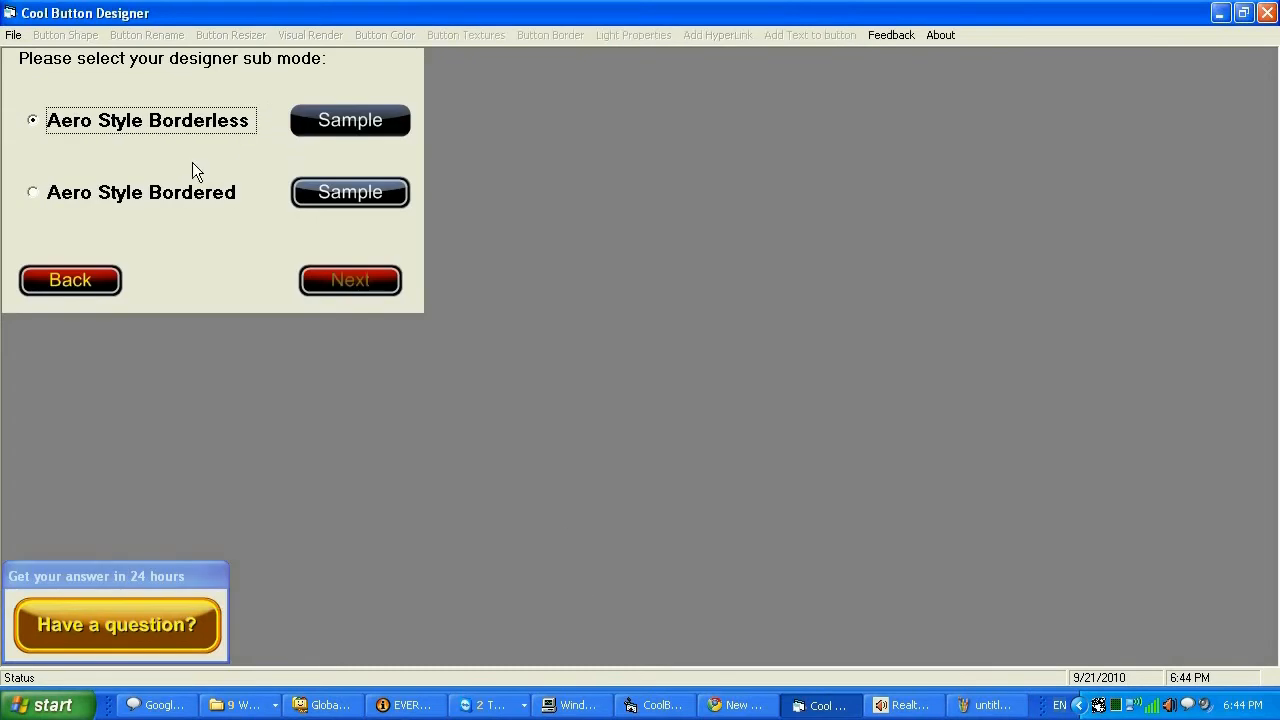
pyautogui.moveTo(164, 190)
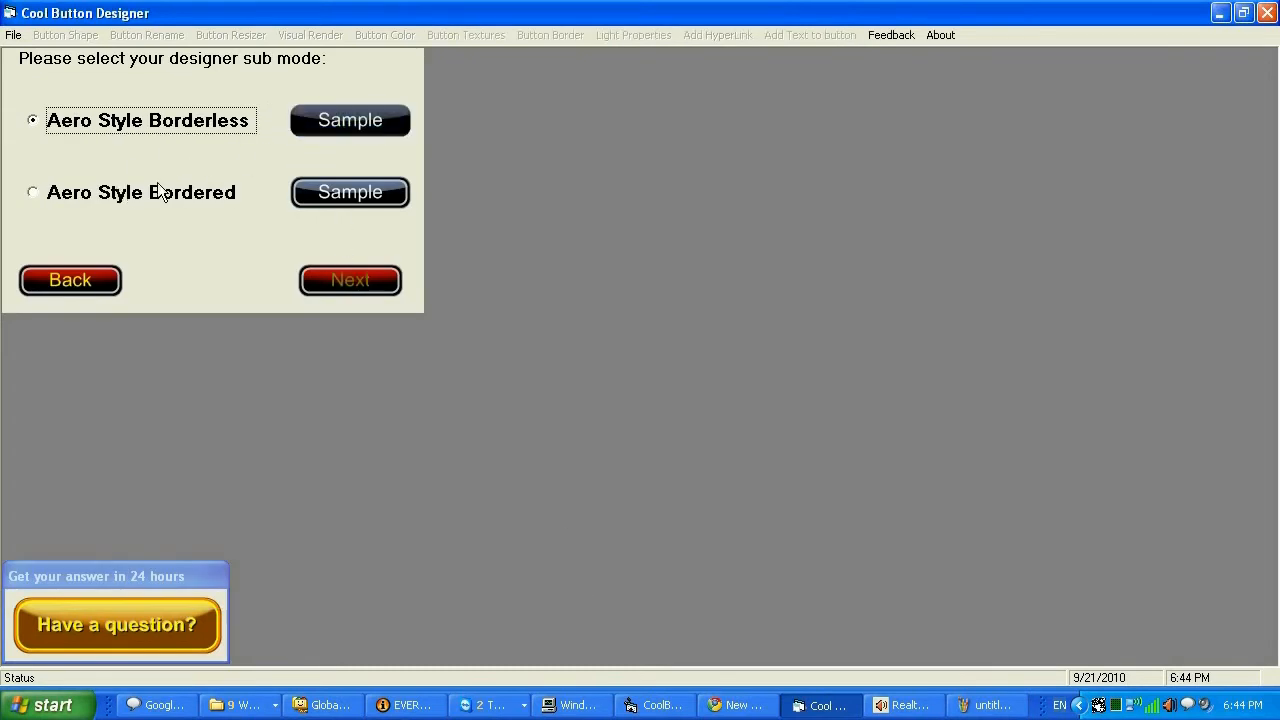
pyautogui.moveTo(344, 158)
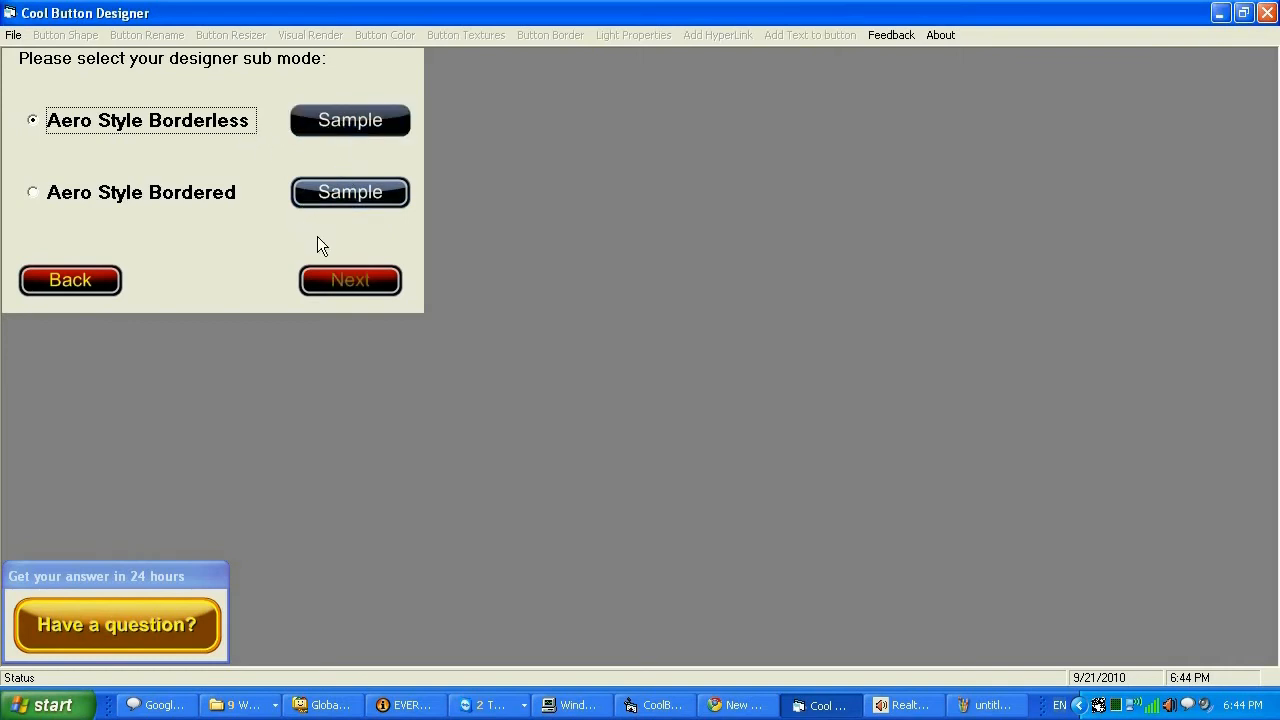
# Step: Continue with the borderless Aero sub-mode and create the 90×33 button named CooButton
pyautogui.click(350, 280)
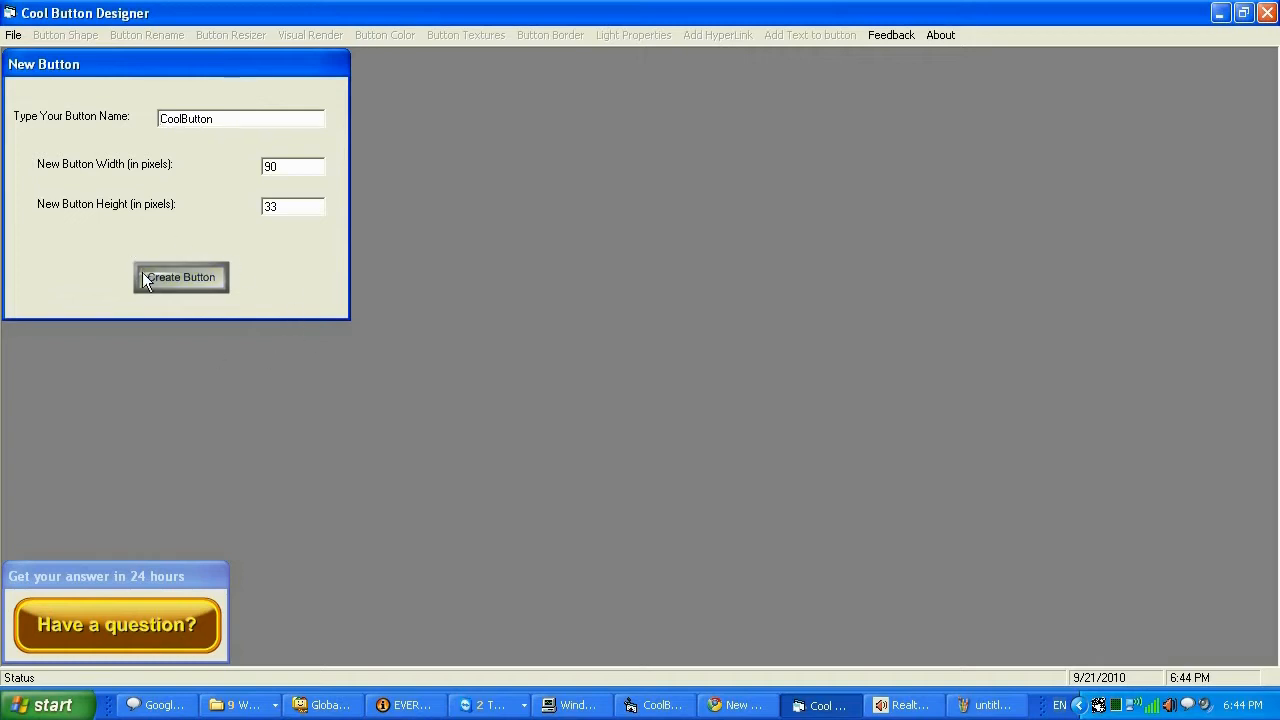
pyautogui.moveTo(310, 338)
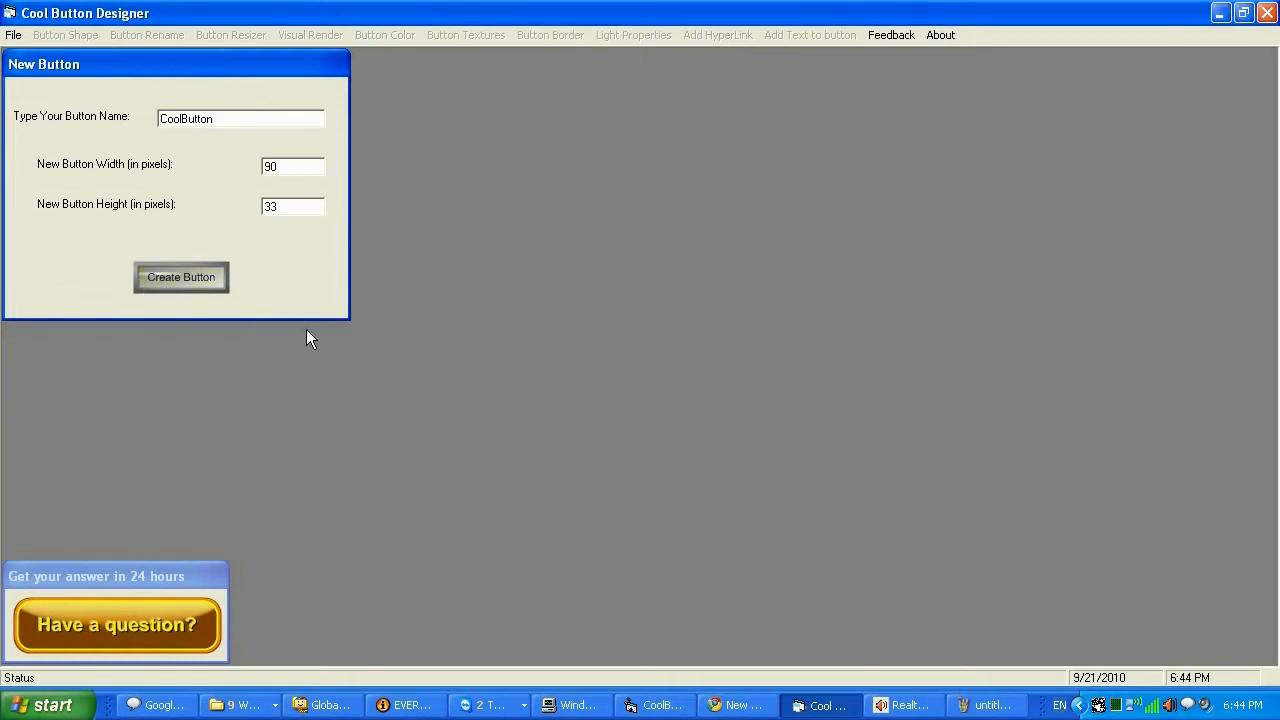
pyautogui.moveTo(290, 318)
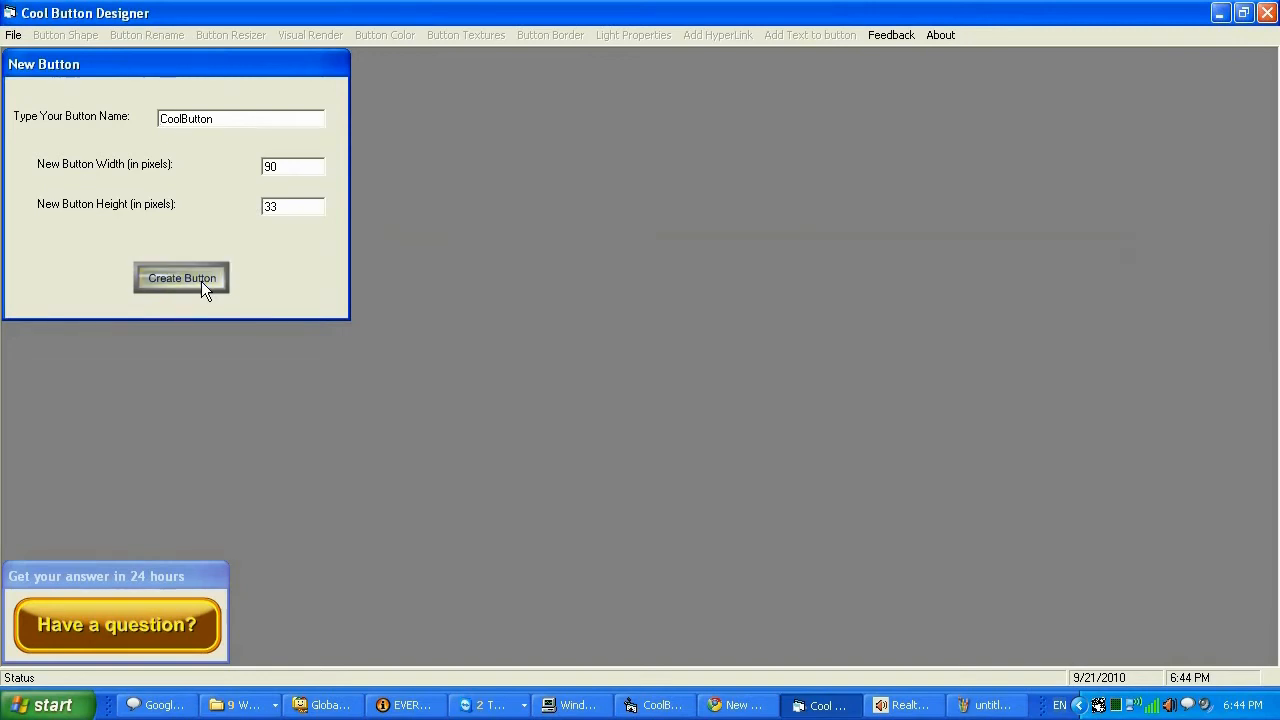
pyautogui.click(180, 278)
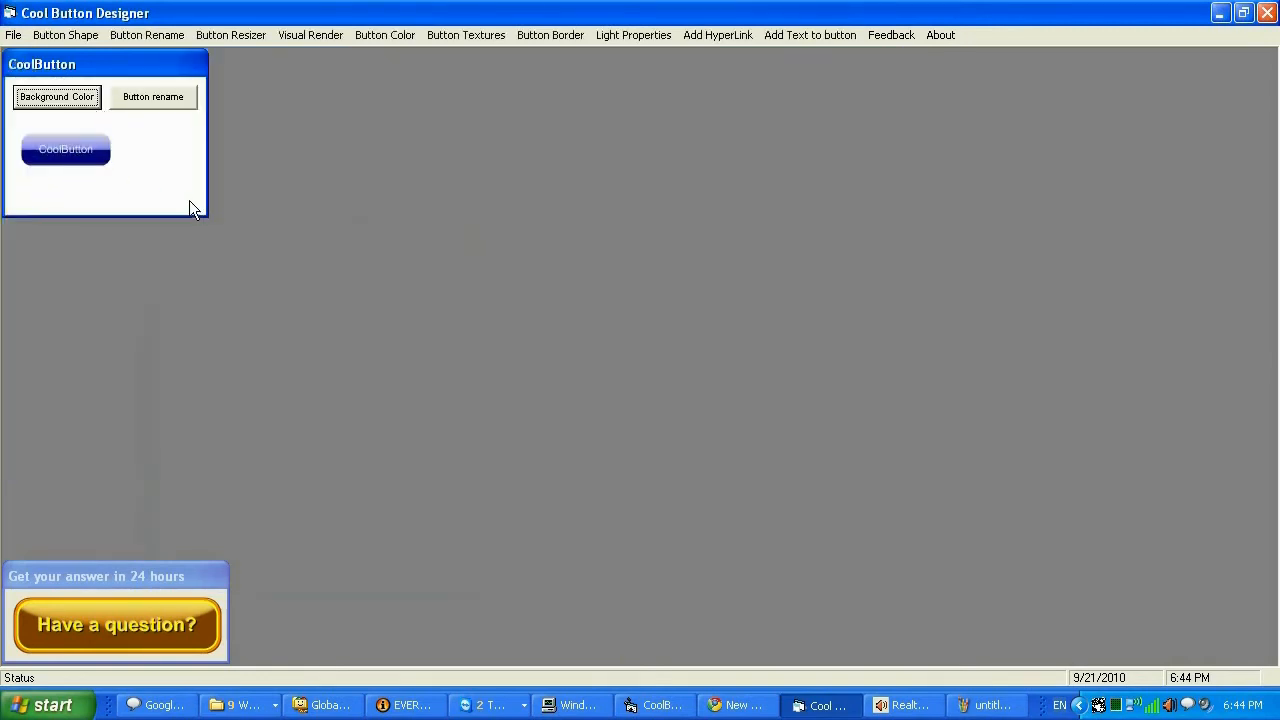
pyautogui.moveTo(240, 134)
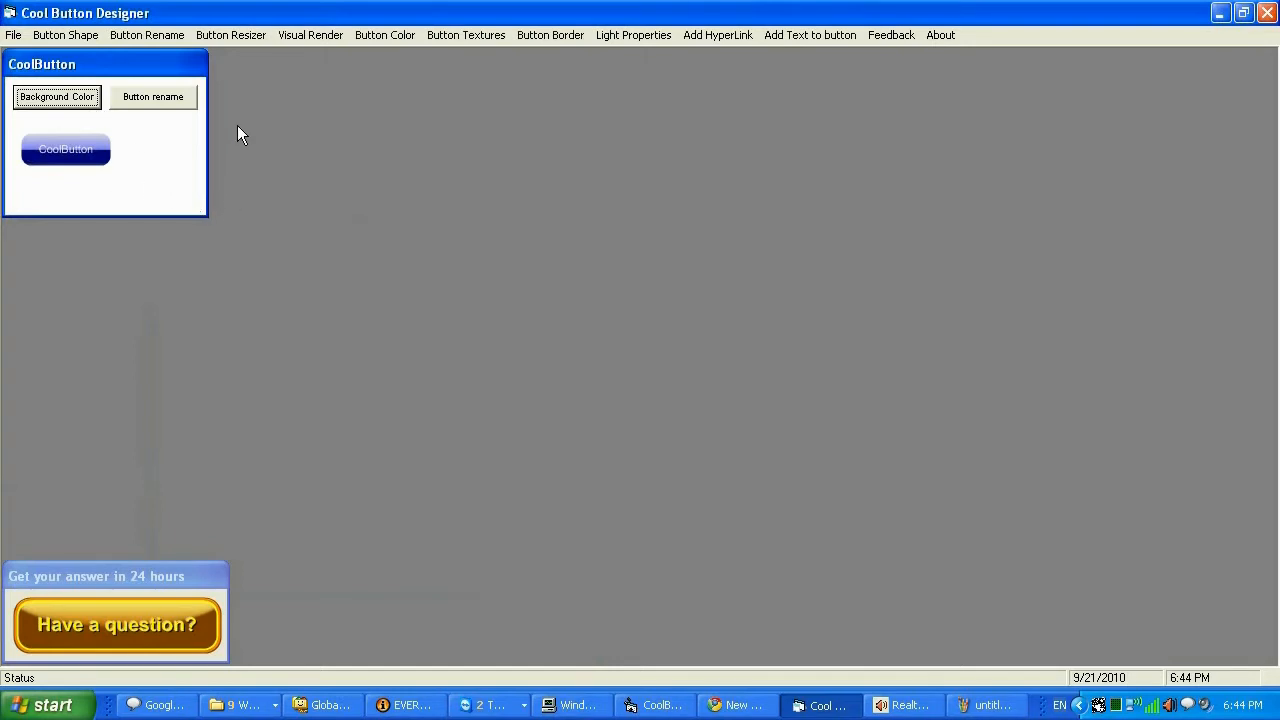
# Step: Resize CooButton to 150 by 150 pixels in the Button Resizer
pyautogui.click(230, 36)
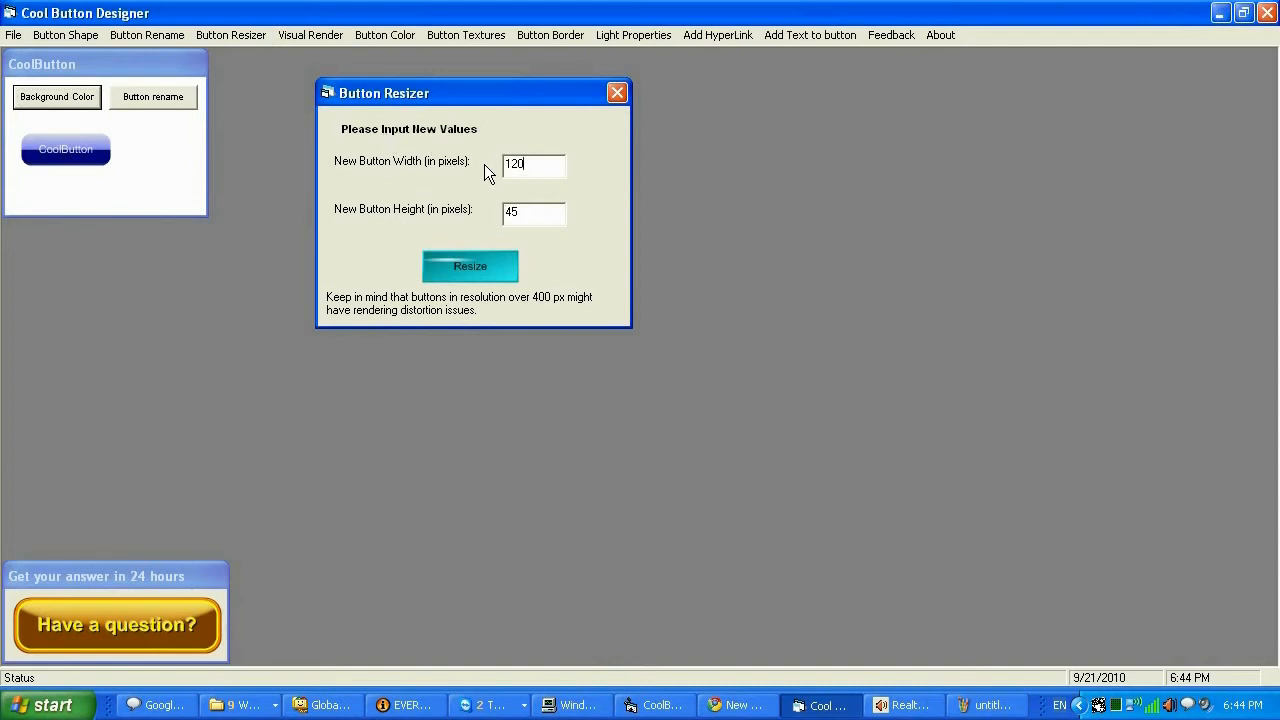
pyautogui.write('15')
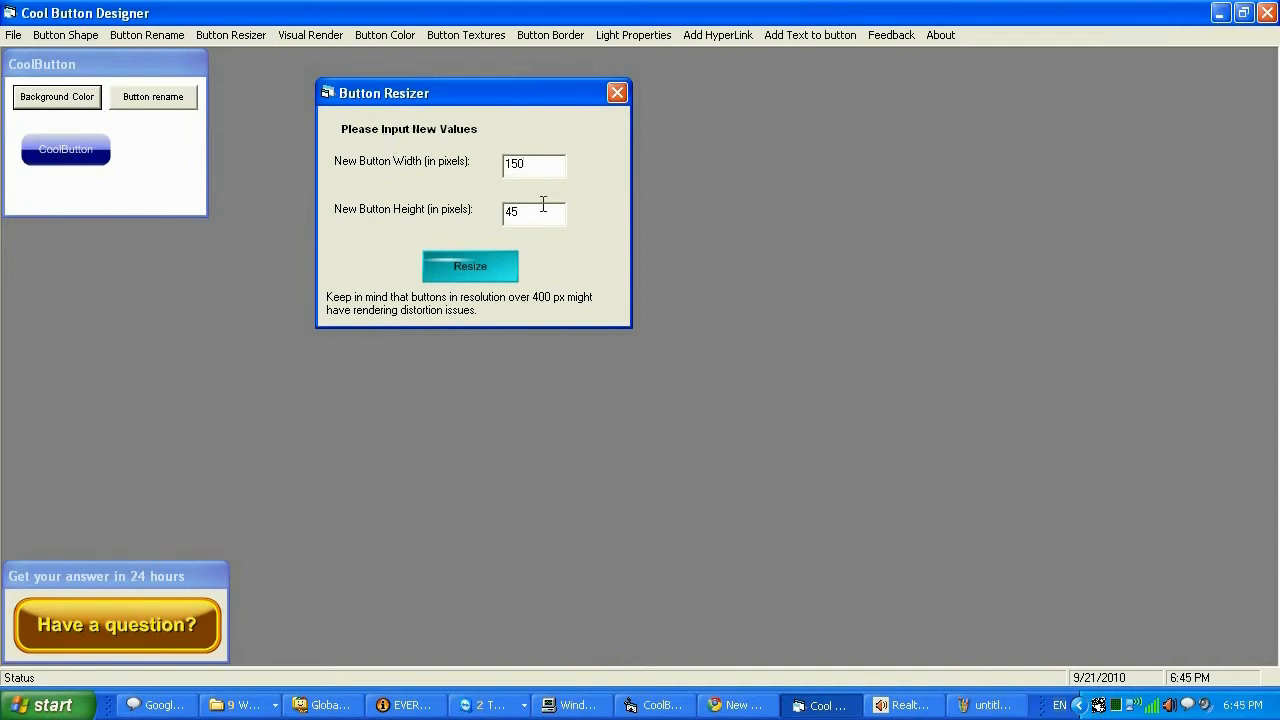
pyautogui.write('150')
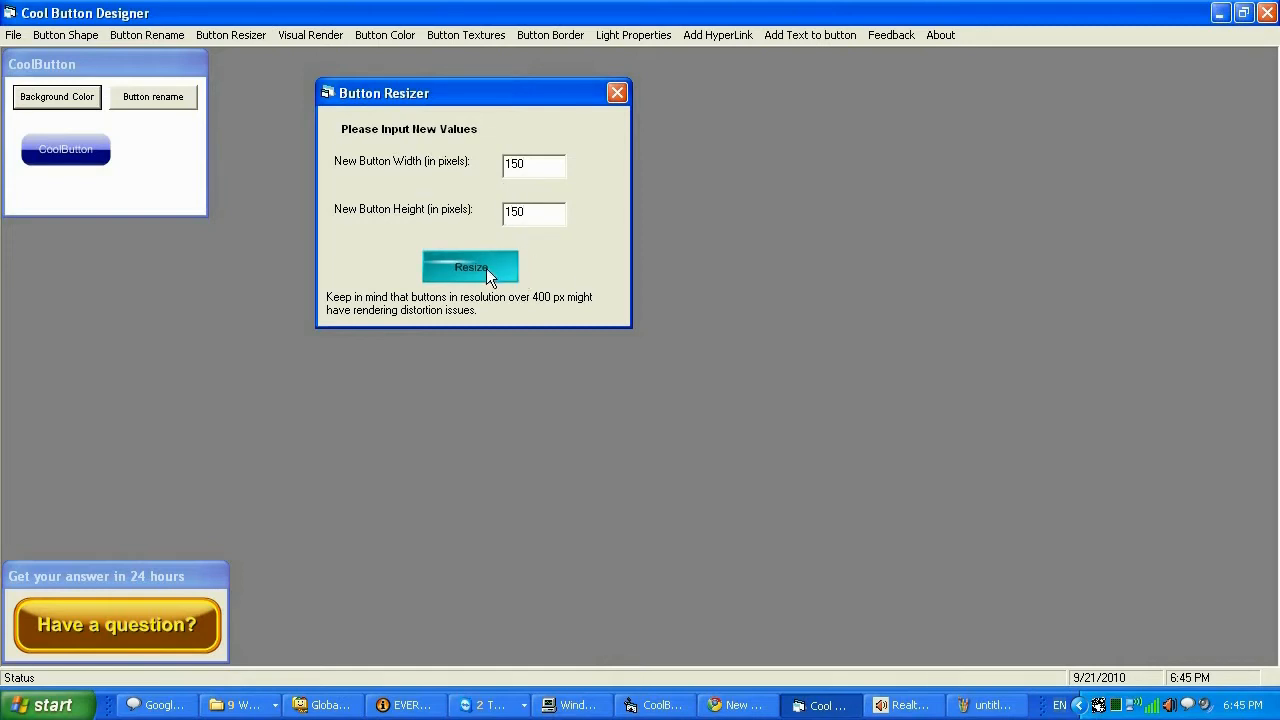
pyautogui.click(470, 268)
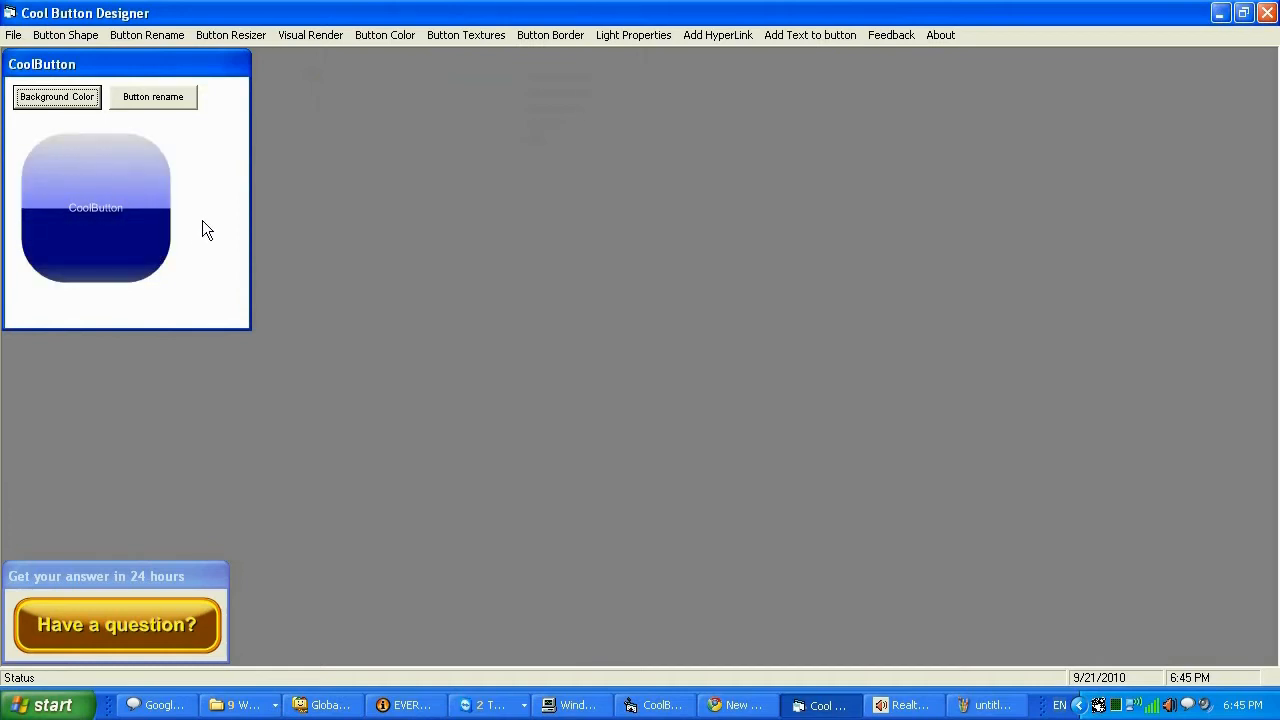
pyautogui.moveTo(232, 36)
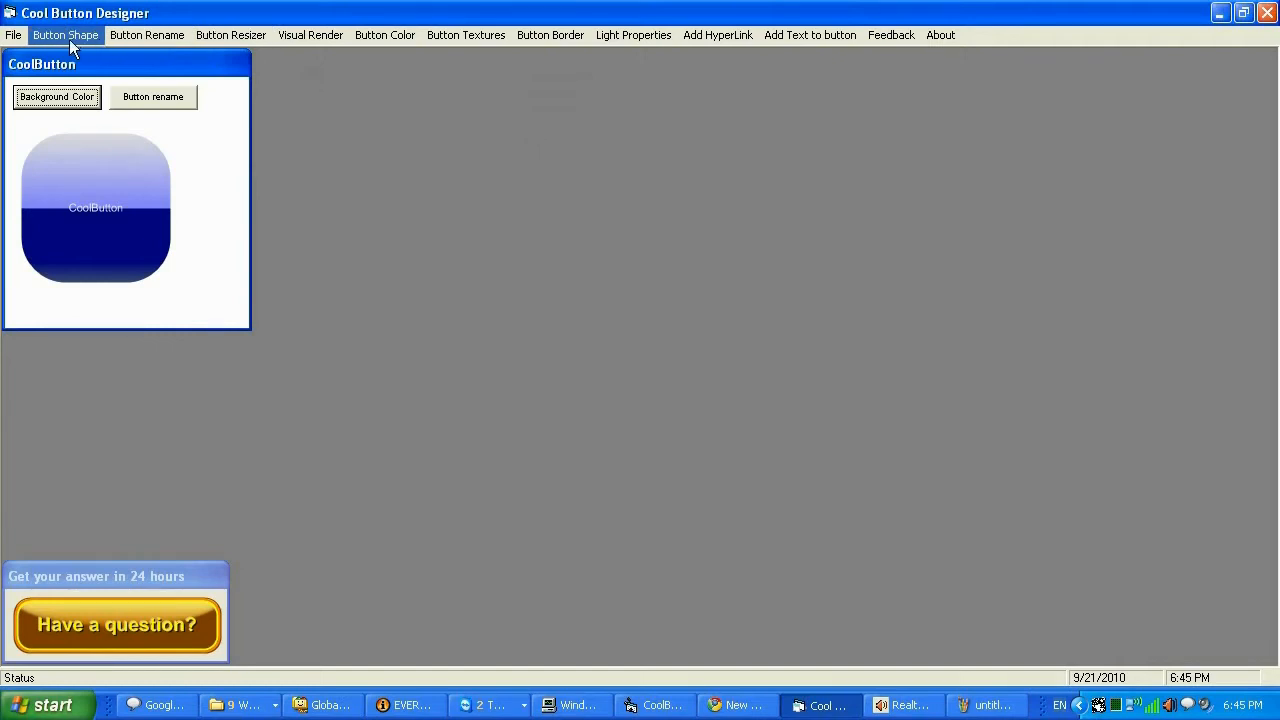
# Step: Round the corners with Corner Sharpening, then pick an oval template shape from the gallery
pyautogui.click(64, 36)
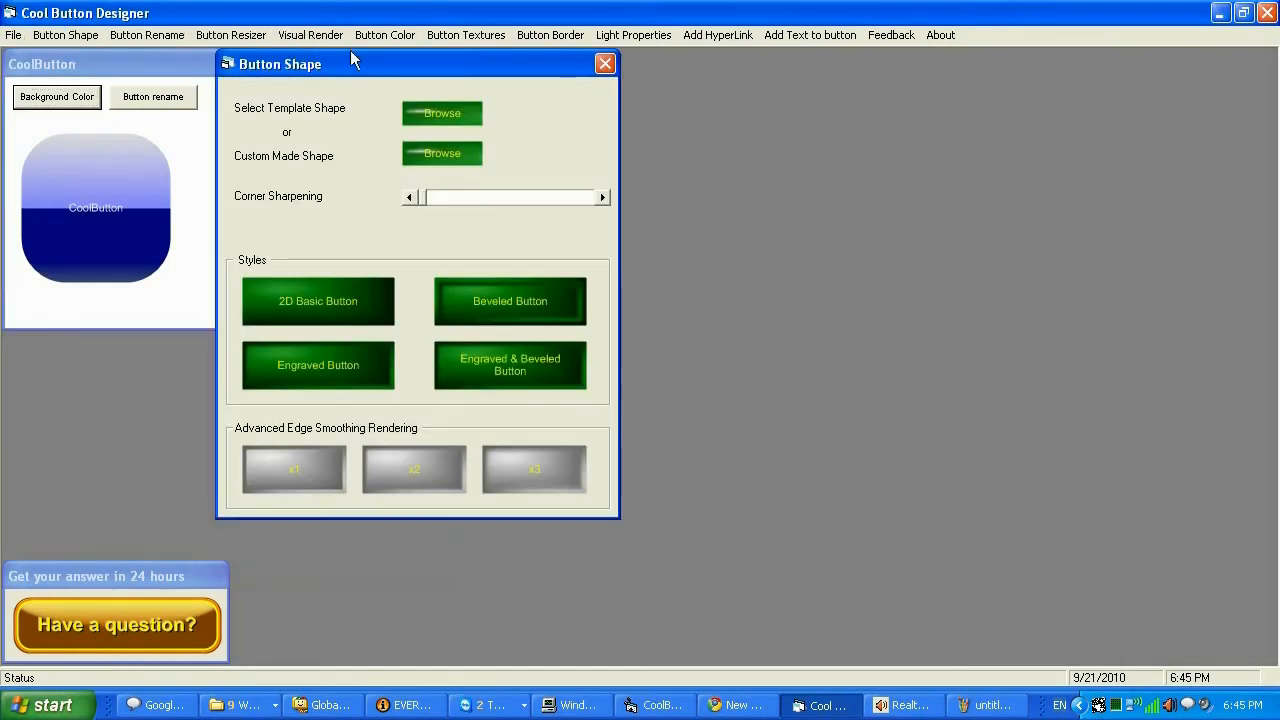
pyautogui.moveTo(624, 76)
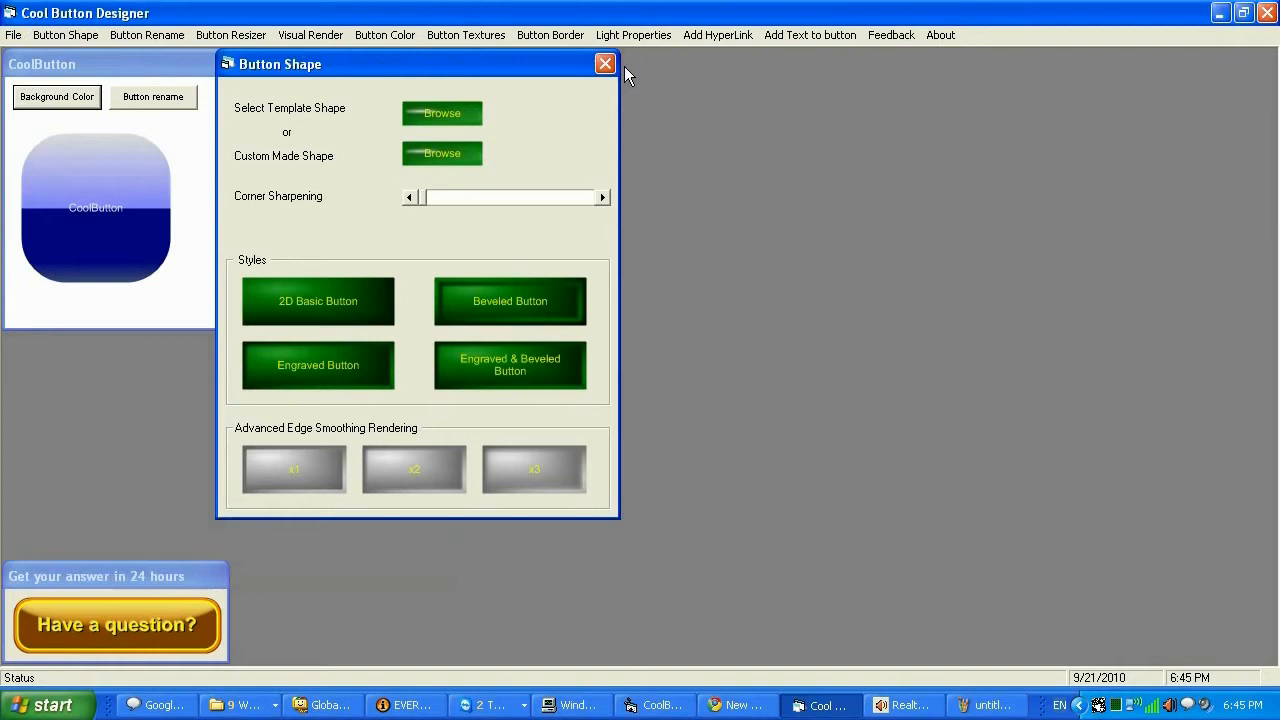
pyautogui.moveTo(596, 94)
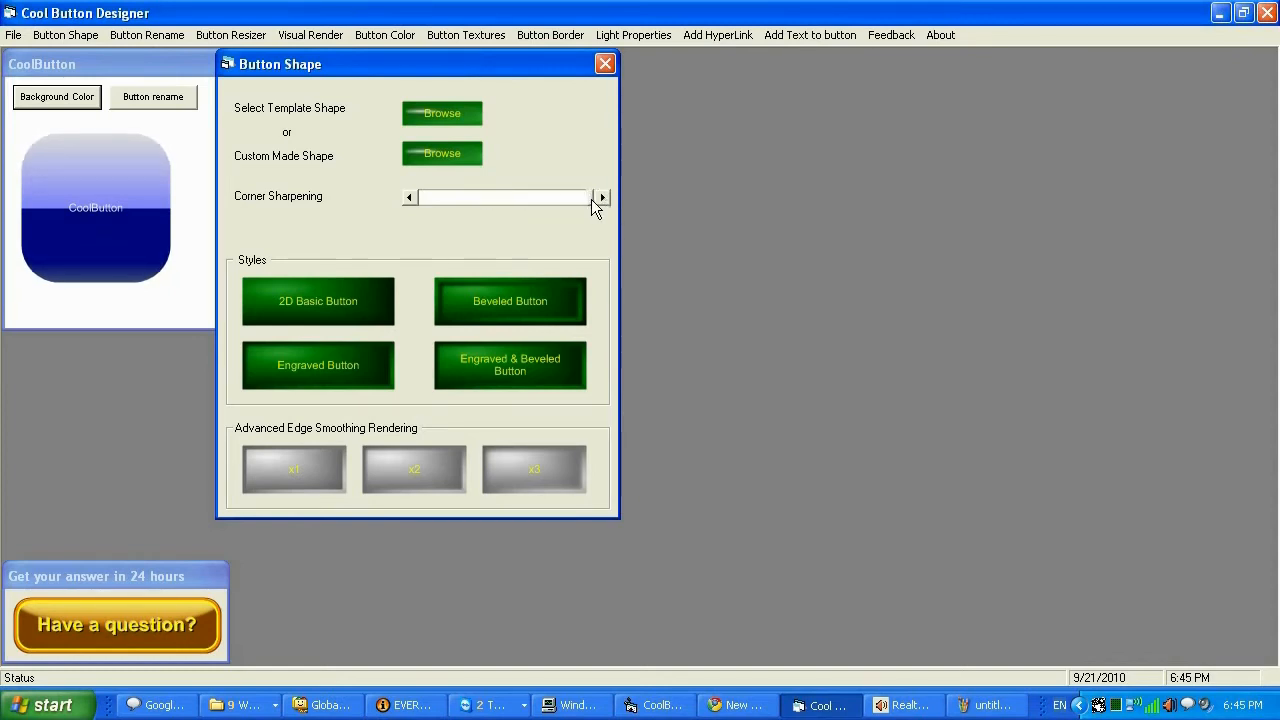
pyautogui.click(600, 196)
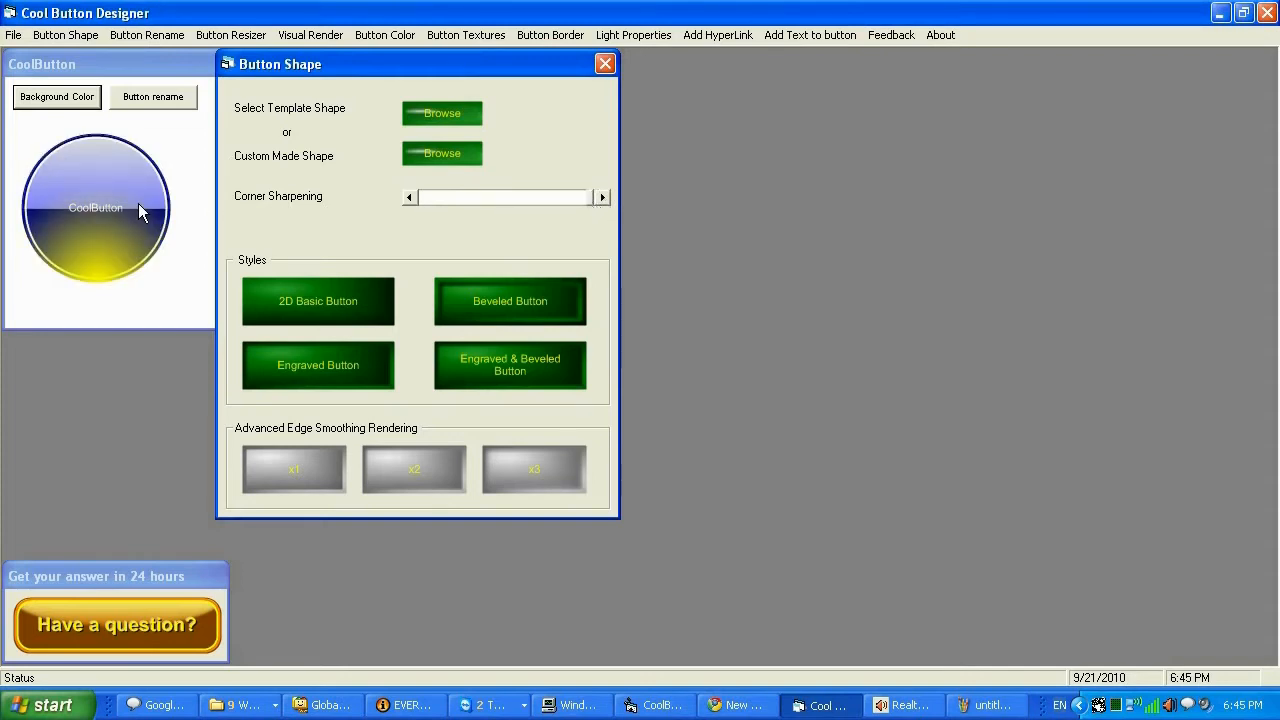
pyautogui.click(600, 196)
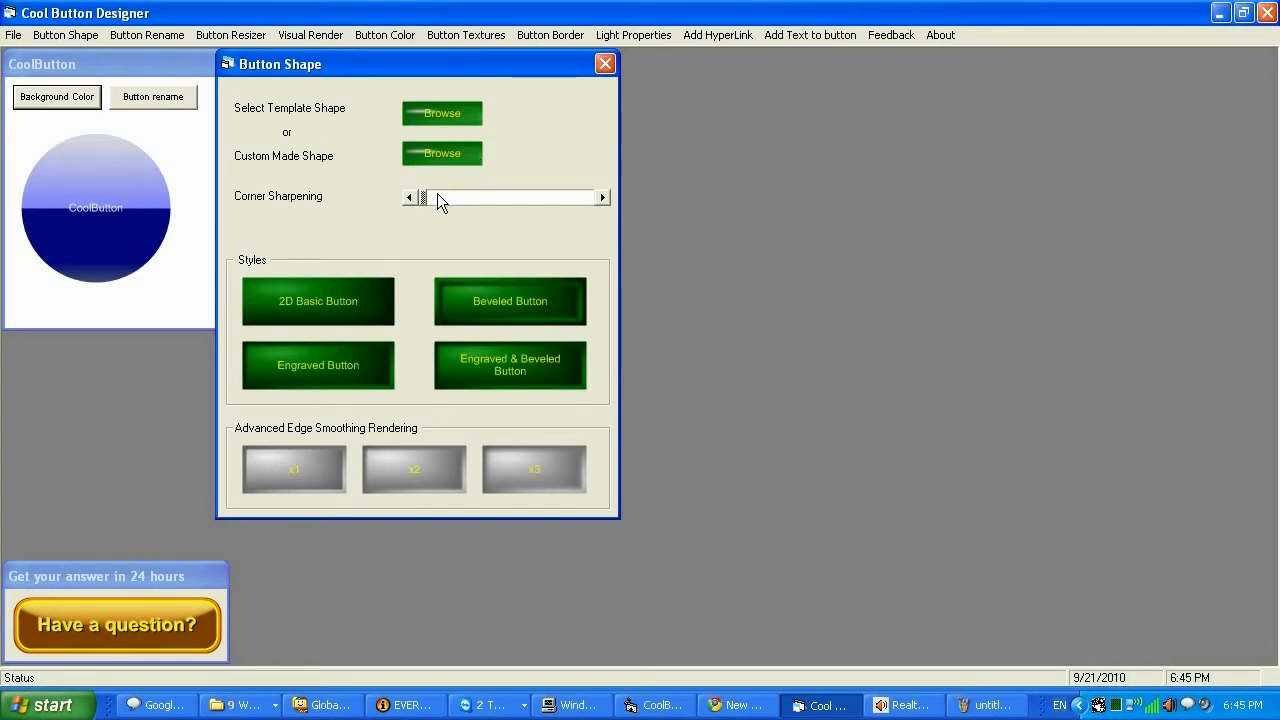
pyautogui.moveTo(424, 198); pyautogui.dragTo(436, 198)
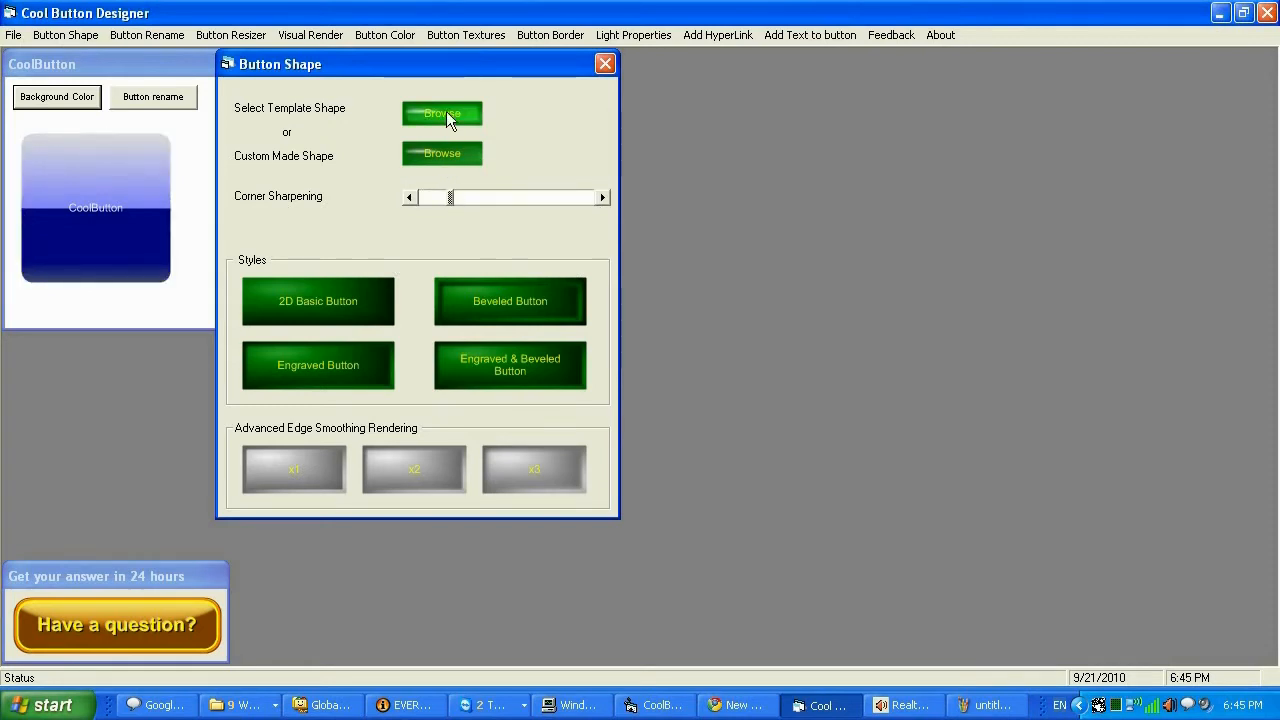
pyautogui.click(442, 112)
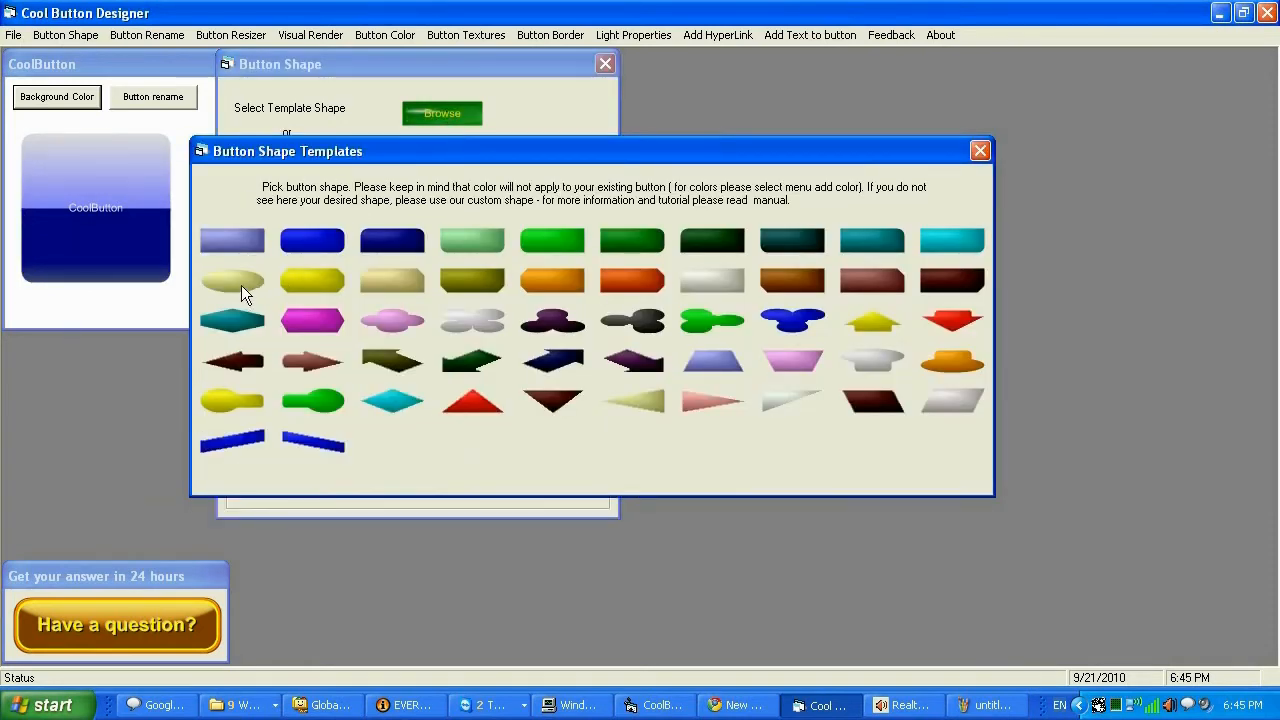
pyautogui.click(232, 280)
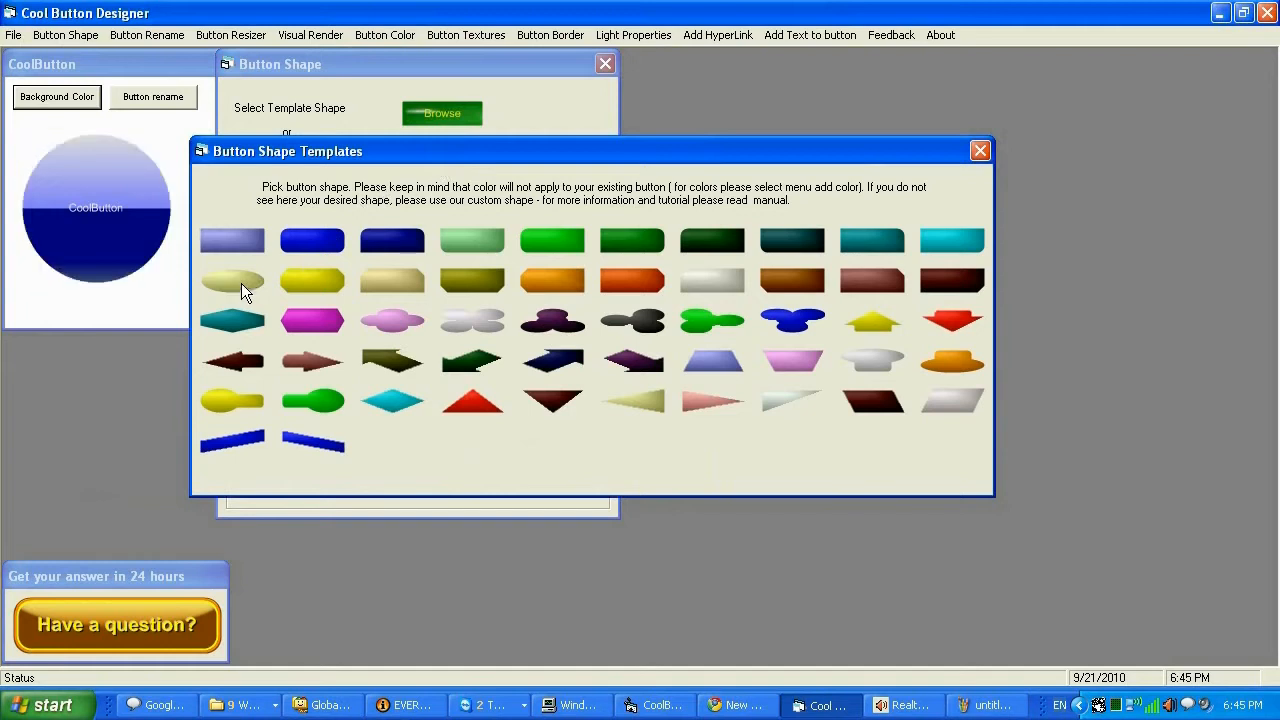
pyautogui.moveTo(980, 150)
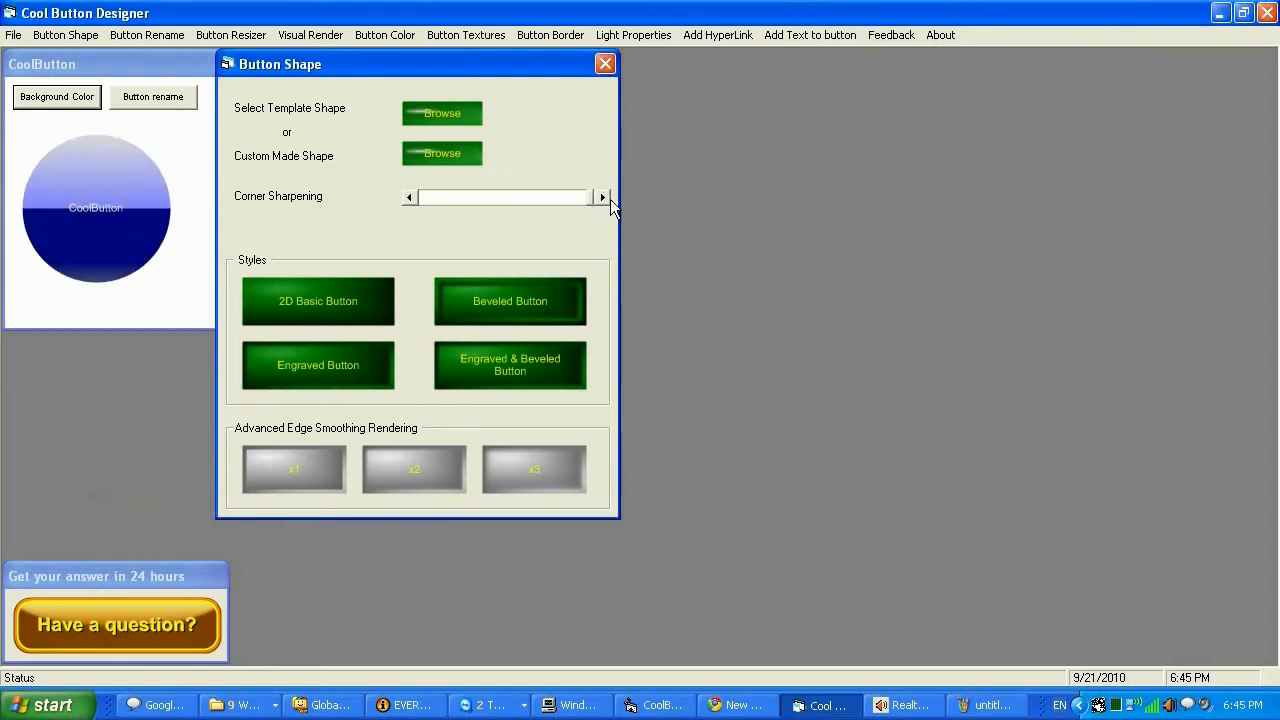
pyautogui.moveTo(622, 136)
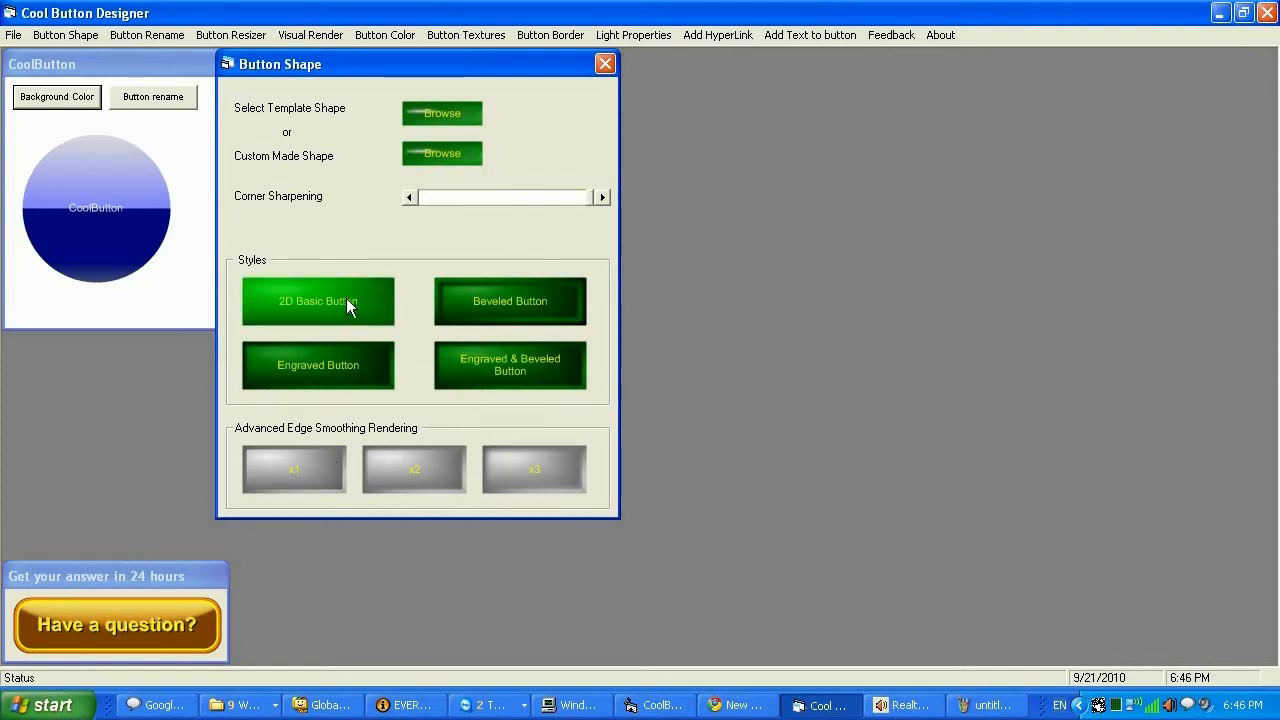
# Step: Try the 2D Basic and Beveled styles, then apply the Engraved & Beveled edge style
pyautogui.click(318, 300)
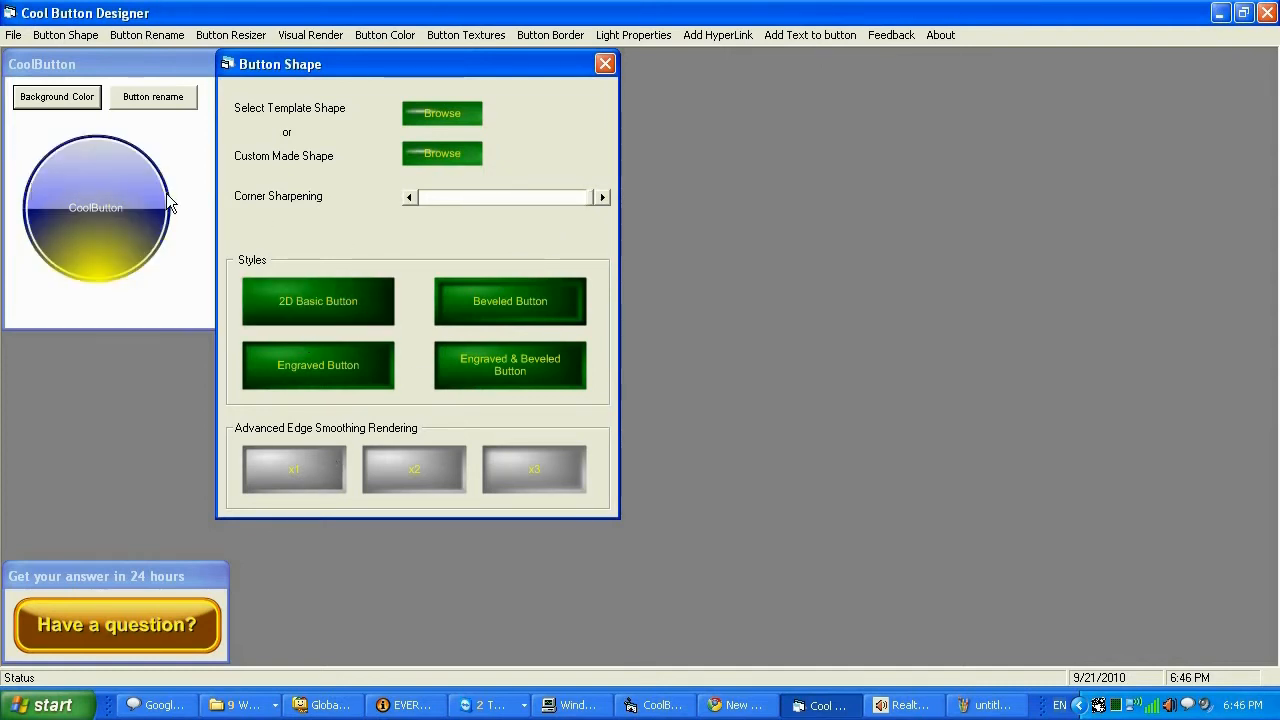
pyautogui.click(510, 300)
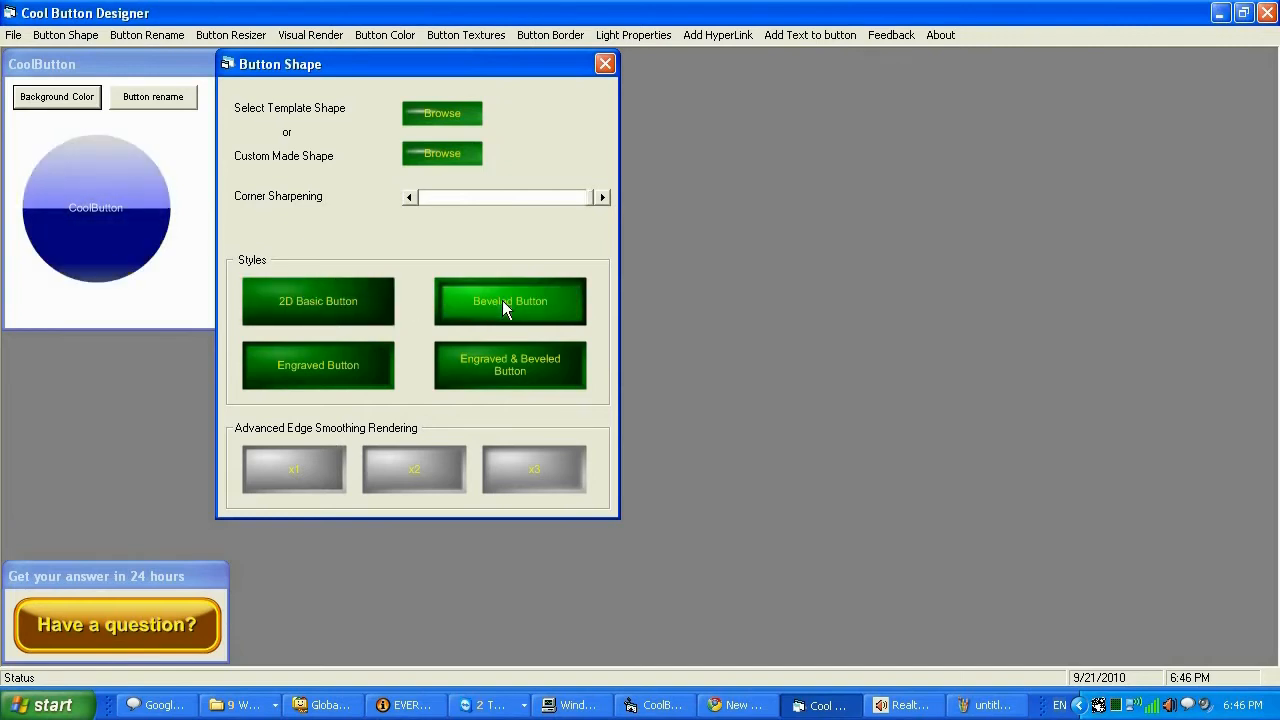
pyautogui.click(510, 300)
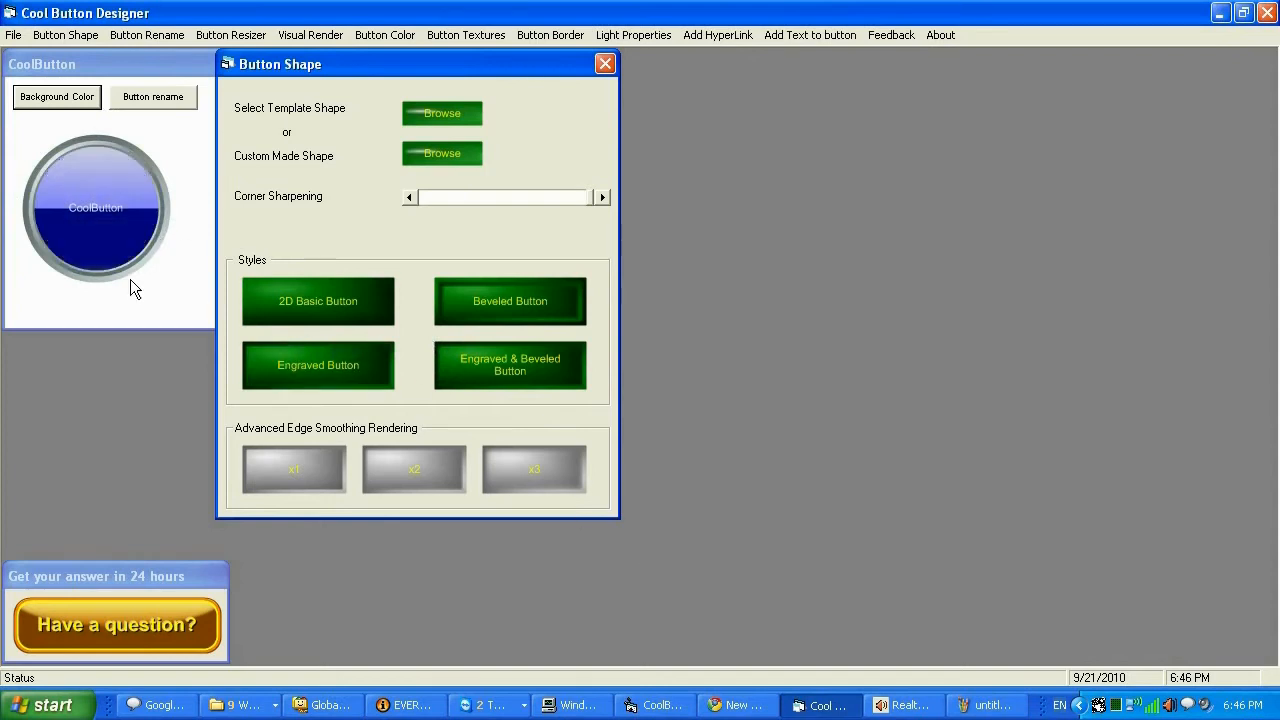
pyautogui.moveTo(876, 538)
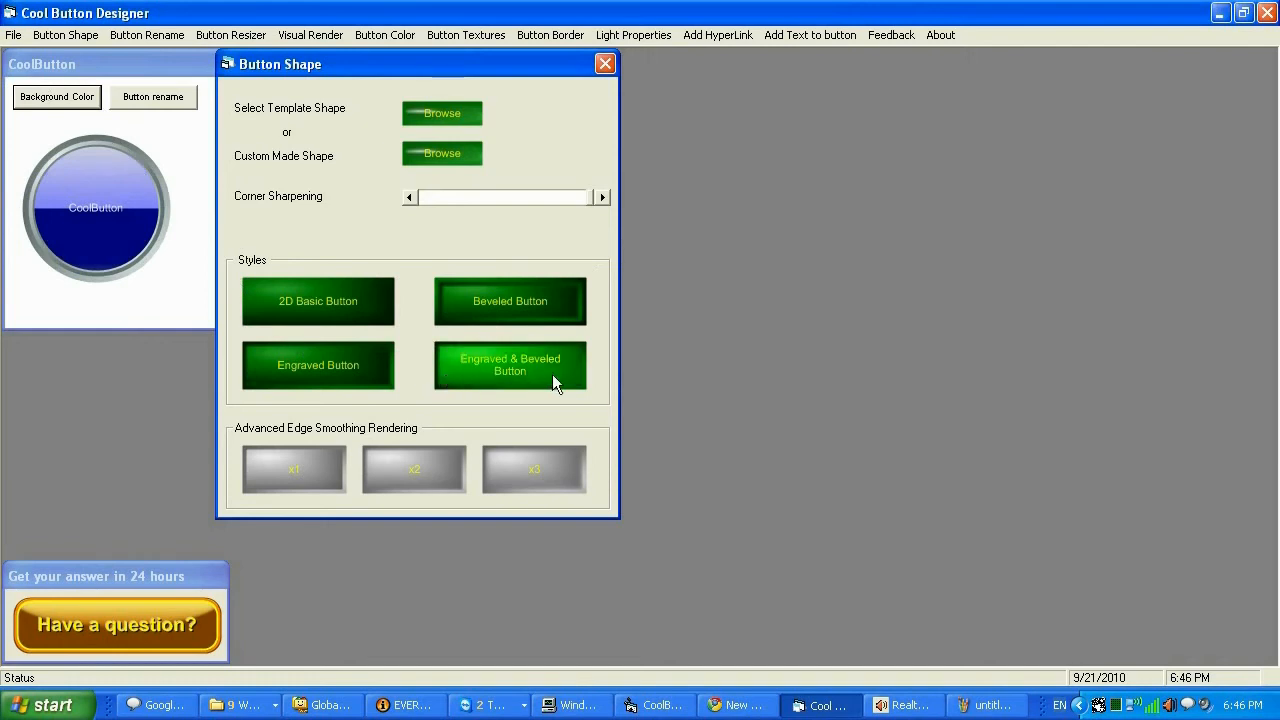
pyautogui.moveTo(308, 484)
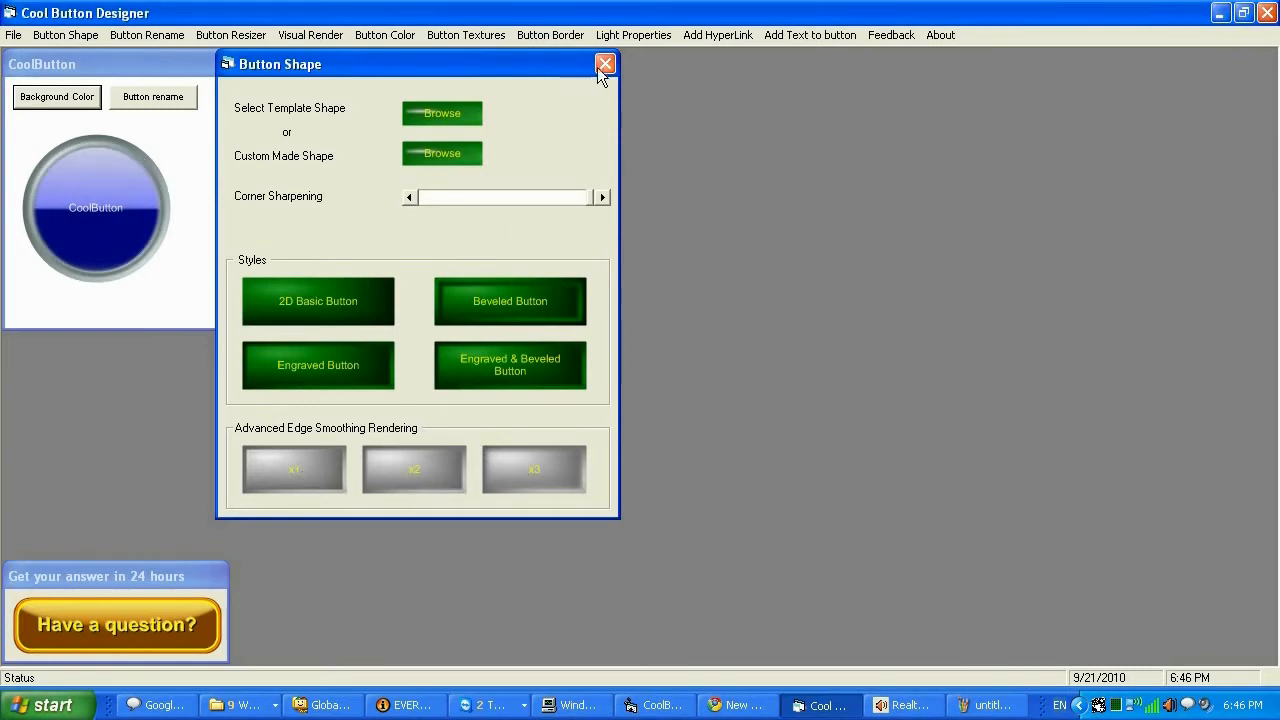
# Step: In Visual Render, try reflection shapes and choose the lower-right glossy reflection
pyautogui.click(604, 64)
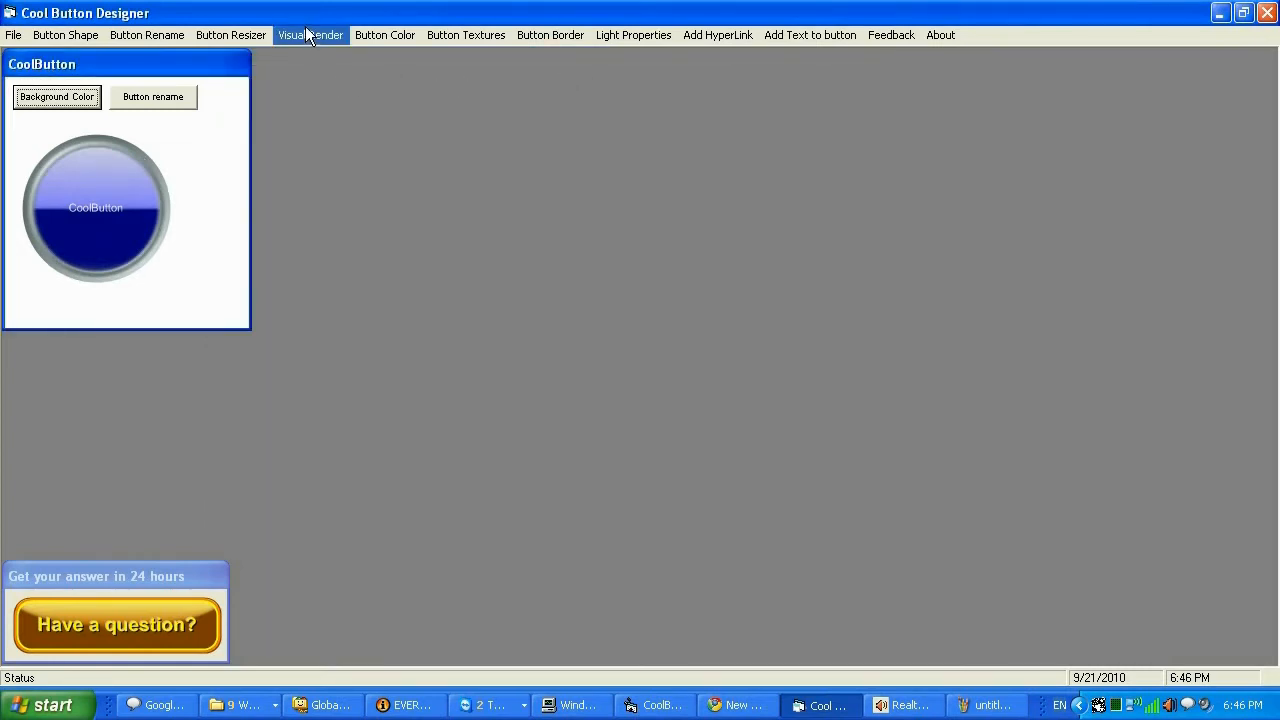
pyautogui.click(310, 36)
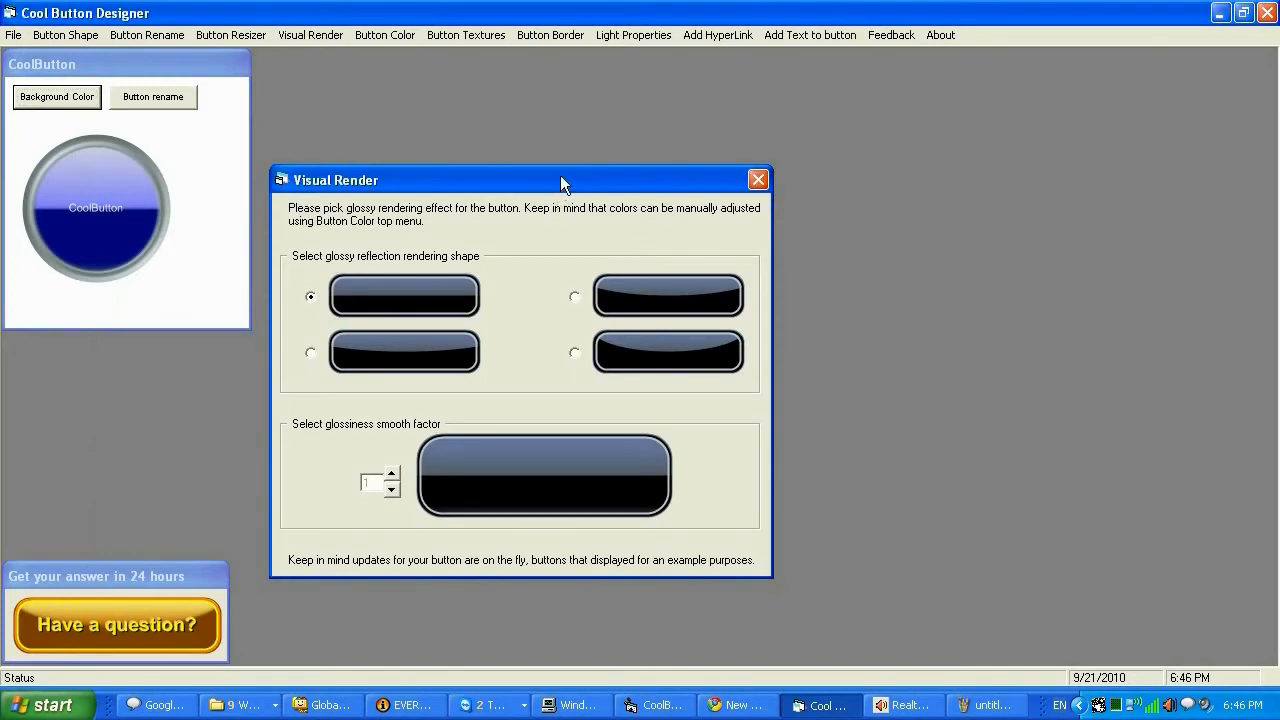
pyautogui.moveTo(564, 180); pyautogui.dragTo(756, 166)
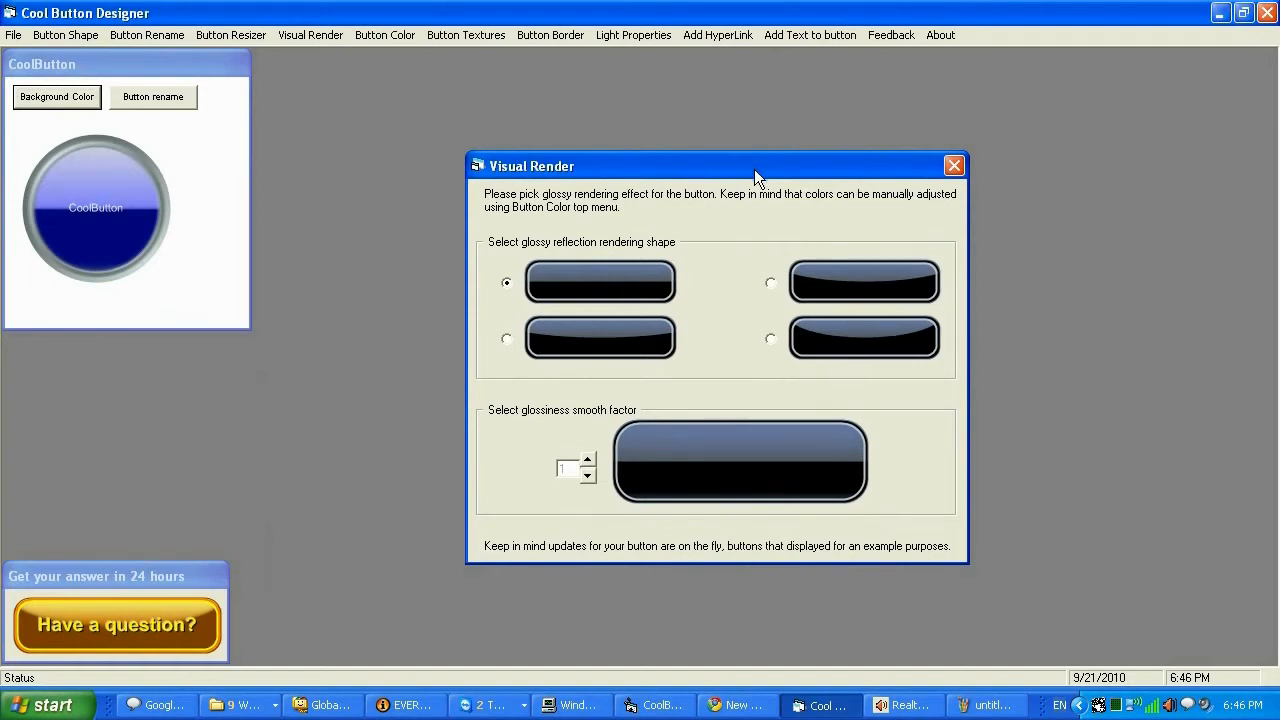
pyautogui.moveTo(662, 376)
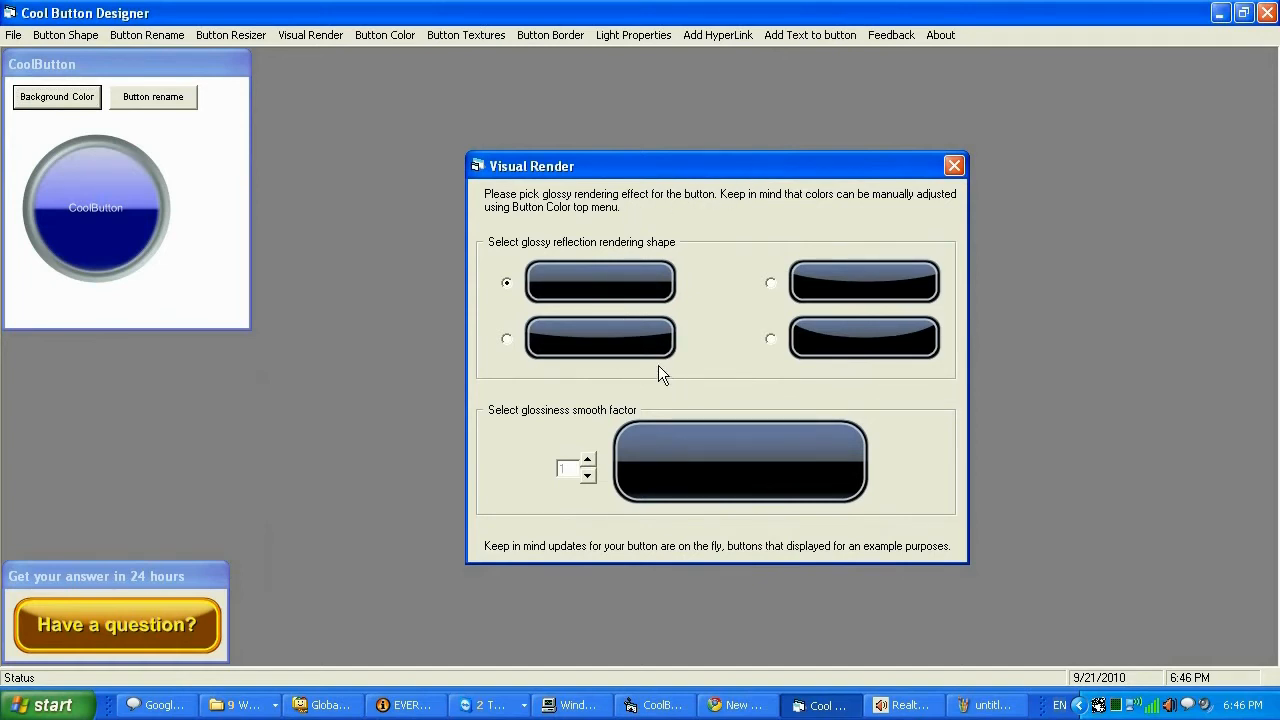
pyautogui.moveTo(556, 258)
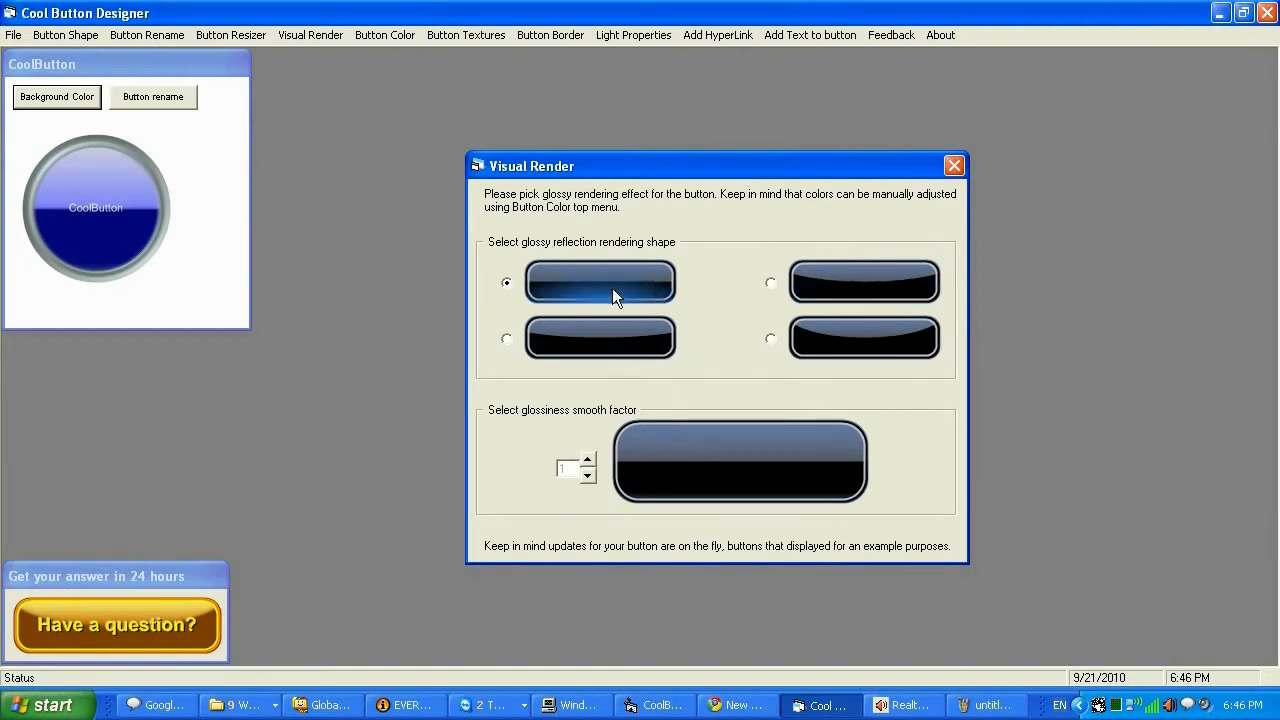
pyautogui.moveTo(700, 328)
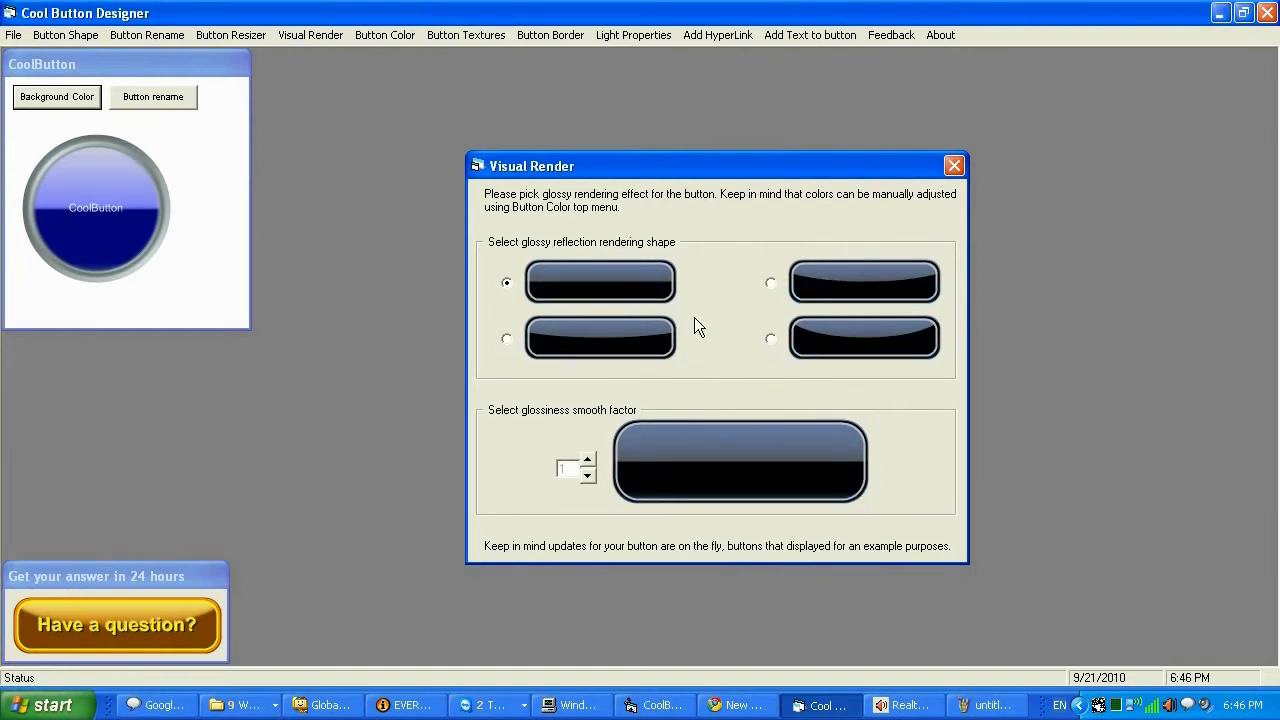
pyautogui.click(506, 338)
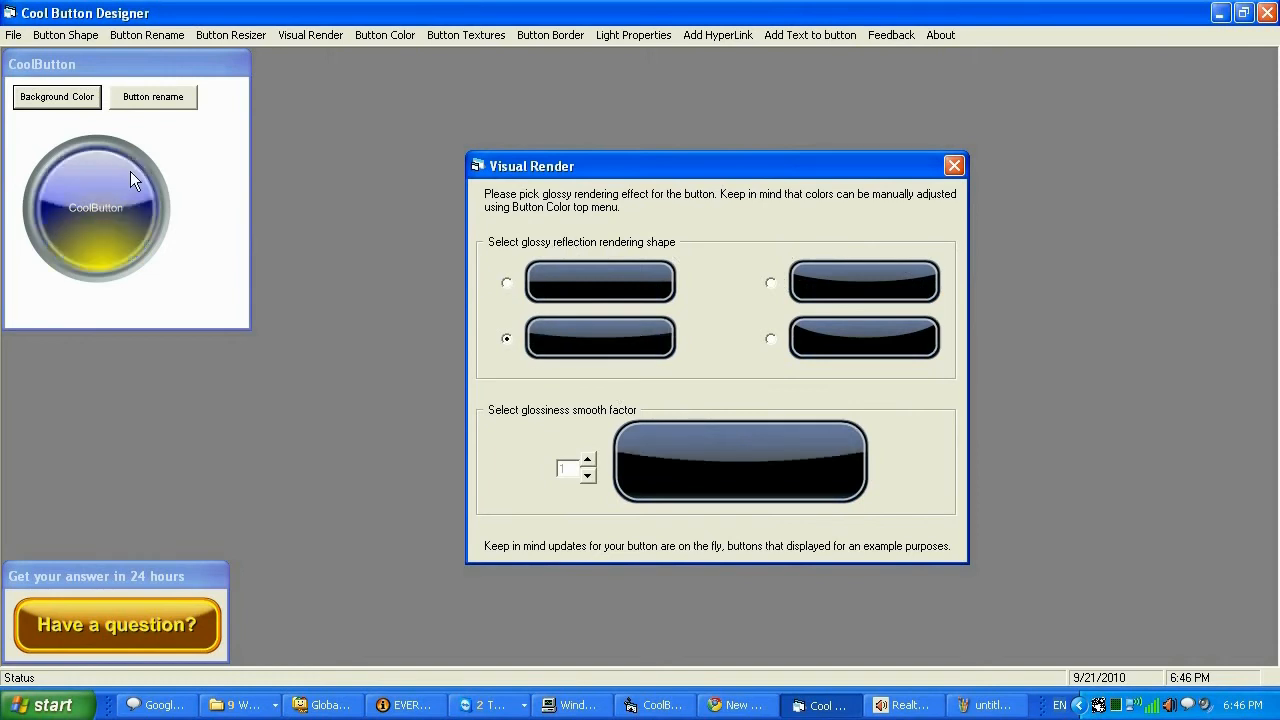
pyautogui.moveTo(164, 222)
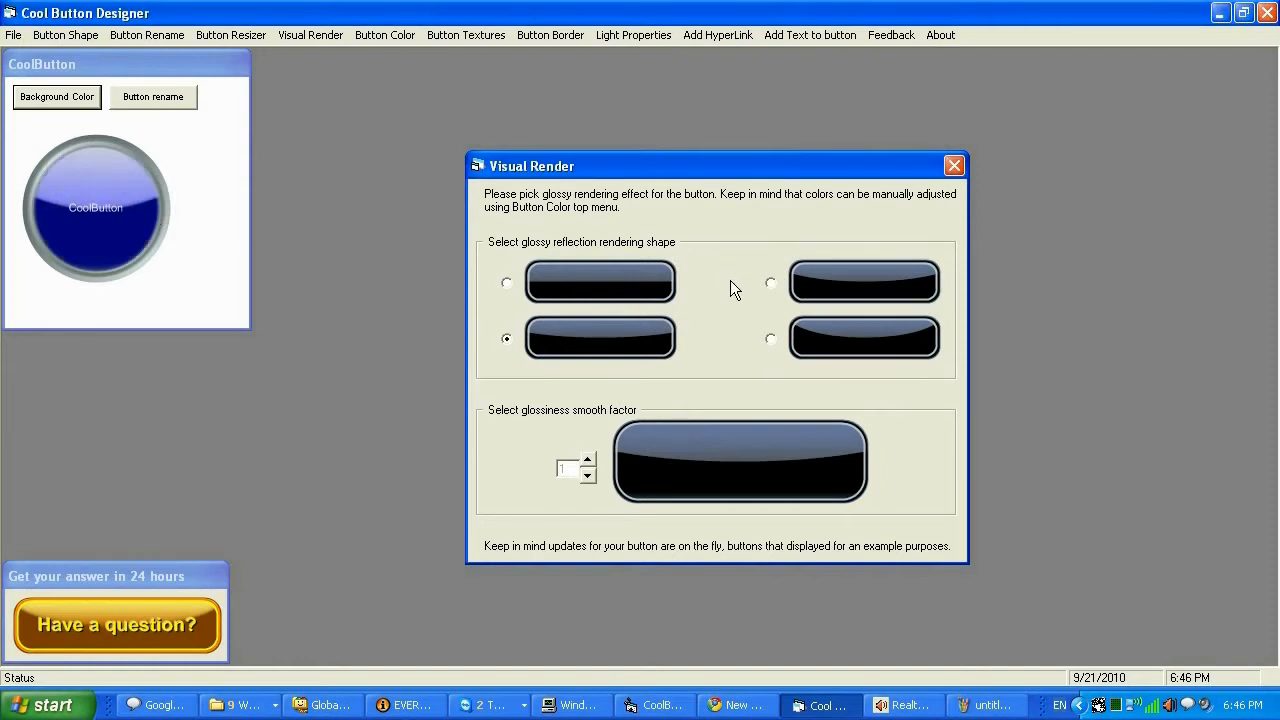
pyautogui.click(770, 282)
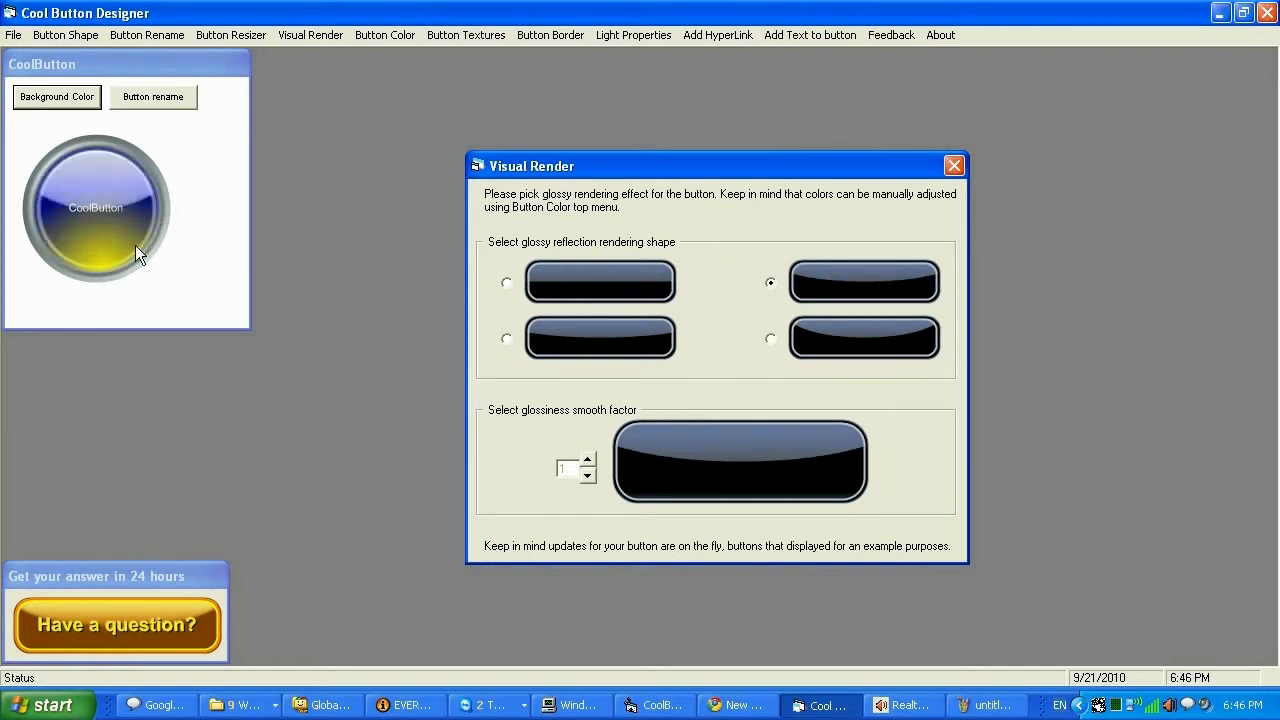
pyautogui.click(770, 338)
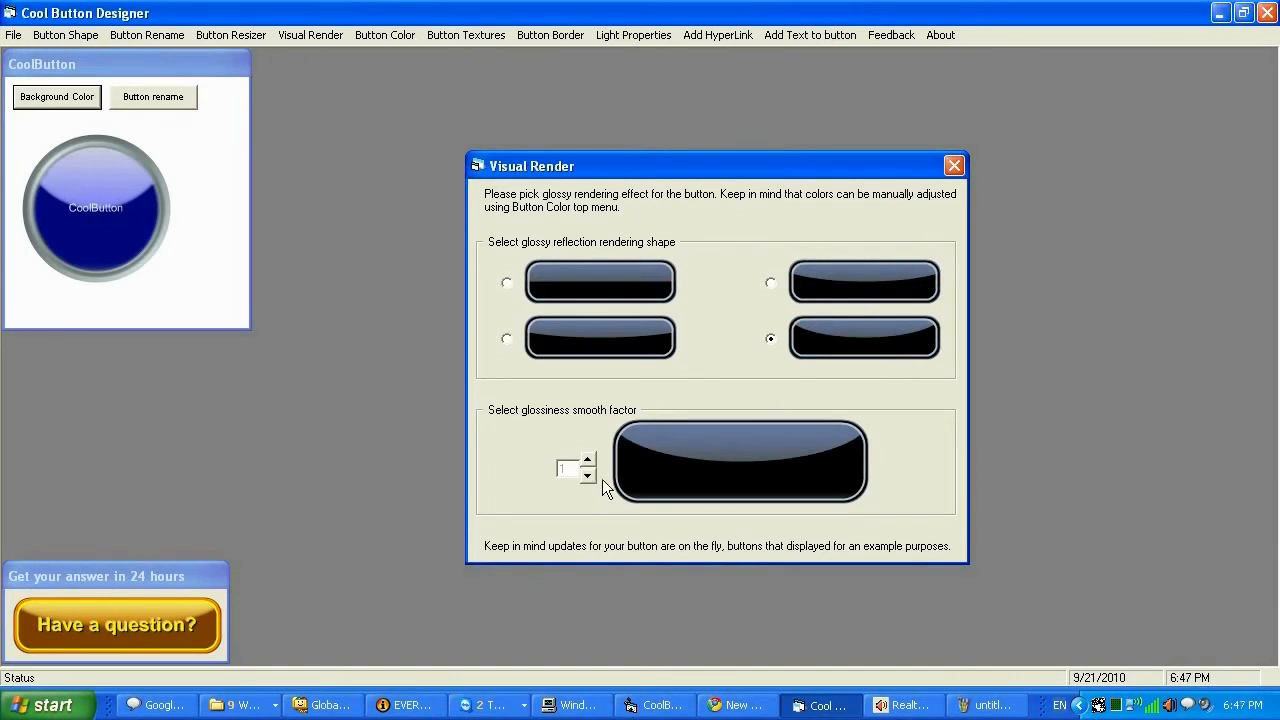
# Step: Adjust the gloss smooth factor spinner and close the rendering settings
pyautogui.click(590, 458)
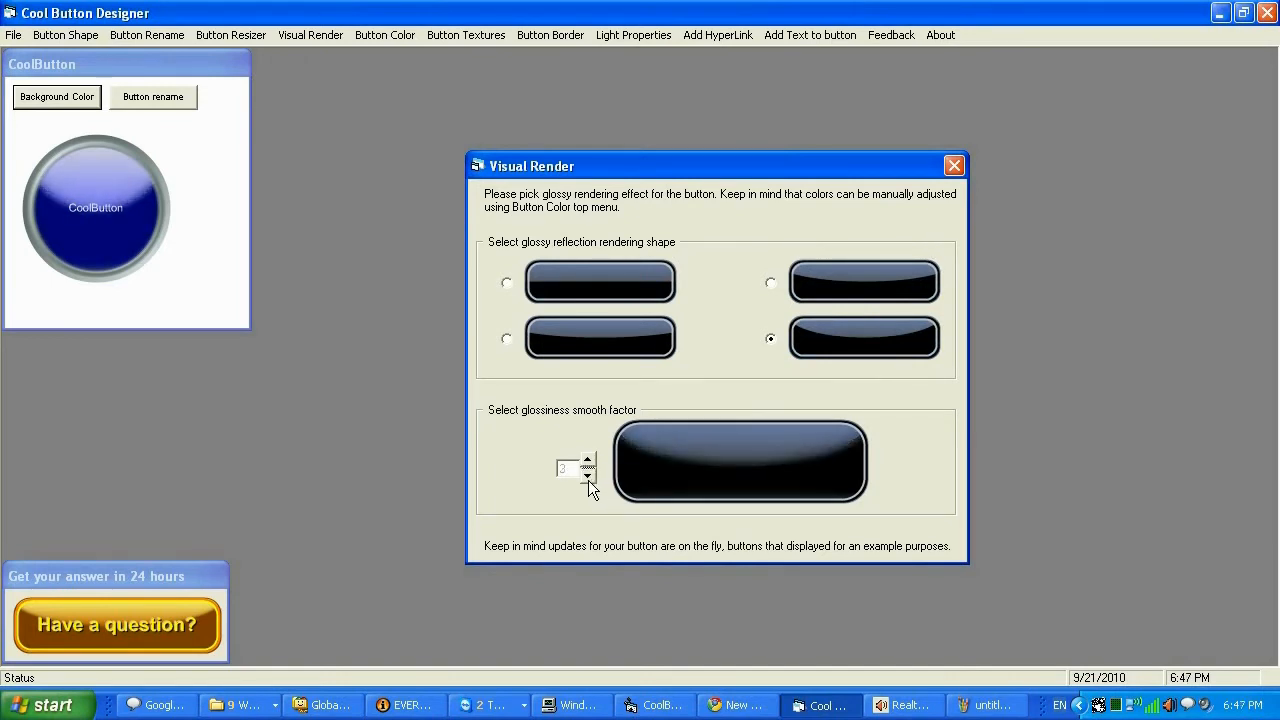
pyautogui.click(588, 460)
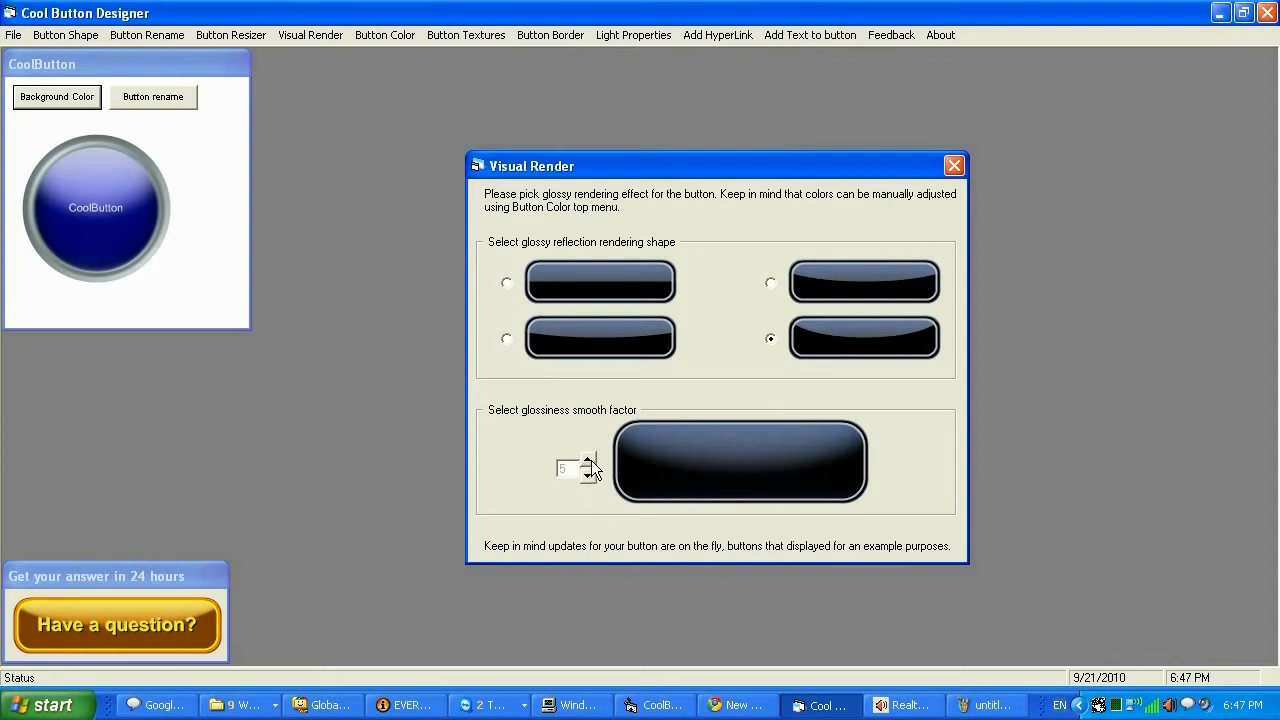
pyautogui.click(588, 474)
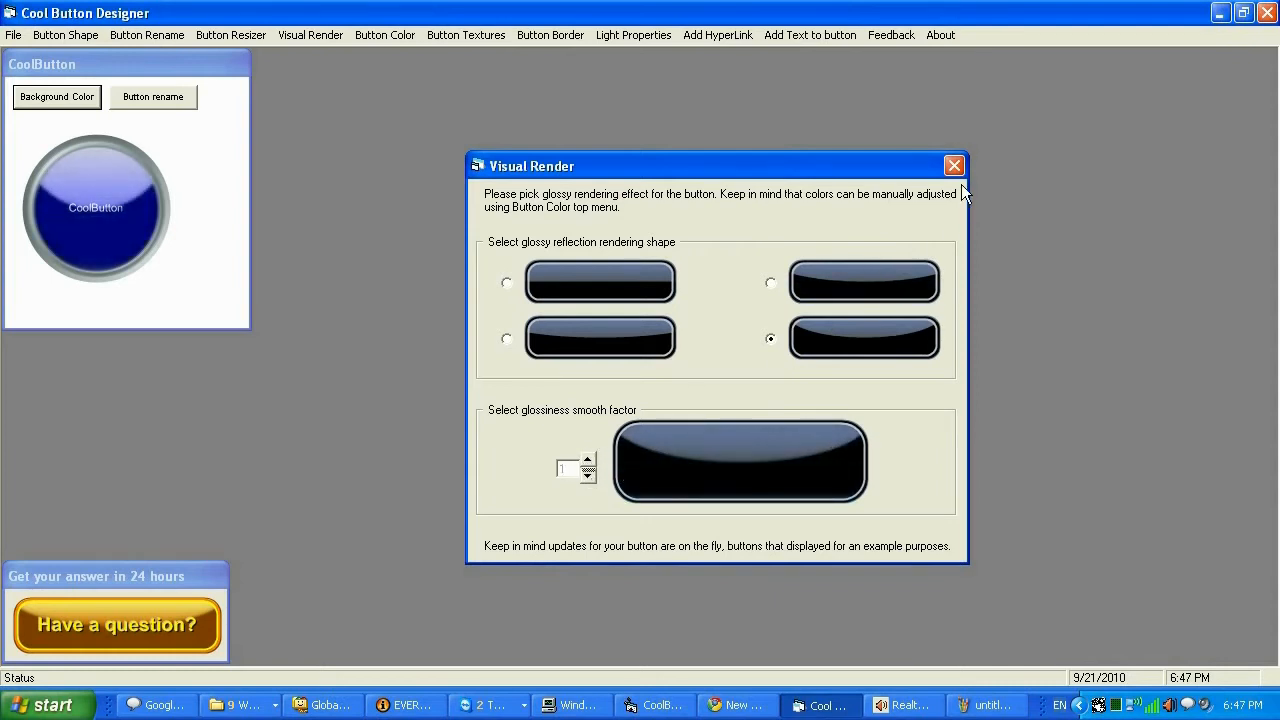
pyautogui.click(952, 164)
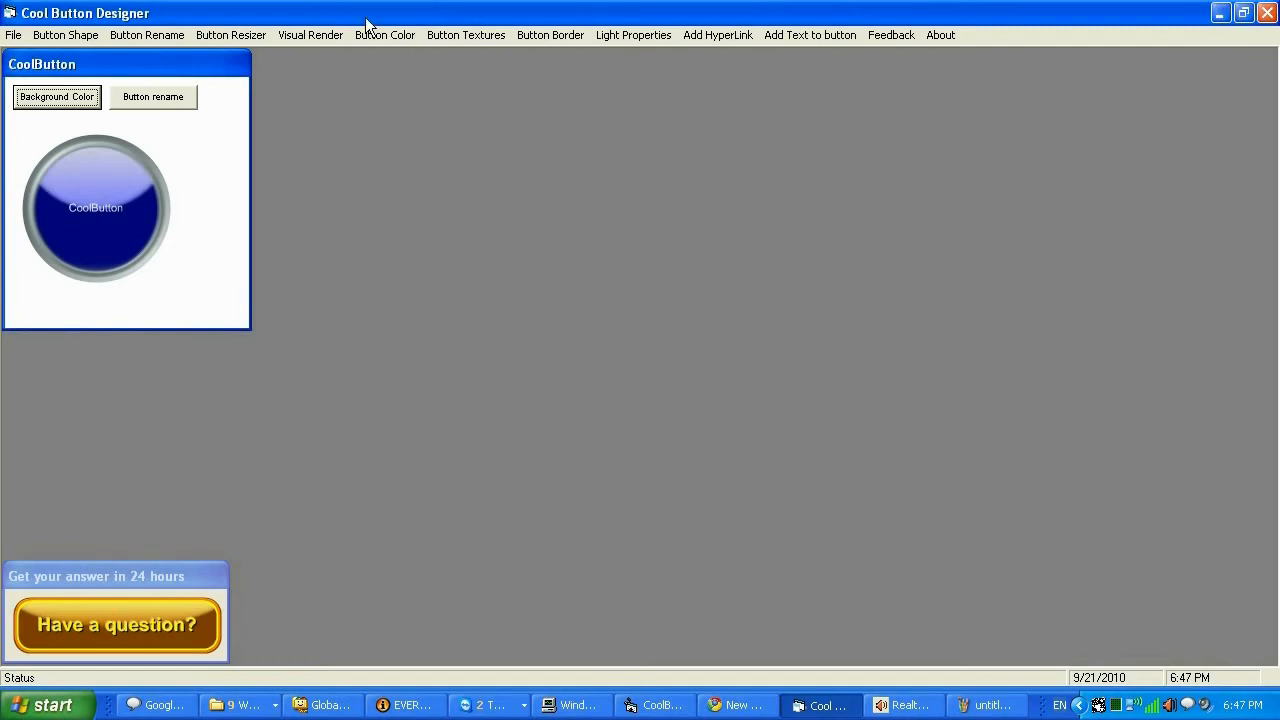
# Step: In Button Color, set the upper gloss layer white and the lower gloss layer to a deep blue
pyautogui.click(384, 36)
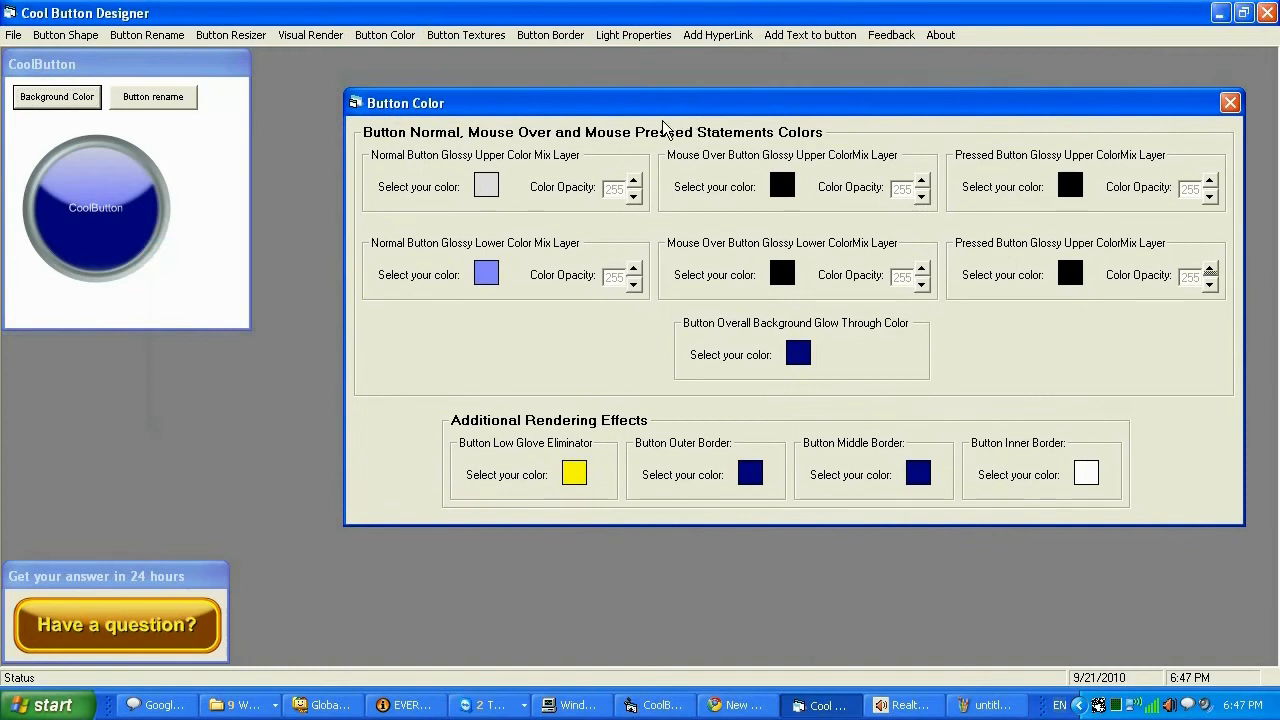
pyautogui.click(486, 186)
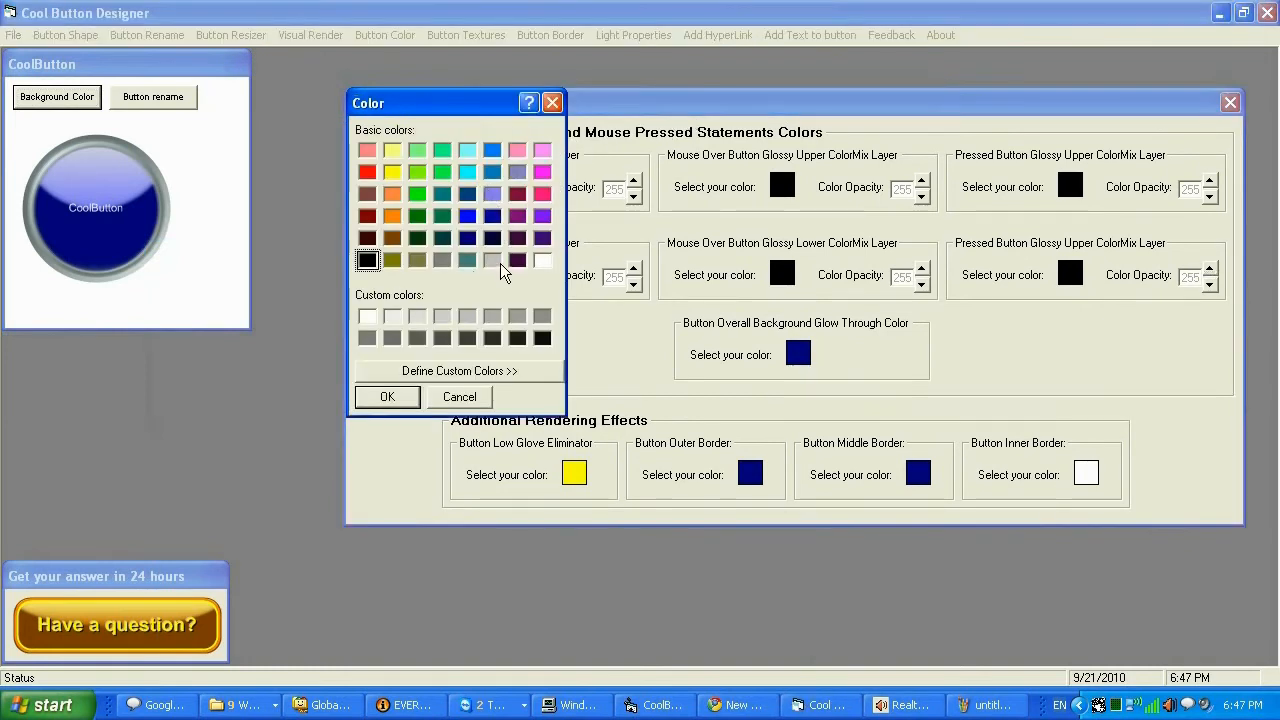
pyautogui.click(388, 396)
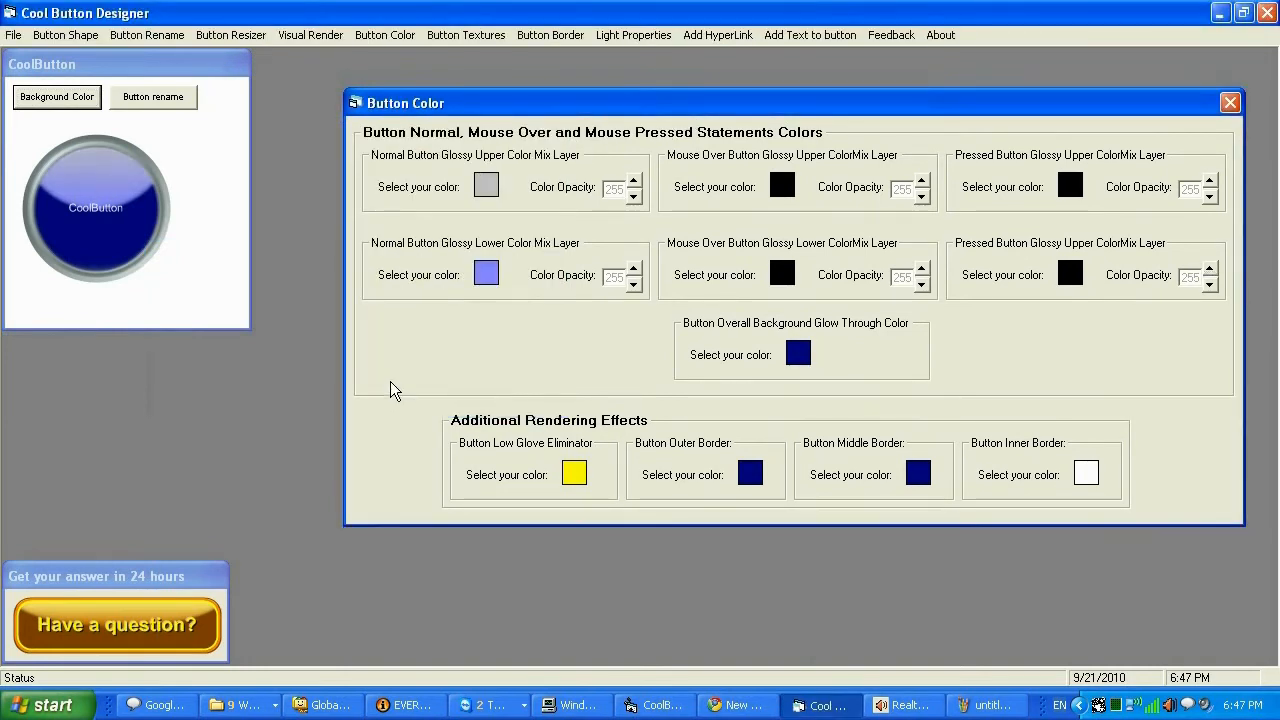
pyautogui.click(486, 186)
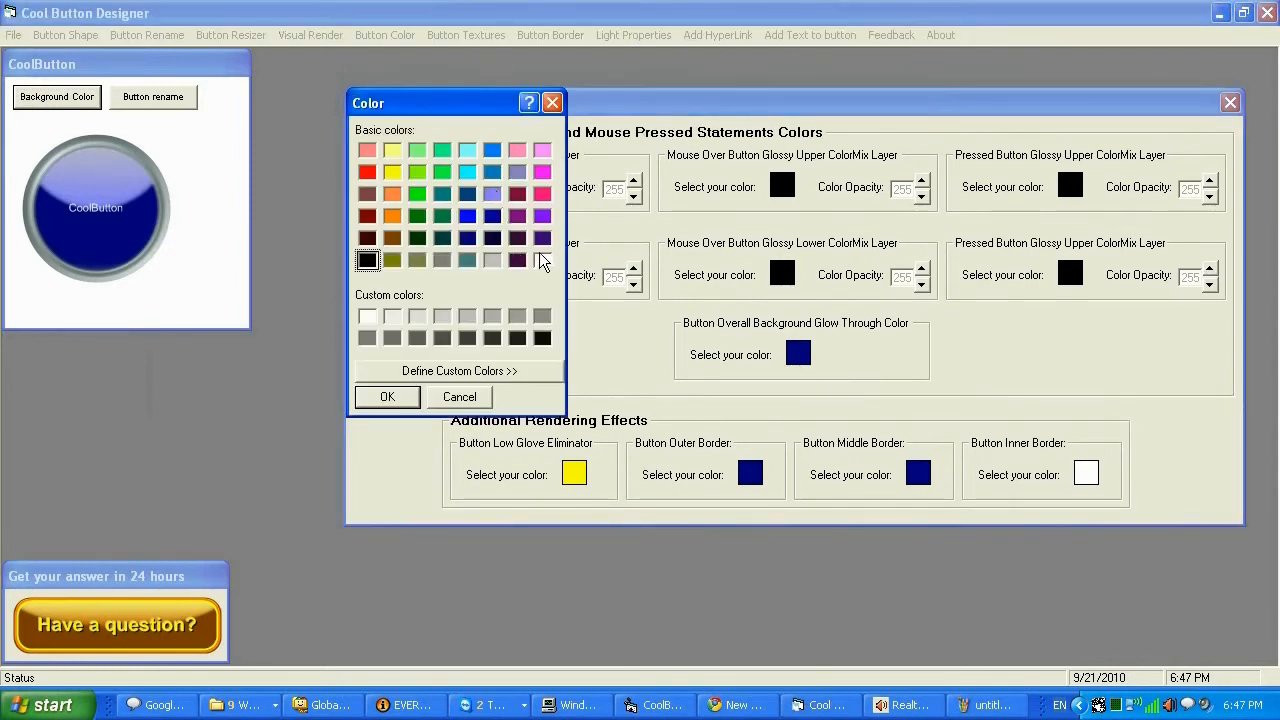
pyautogui.click(388, 396)
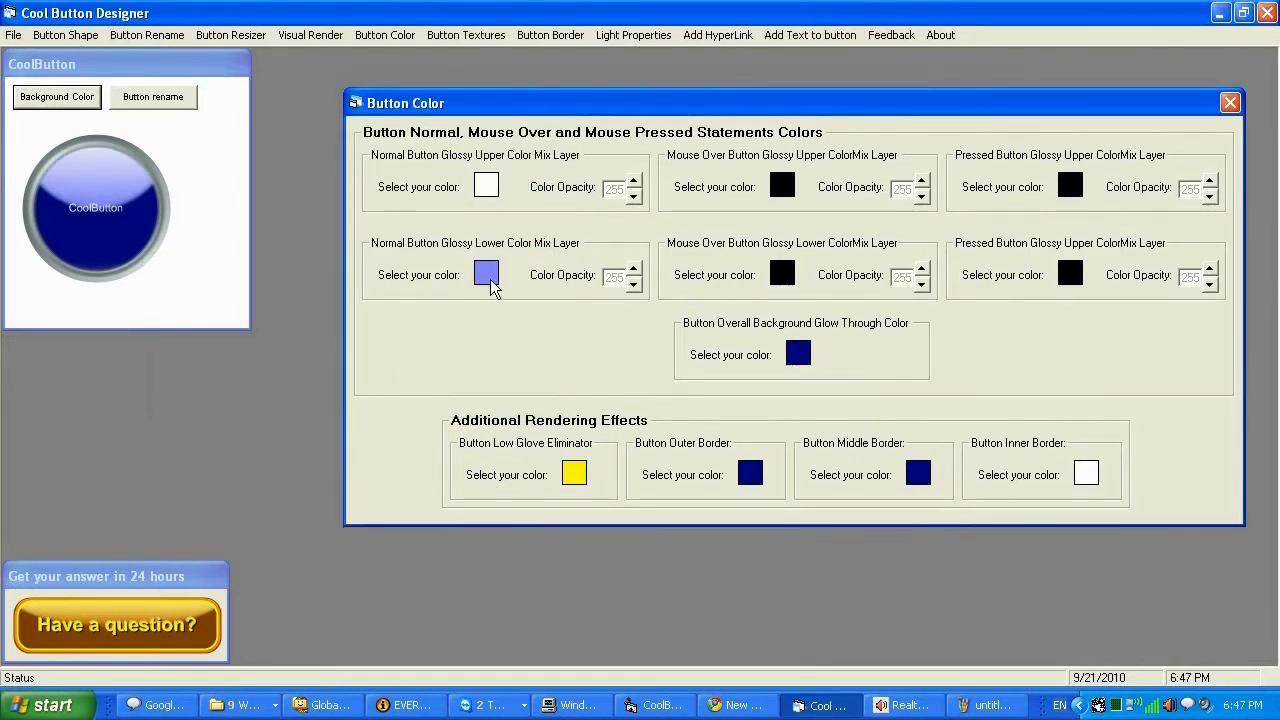
pyautogui.click(486, 272)
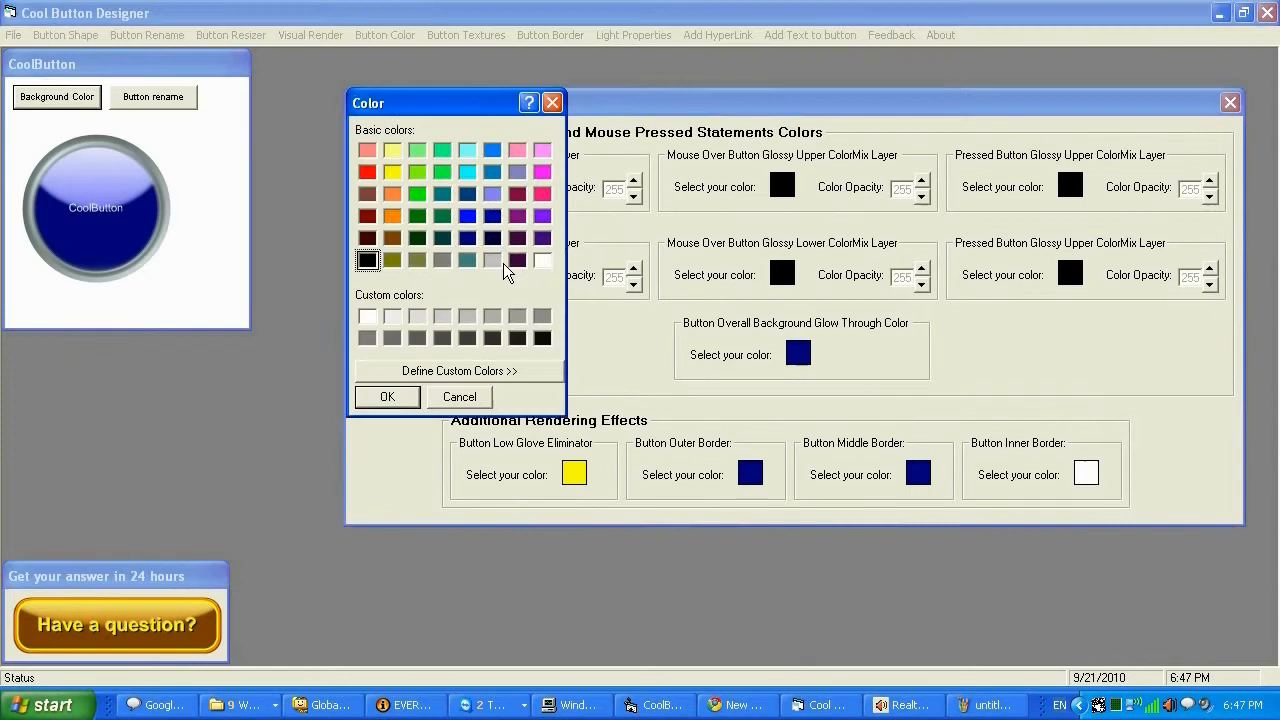
pyautogui.click(388, 396)
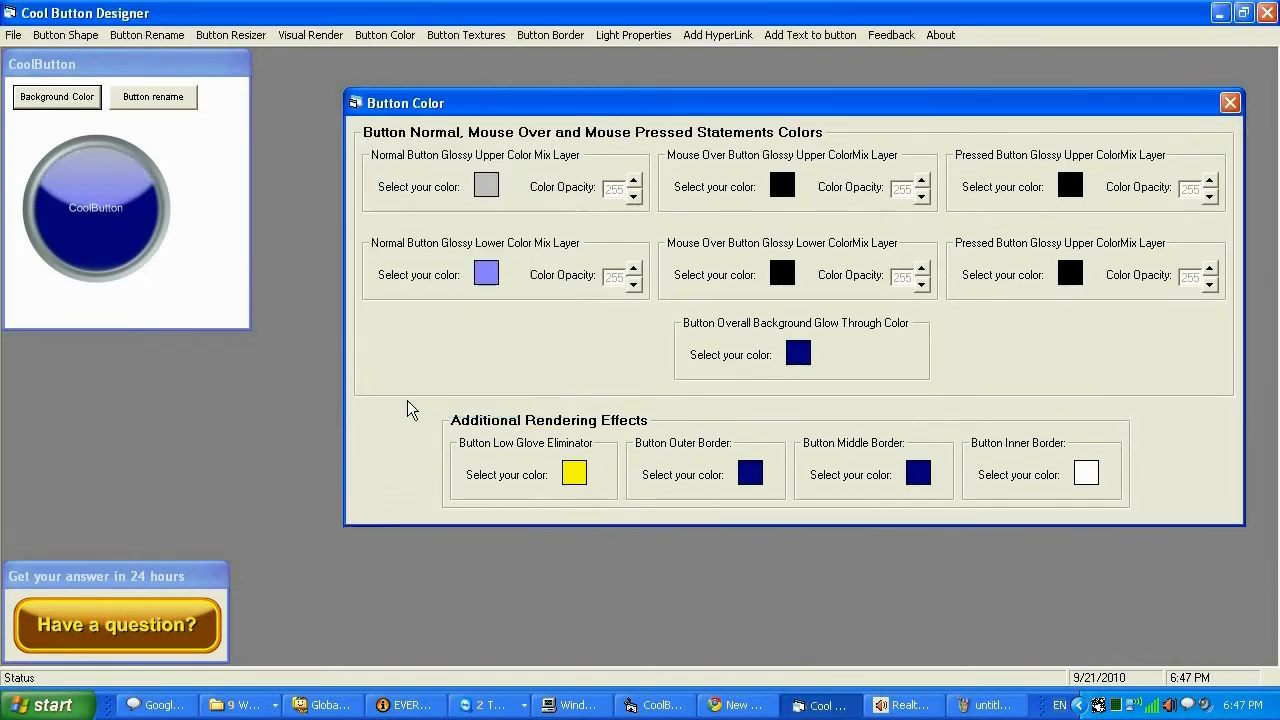
pyautogui.click(488, 186)
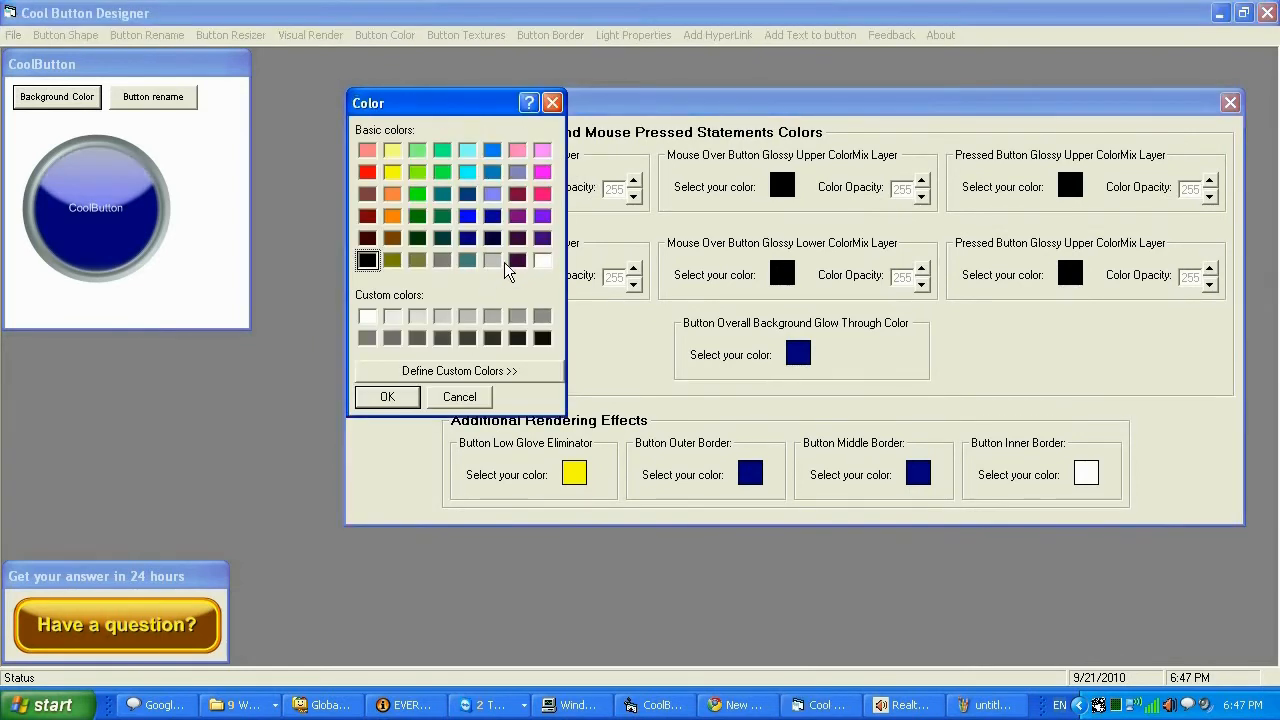
pyautogui.click(492, 216)
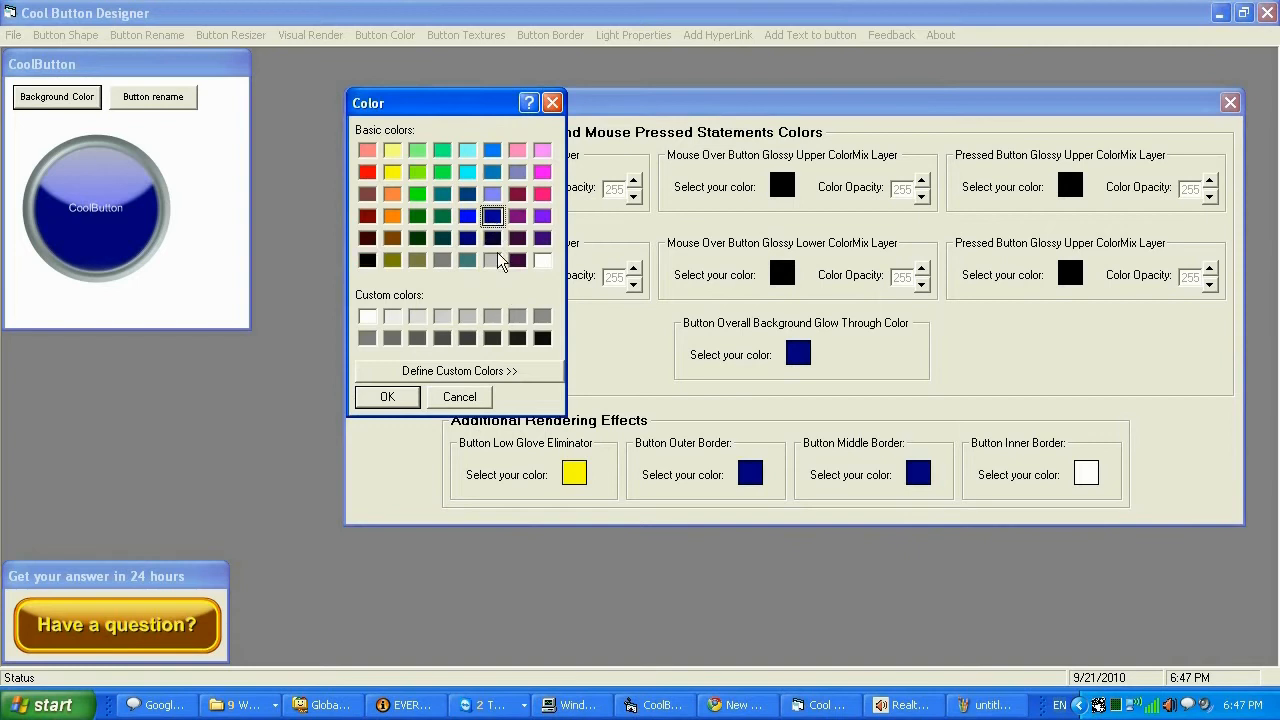
pyautogui.click(458, 370)
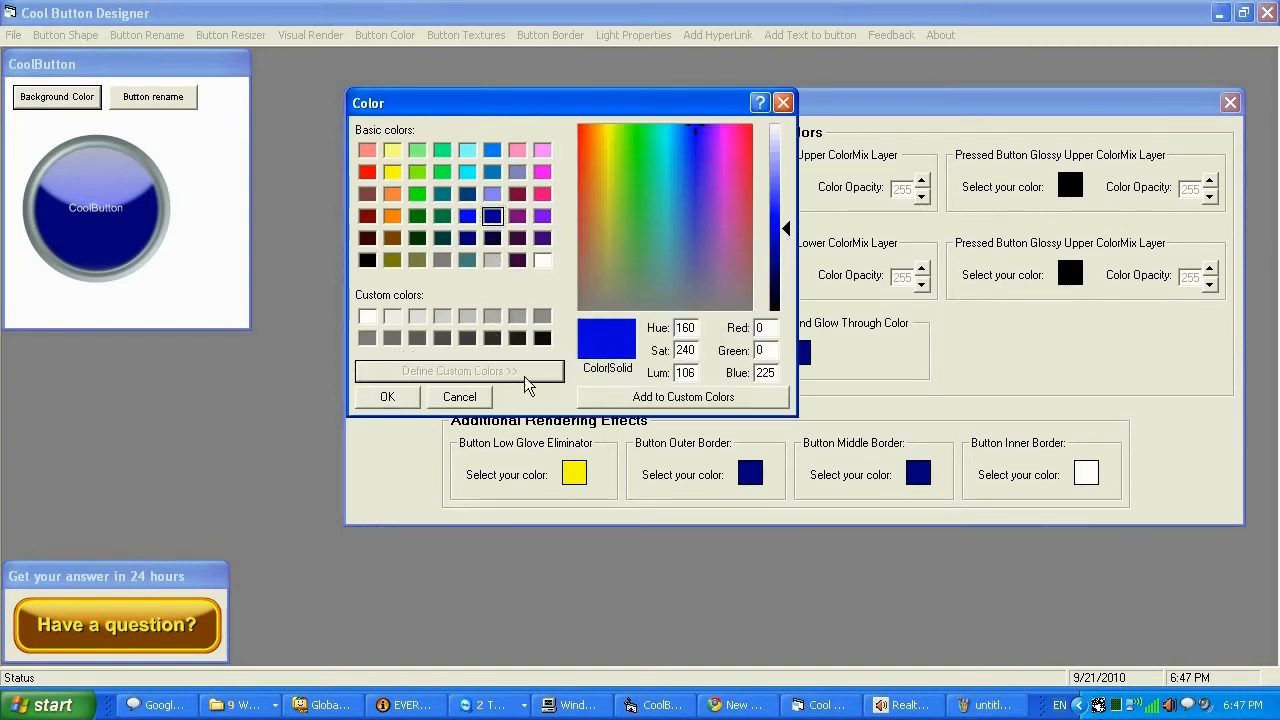
pyautogui.click(388, 396)
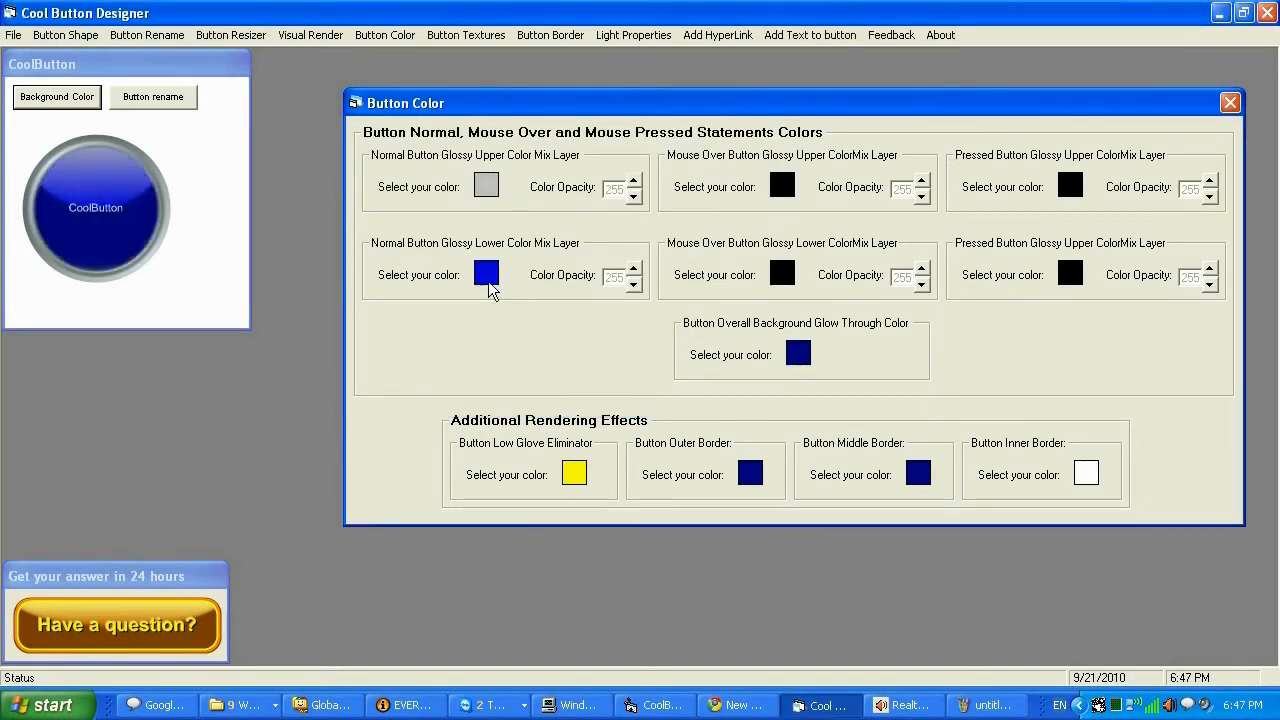
# Step: Darken the lower gloss to a custom dark blue, set Low Glove Eliminator white, and close the colour settings
pyautogui.click(486, 274)
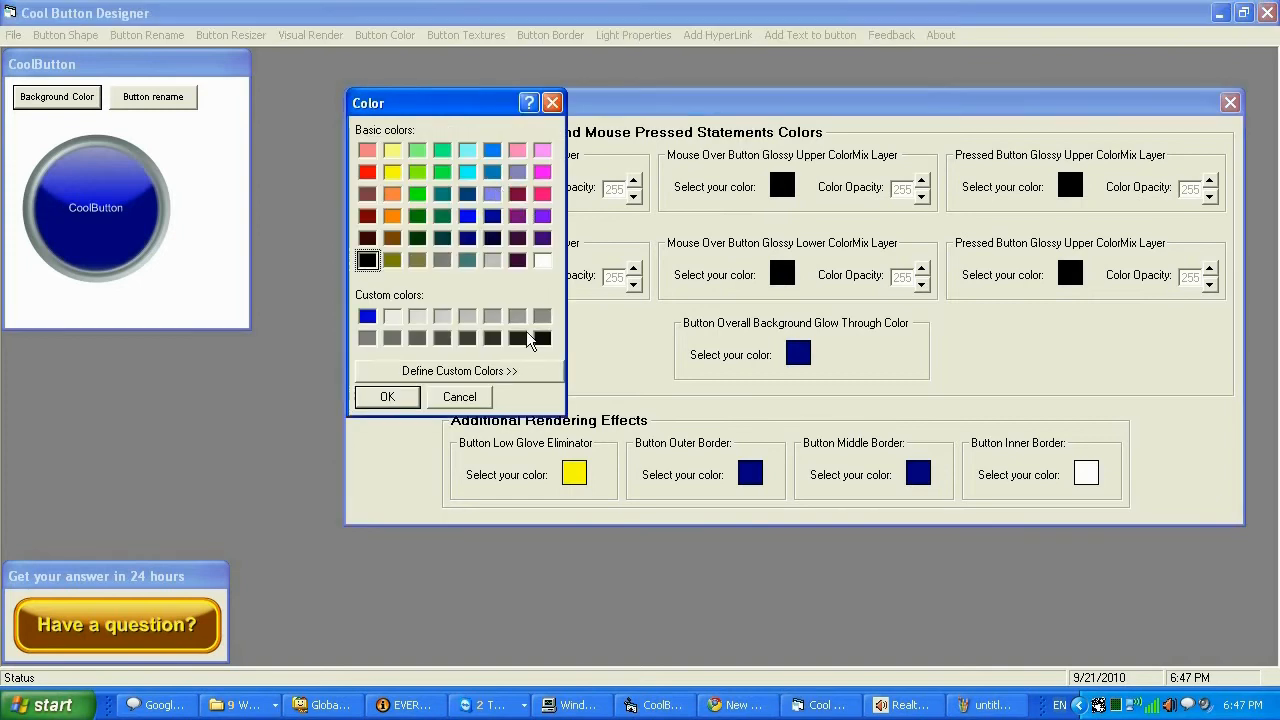
pyautogui.click(388, 396)
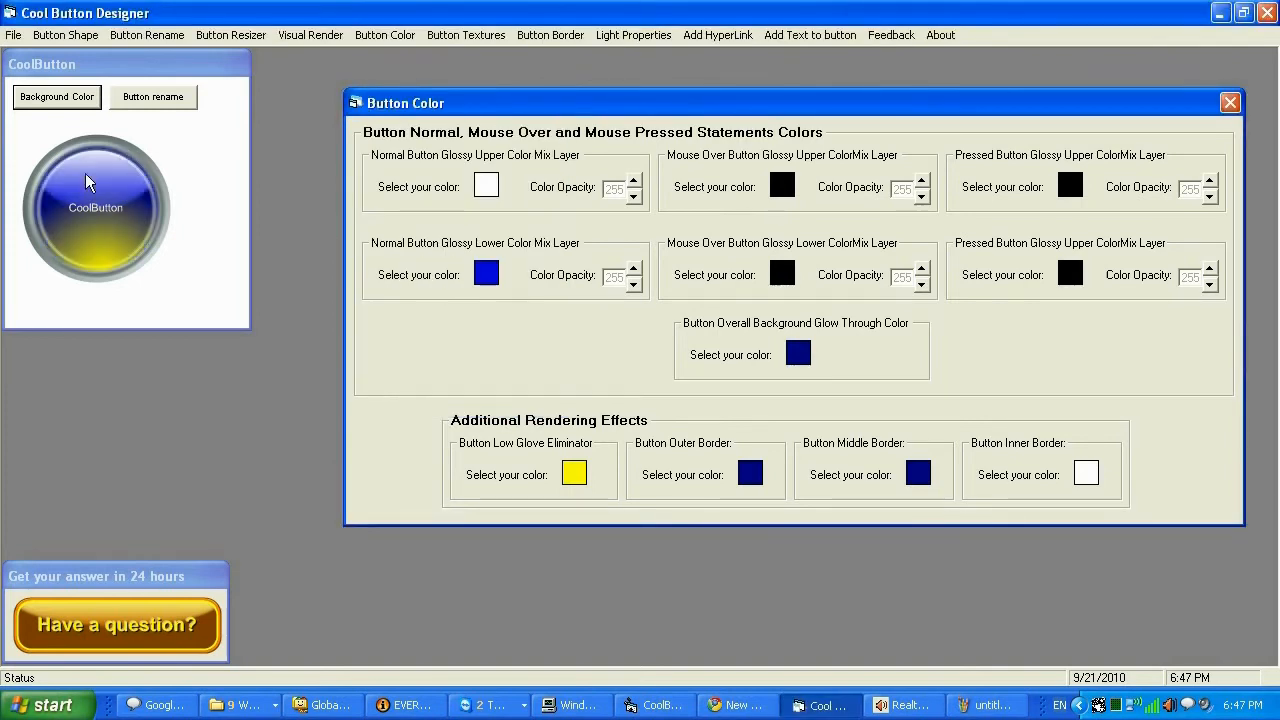
pyautogui.click(486, 272)
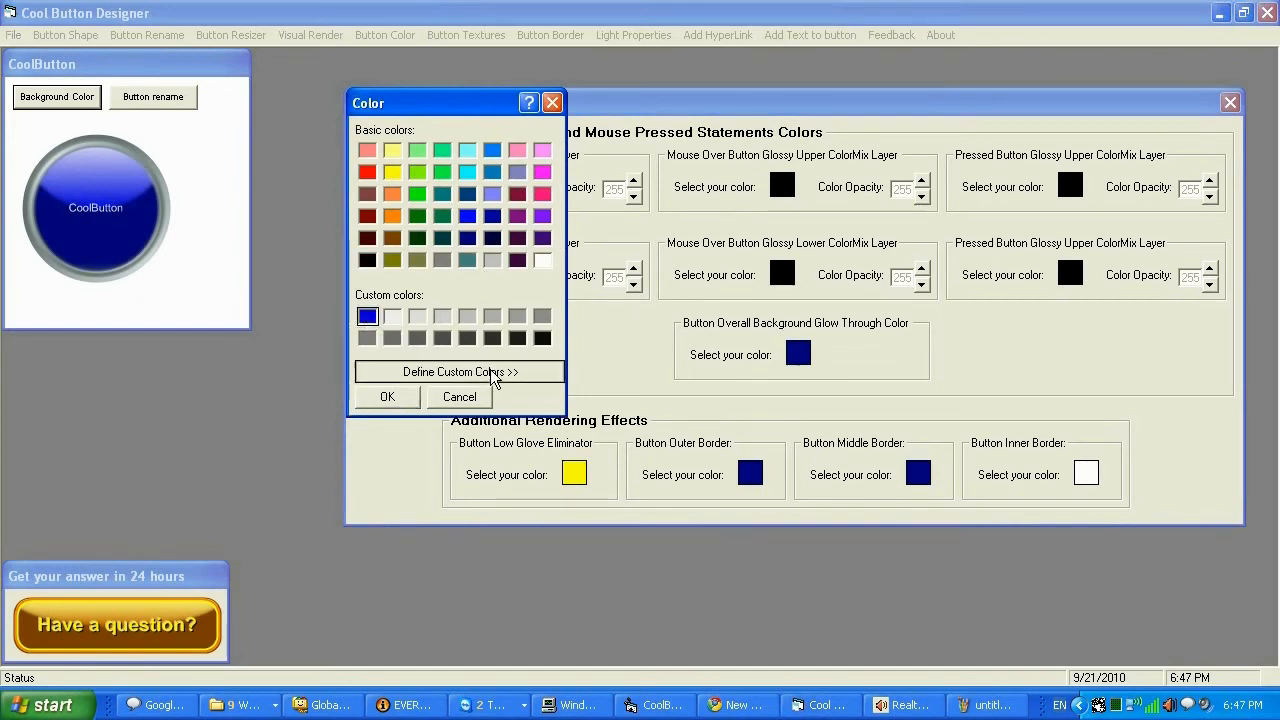
pyautogui.click(458, 370)
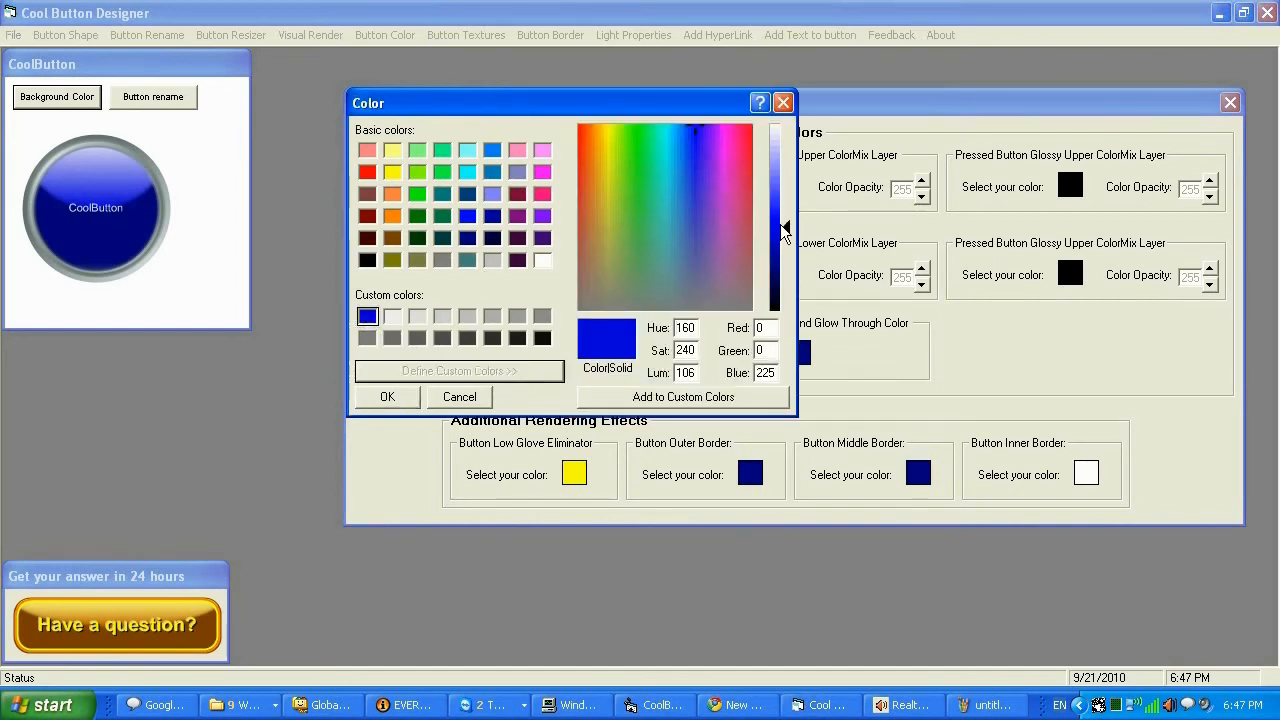
pyautogui.click(696, 148)
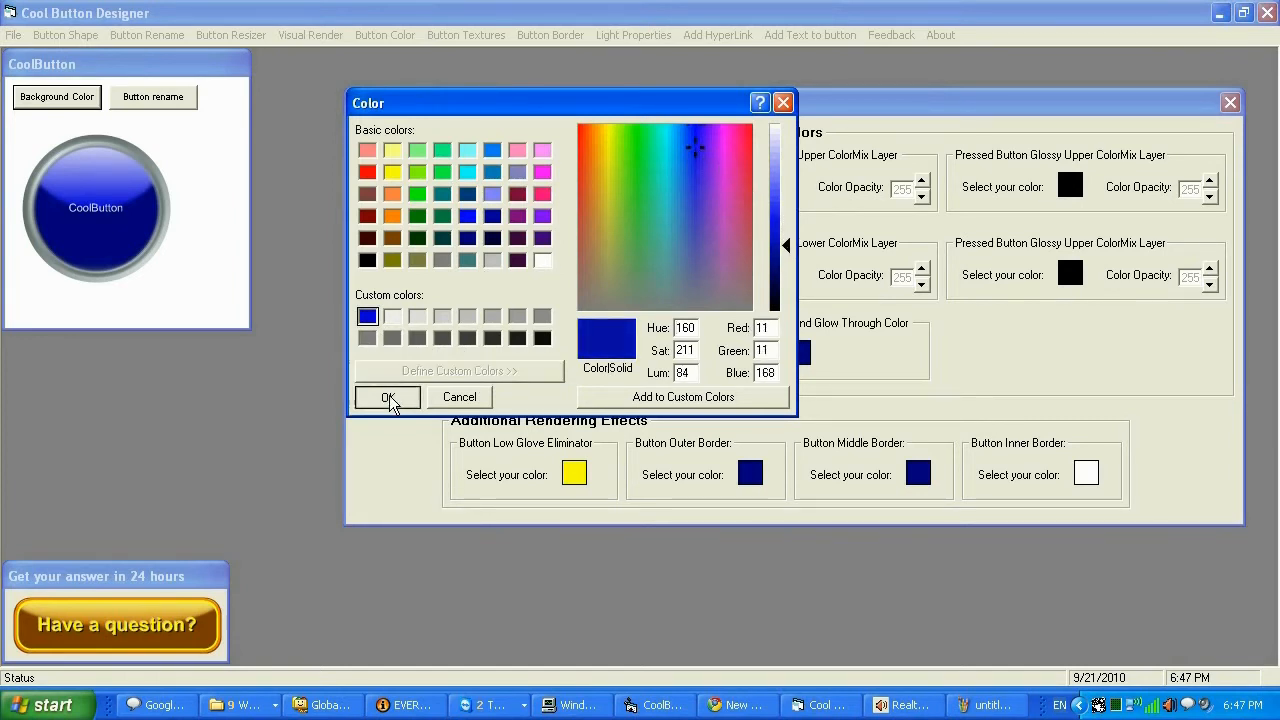
pyautogui.click(388, 396)
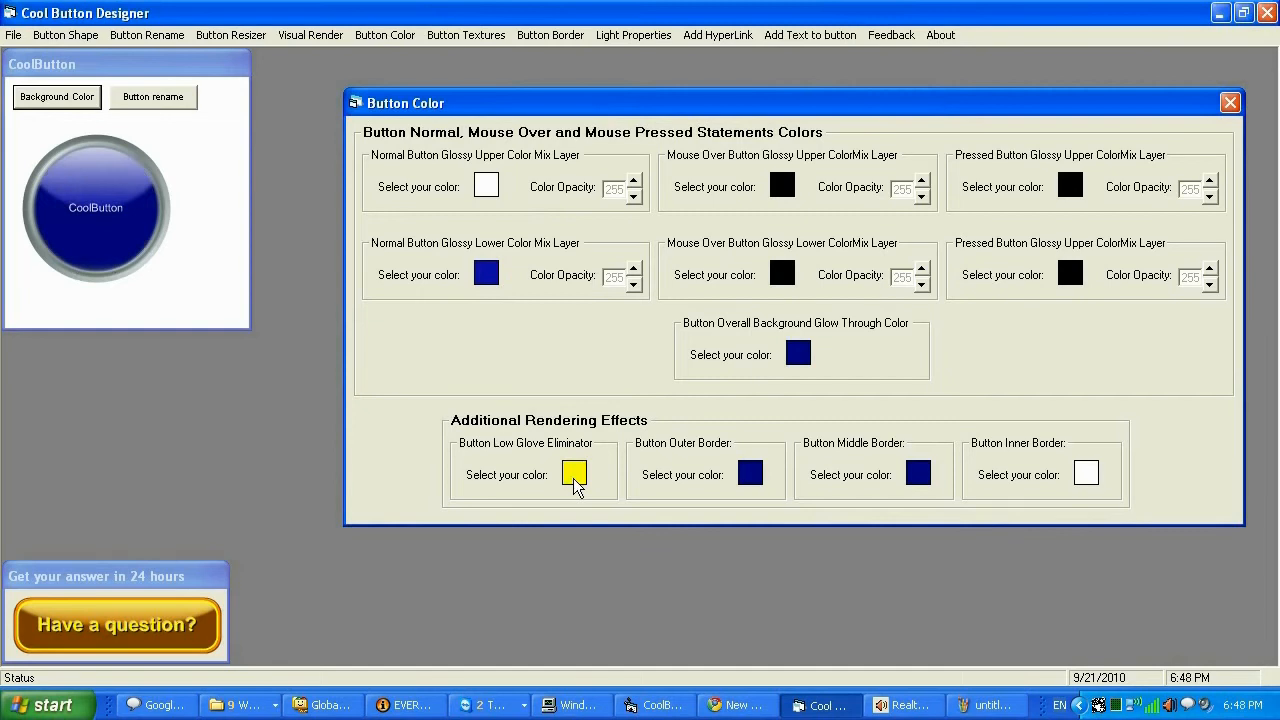
pyautogui.click(574, 472)
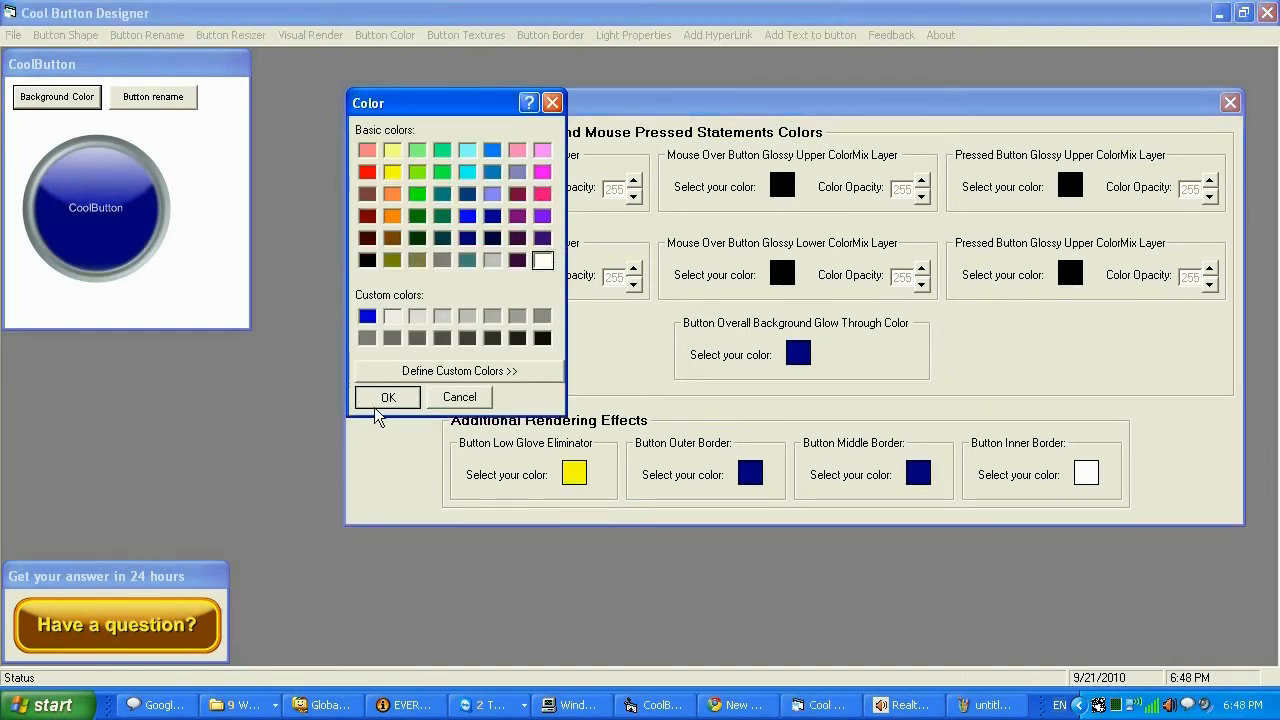
pyautogui.click(388, 396)
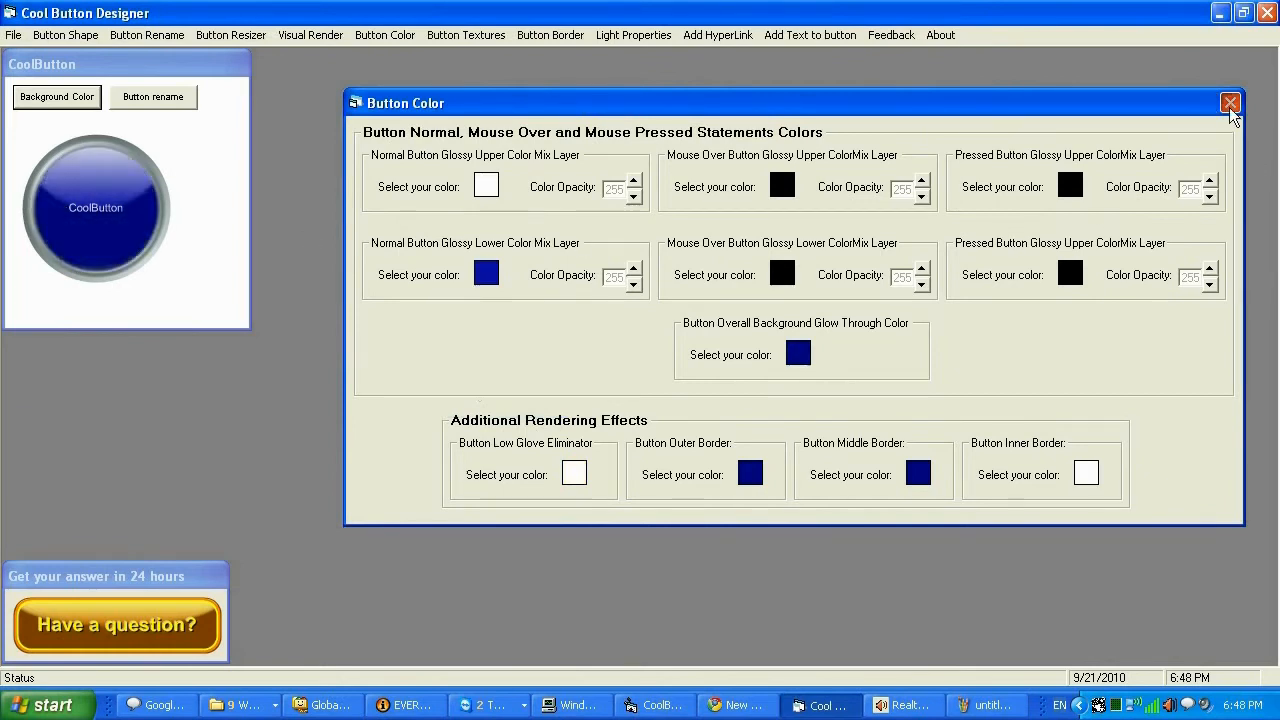
pyautogui.click(1230, 104)
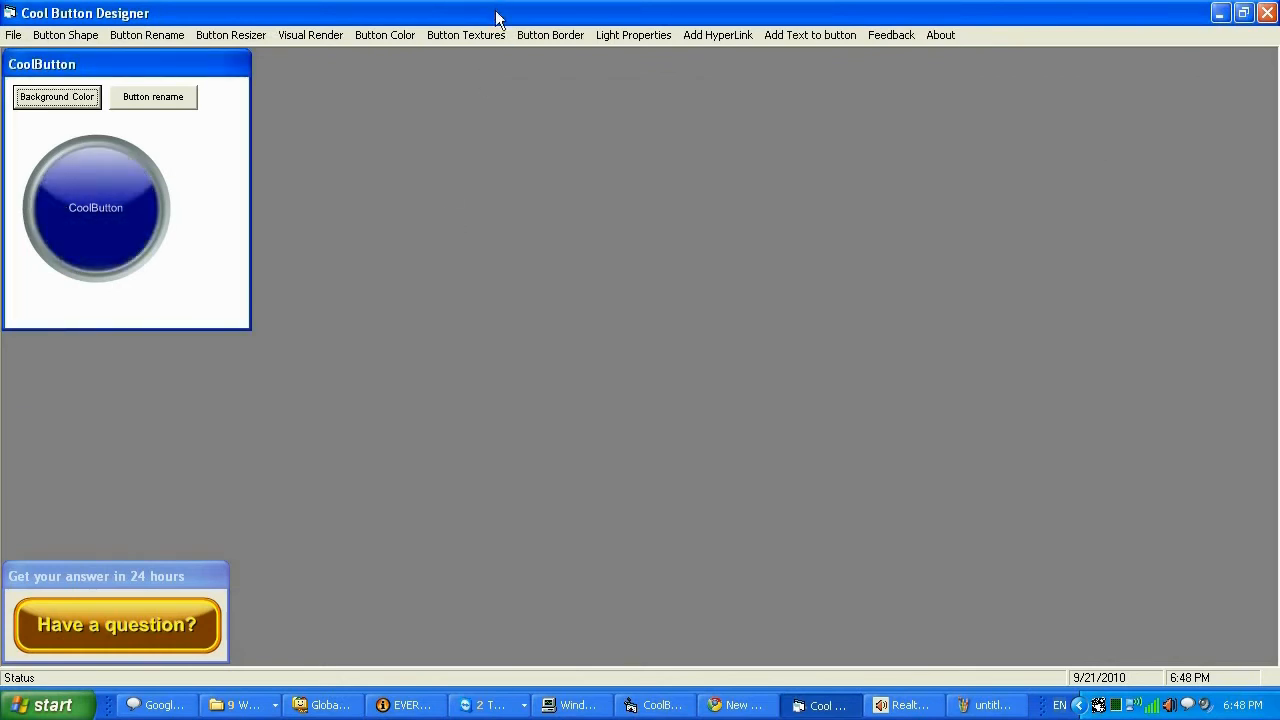
# Step: Enable light rendering and light the button from the North direction
pyautogui.click(632, 36)
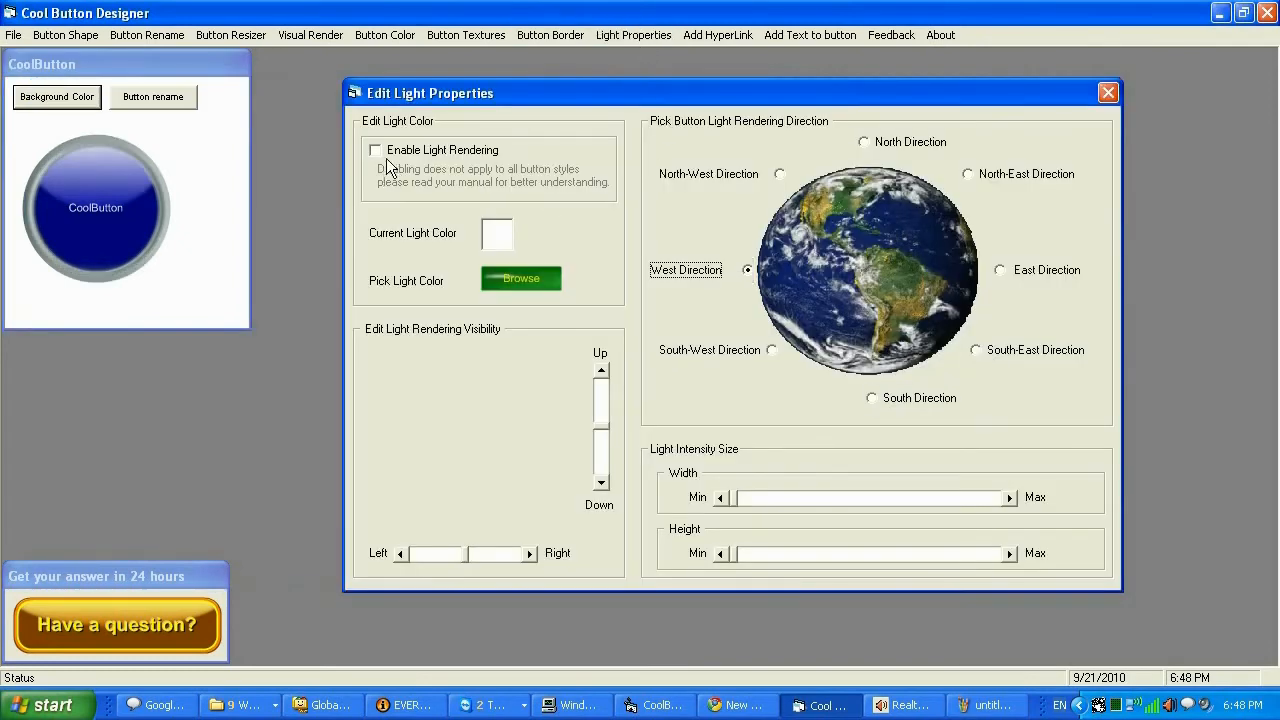
pyautogui.click(376, 150)
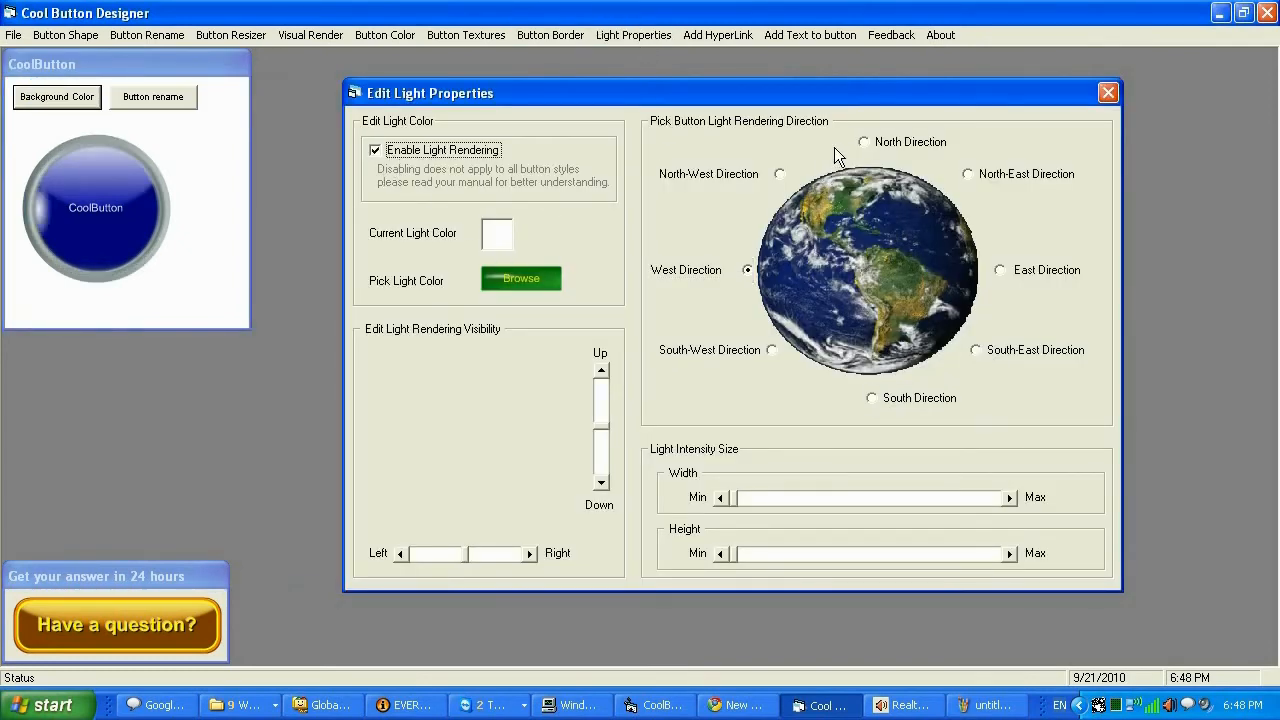
pyautogui.click(862, 140)
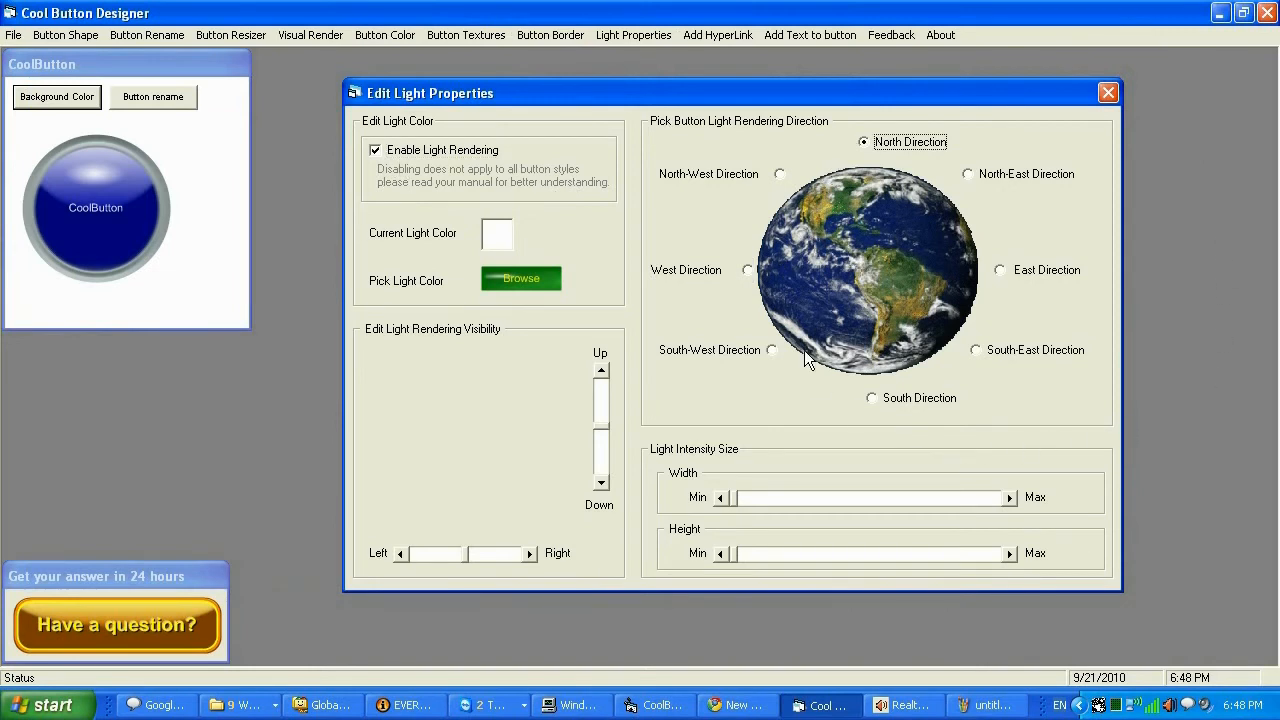
pyautogui.moveTo(704, 552)
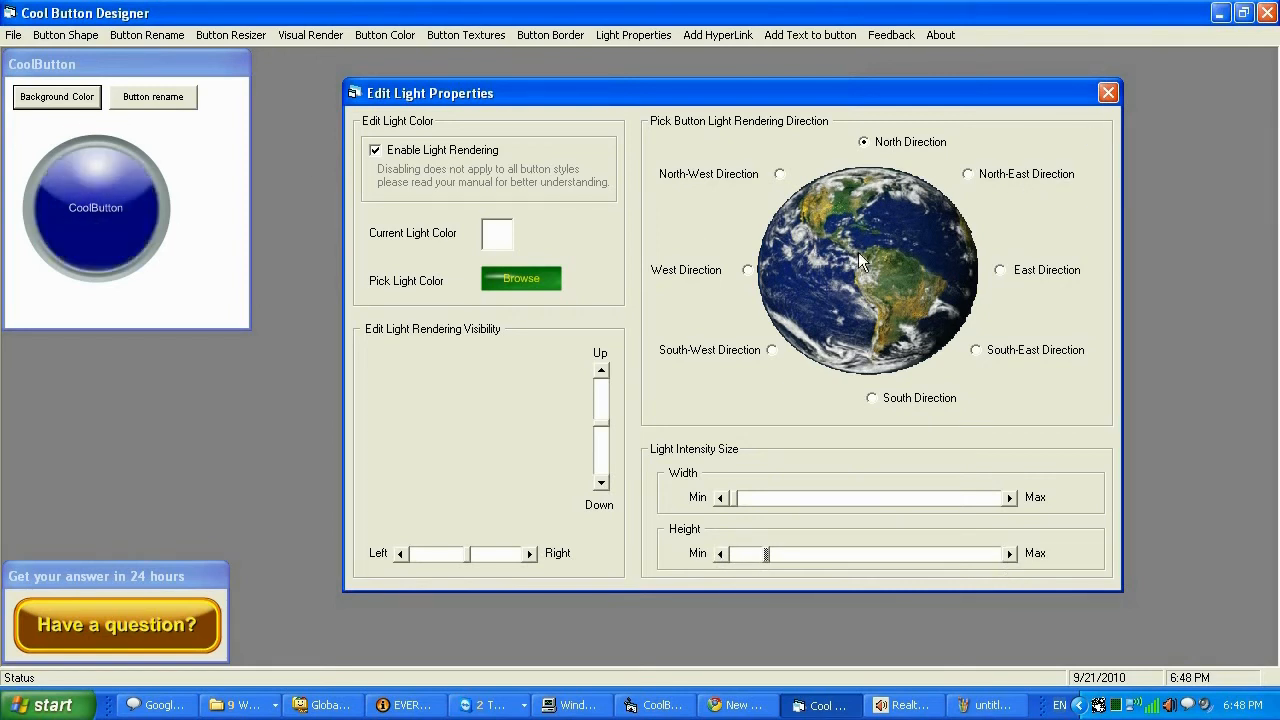
# Step: Set the light colour to white via Browse and close the light settings
pyautogui.click(520, 278)
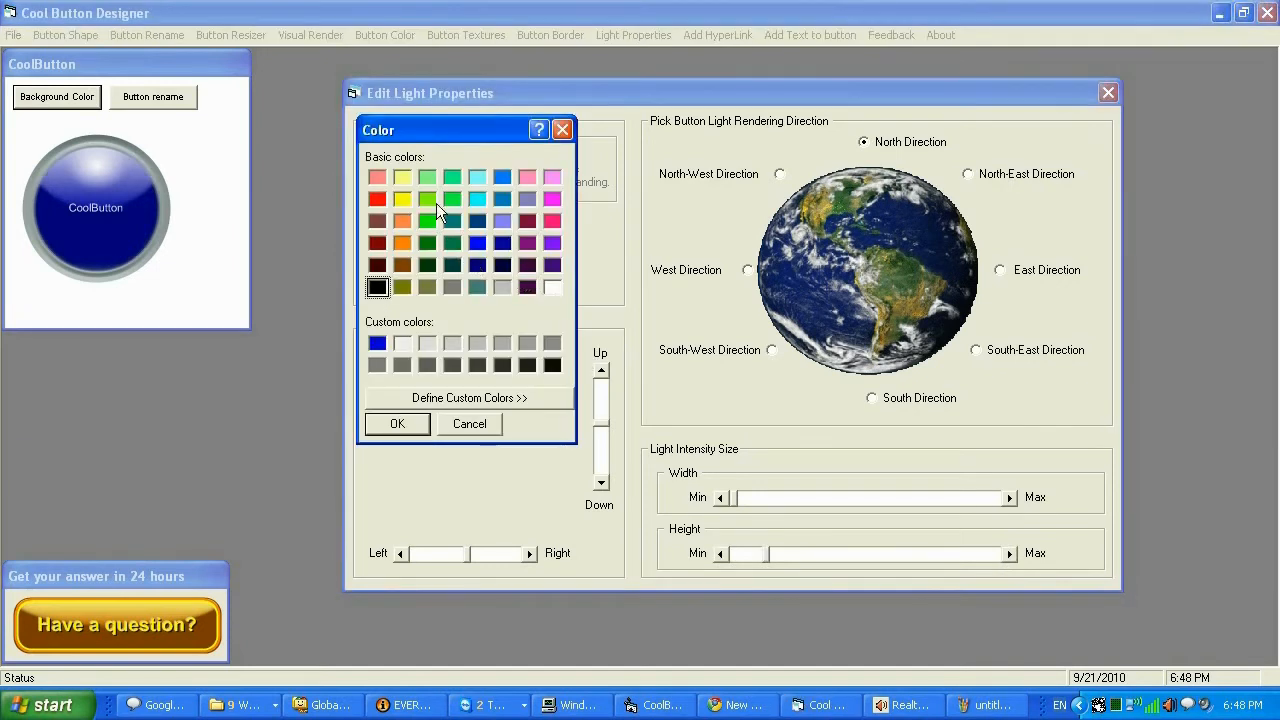
pyautogui.click(396, 424)
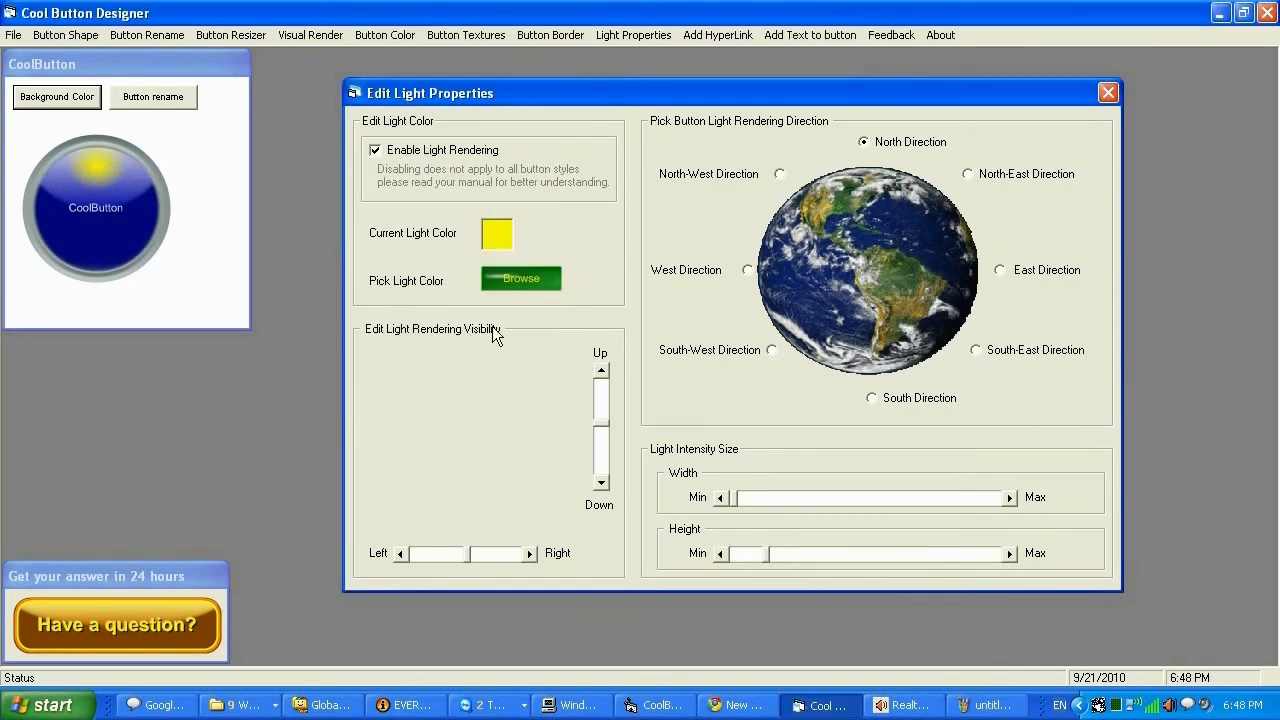
pyautogui.click(520, 278)
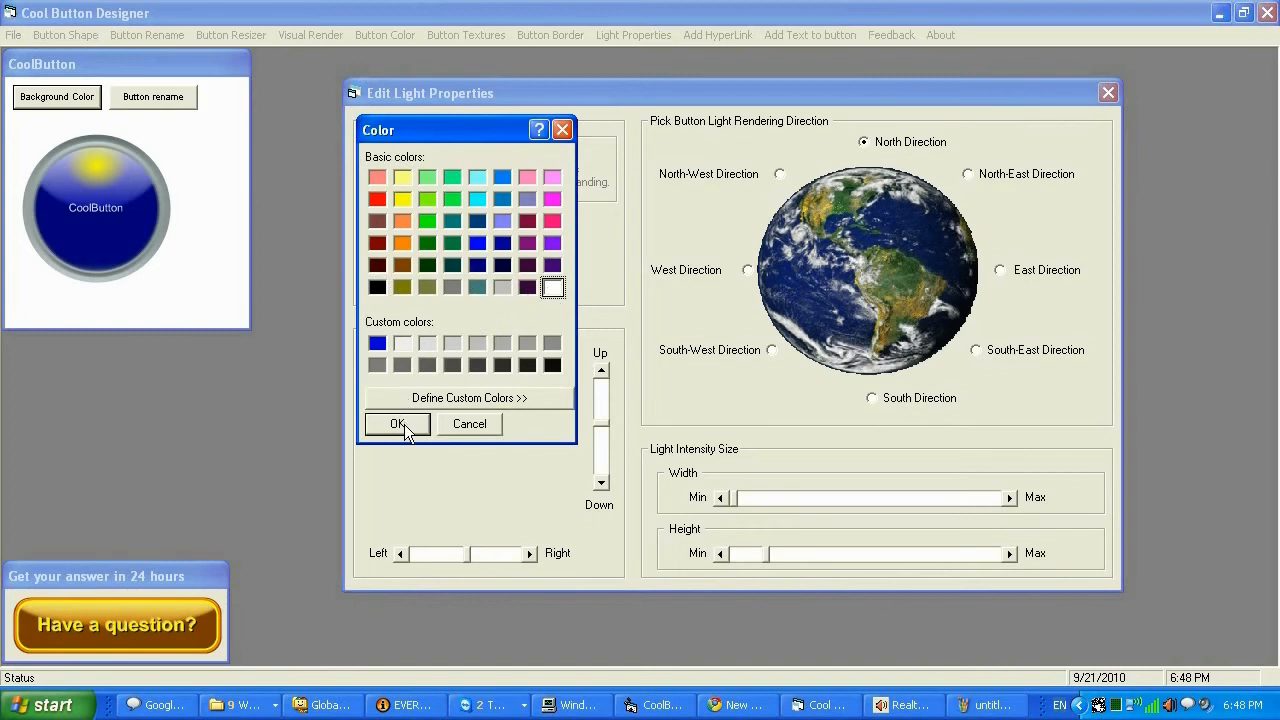
pyautogui.click(396, 424)
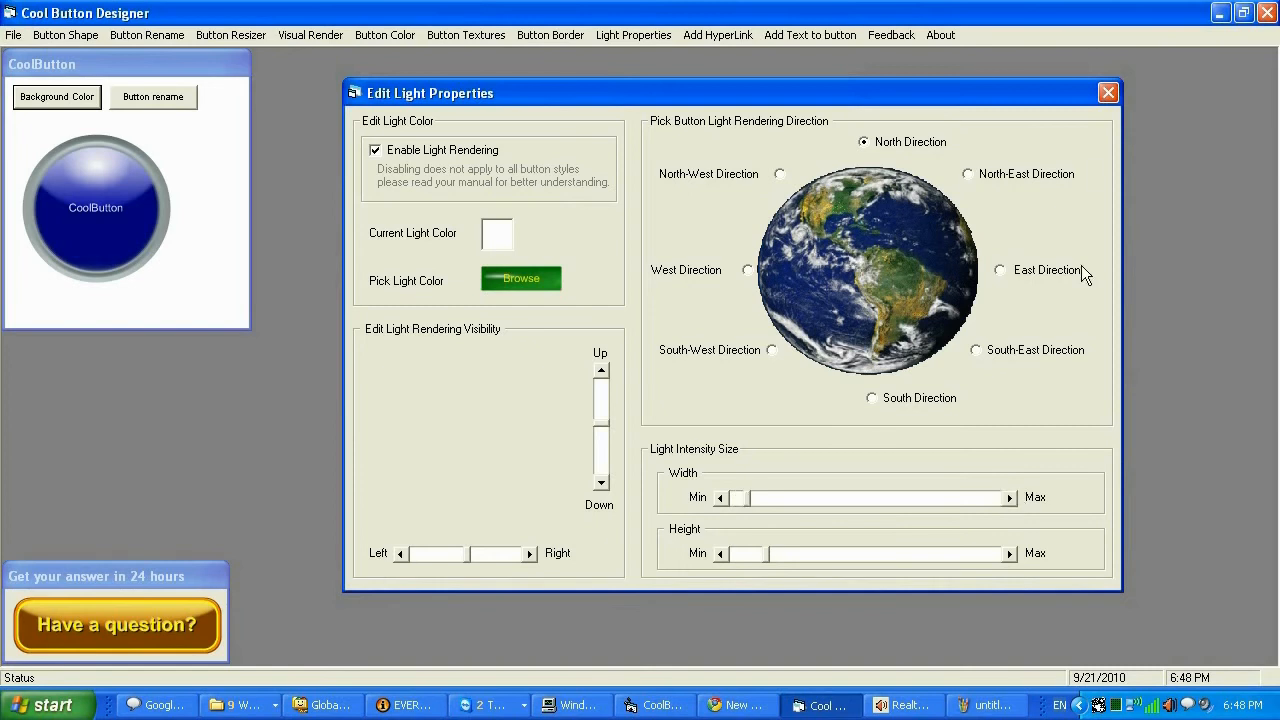
pyautogui.click(1108, 92)
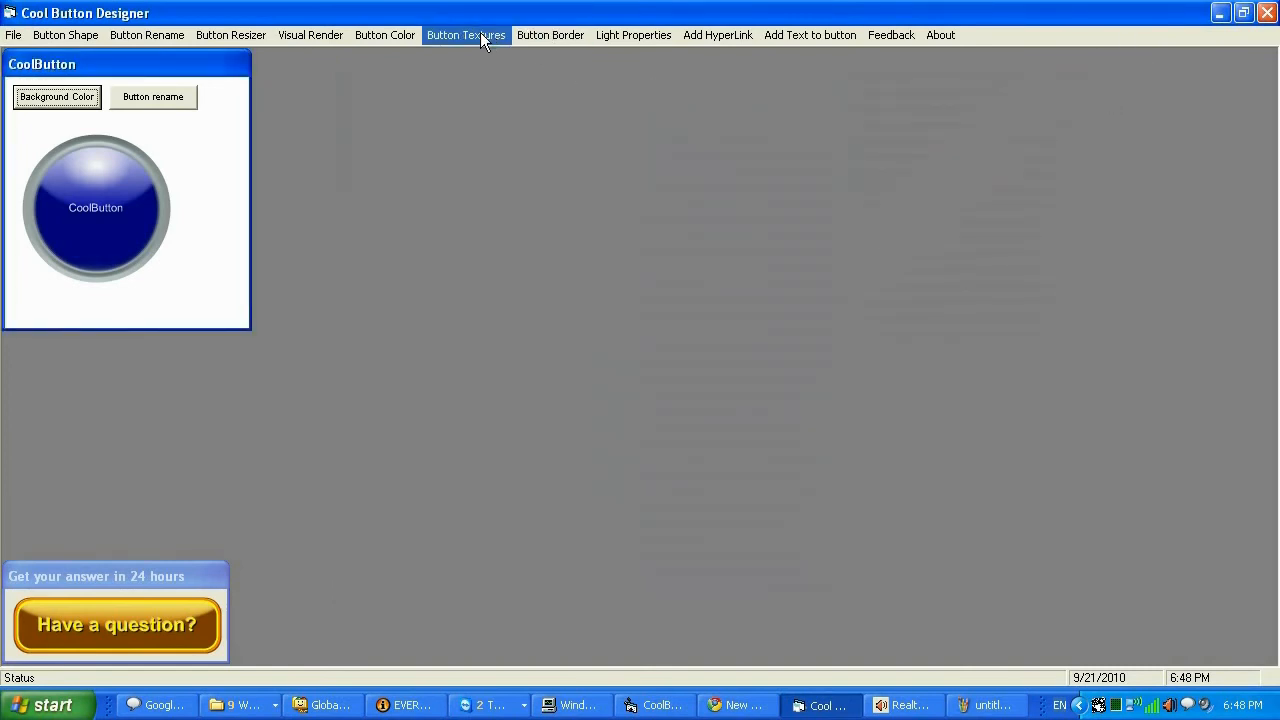
# Step: Bring up Button Textures, briefly checking Button Shape and closing it again
pyautogui.click(466, 36)
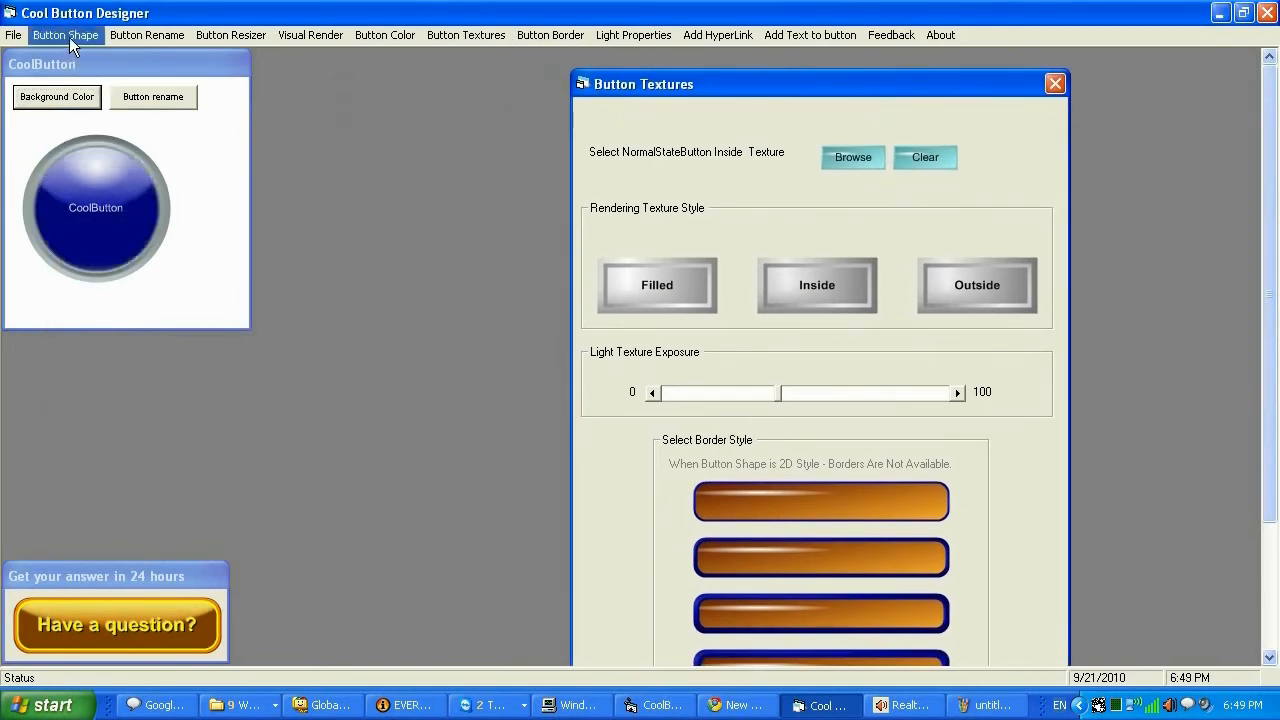
pyautogui.click(64, 36)
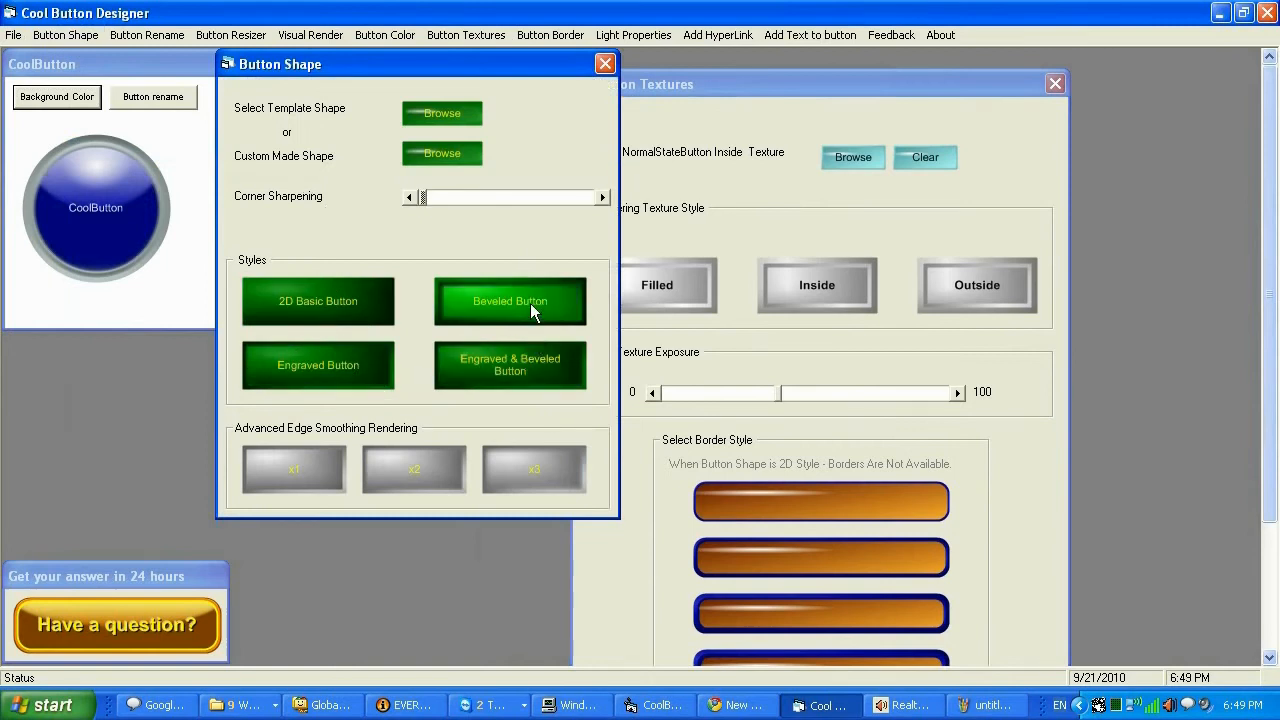
pyautogui.moveTo(408, 378)
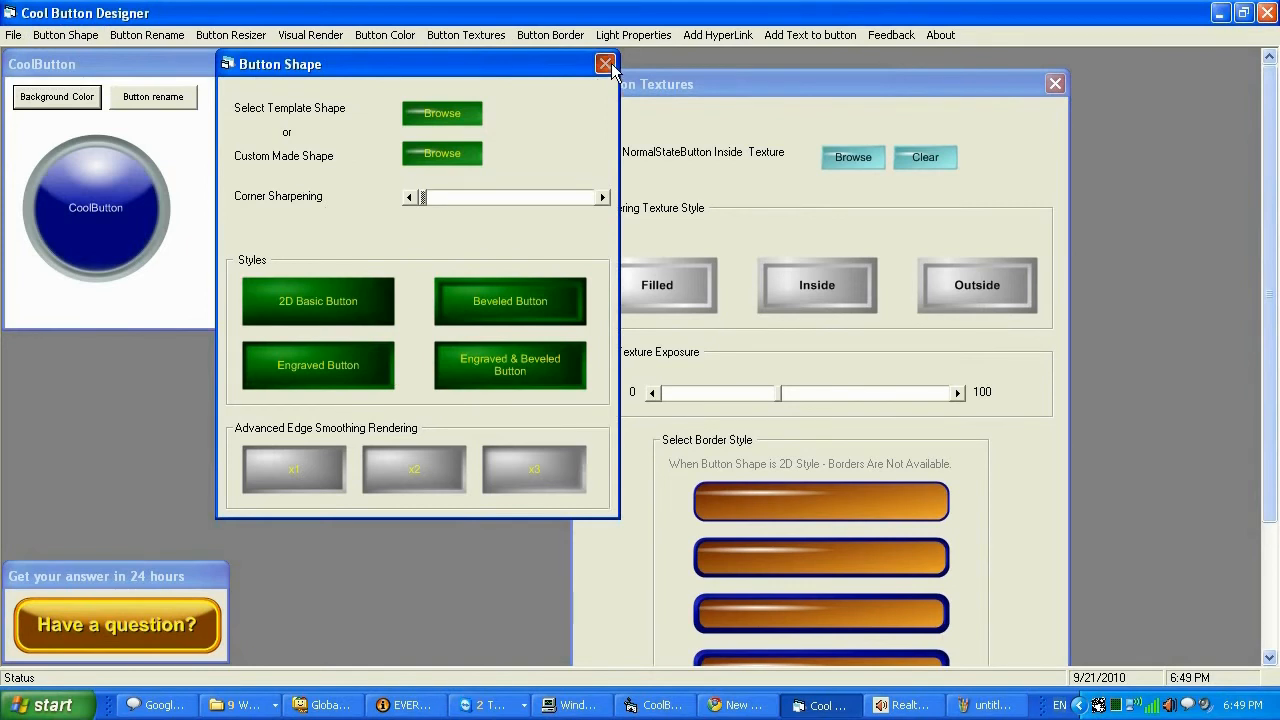
pyautogui.click(604, 64)
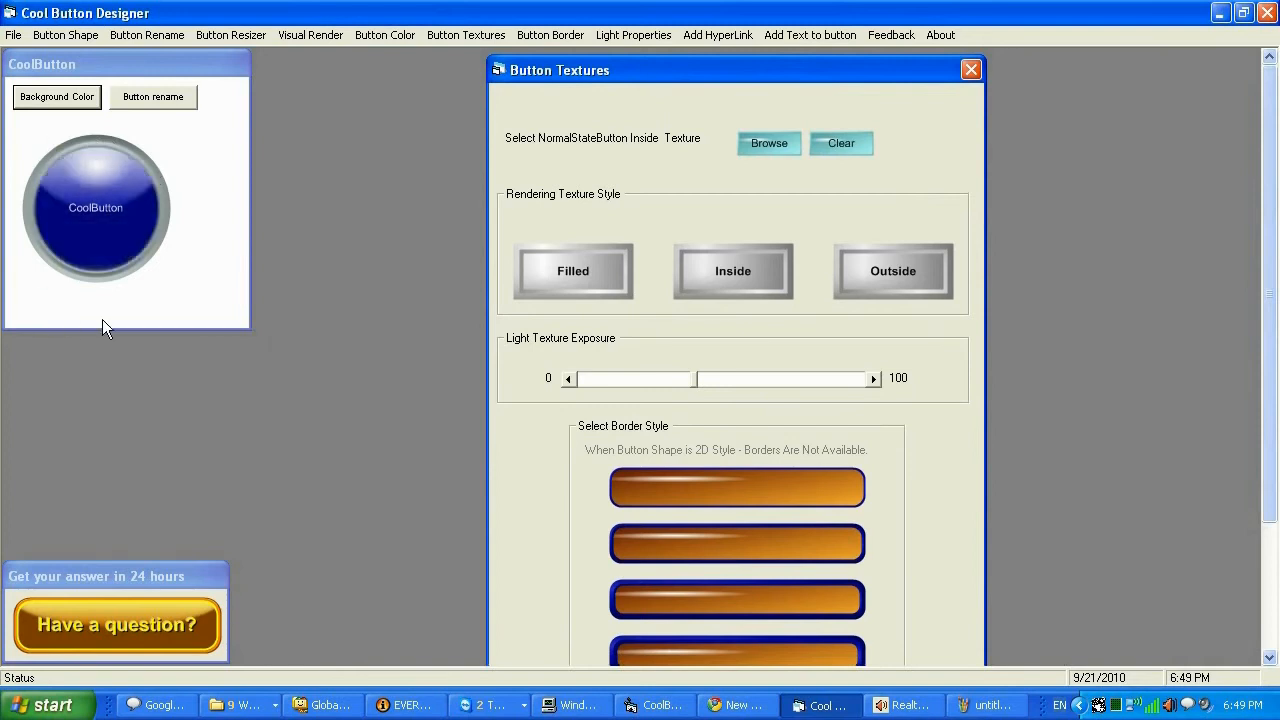
# Step: Load a dark inside texture image and raise the Light Texture Exposure to brighten the border
pyautogui.click(768, 144)
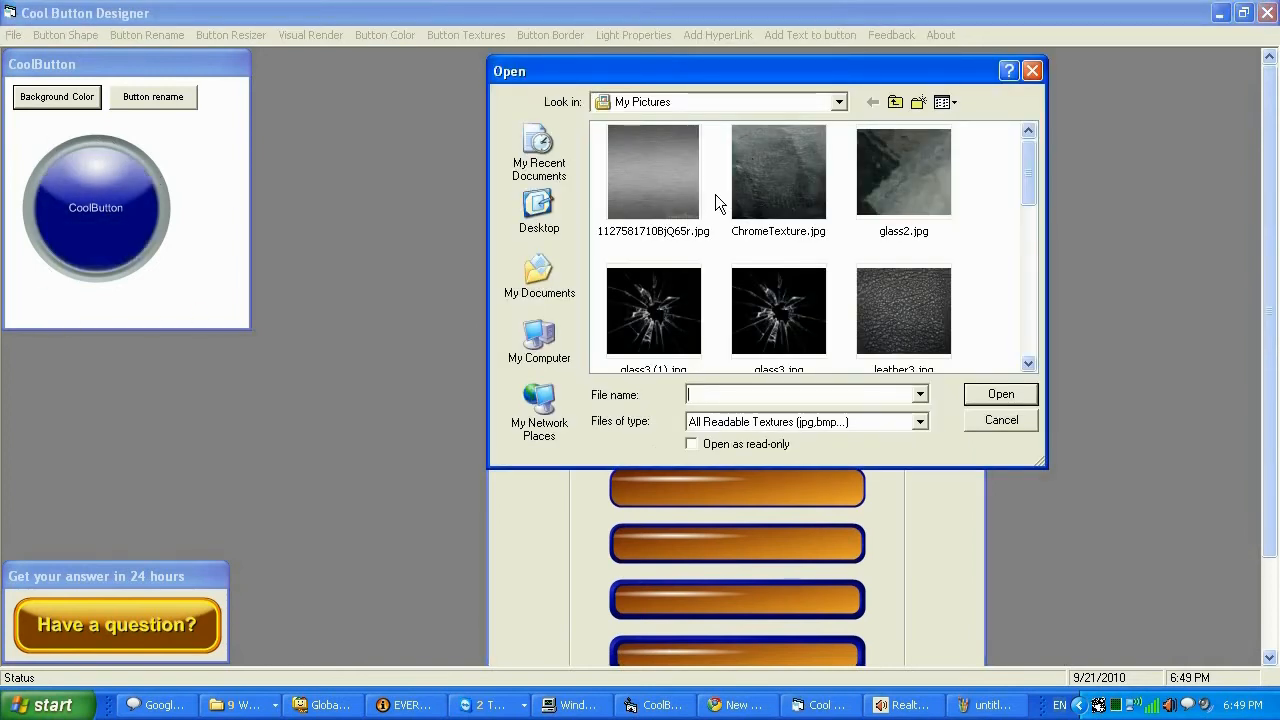
pyautogui.click(778, 170)
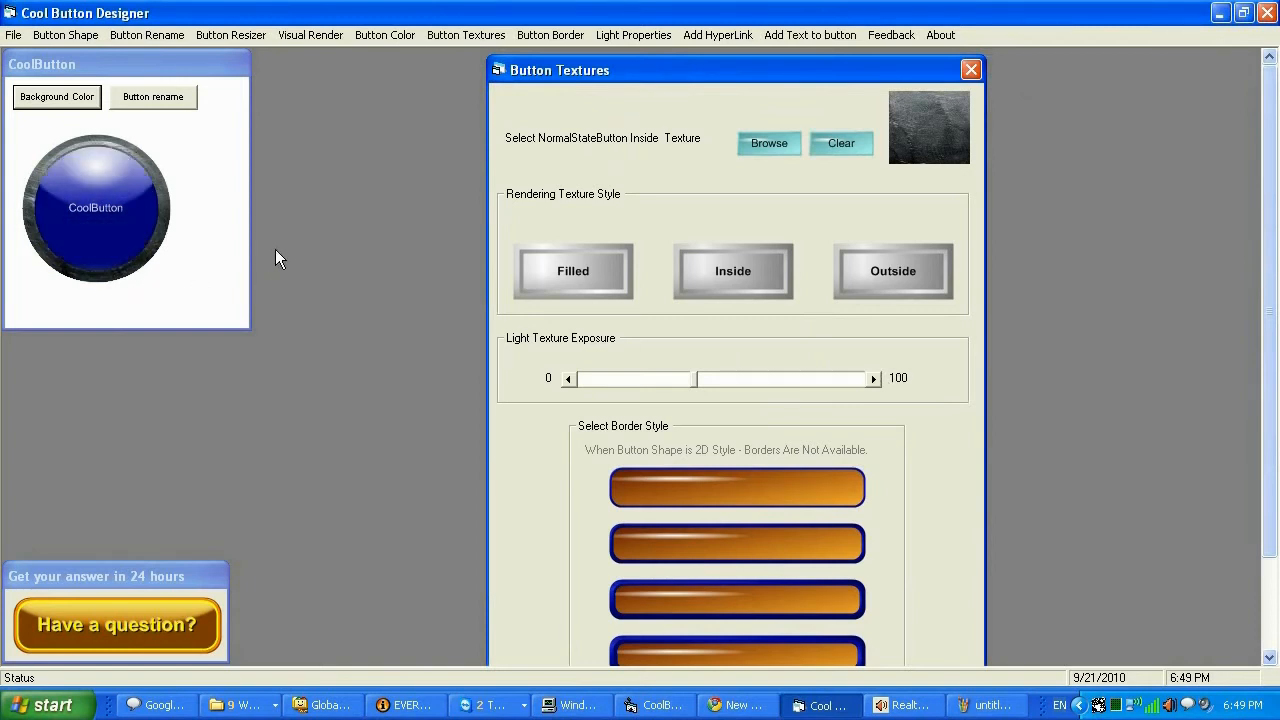
pyautogui.moveTo(584, 398)
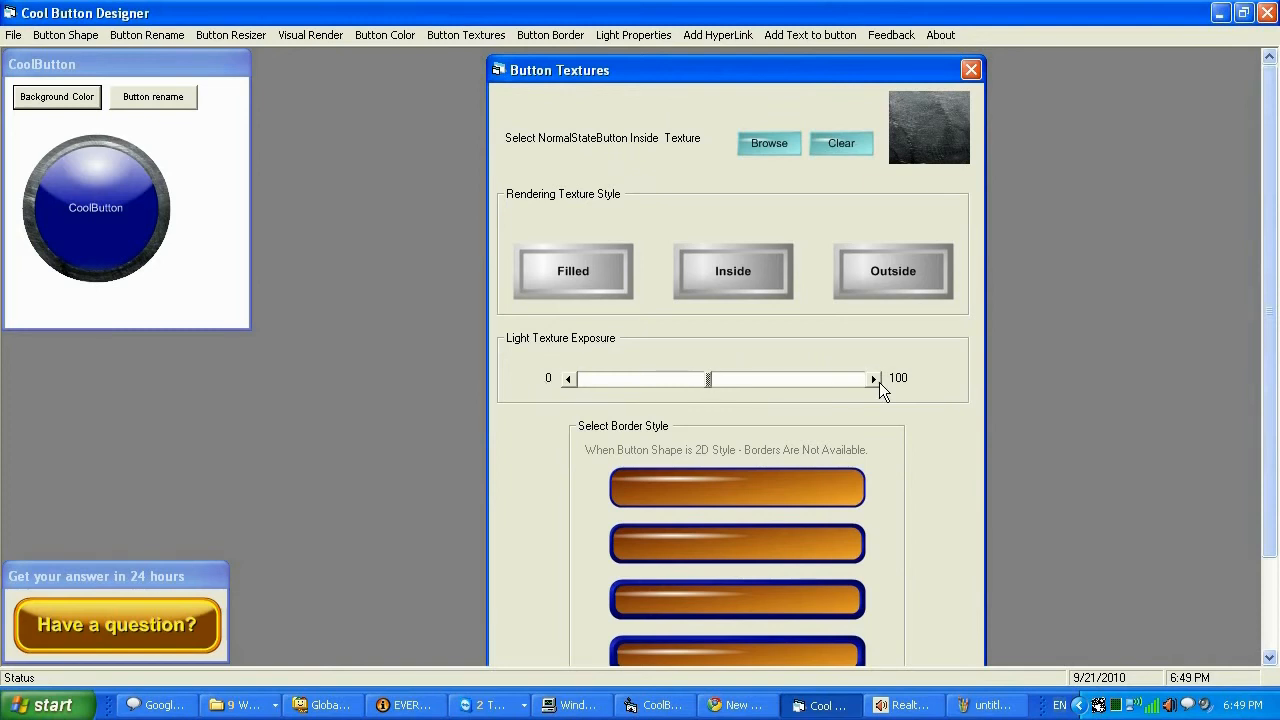
pyautogui.click(872, 378)
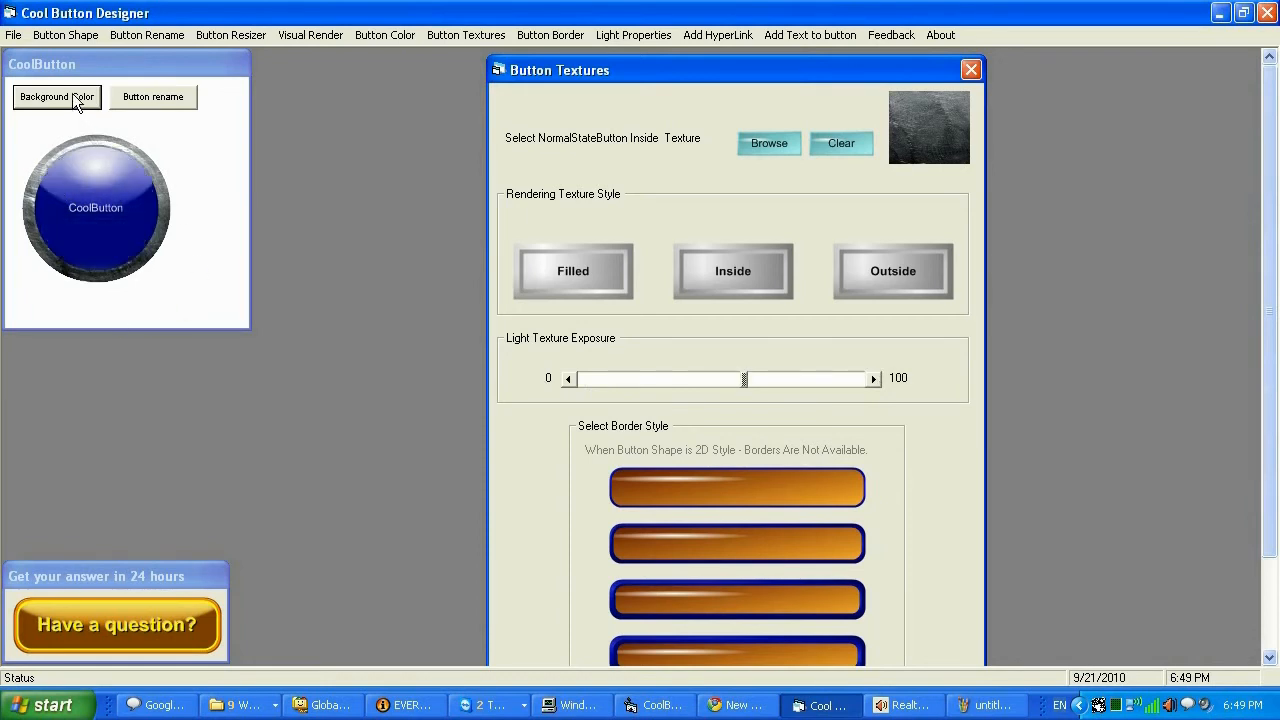
# Step: Make the button background orange with a filled texture rendering style, then close Button Textures
pyautogui.click(56, 96)
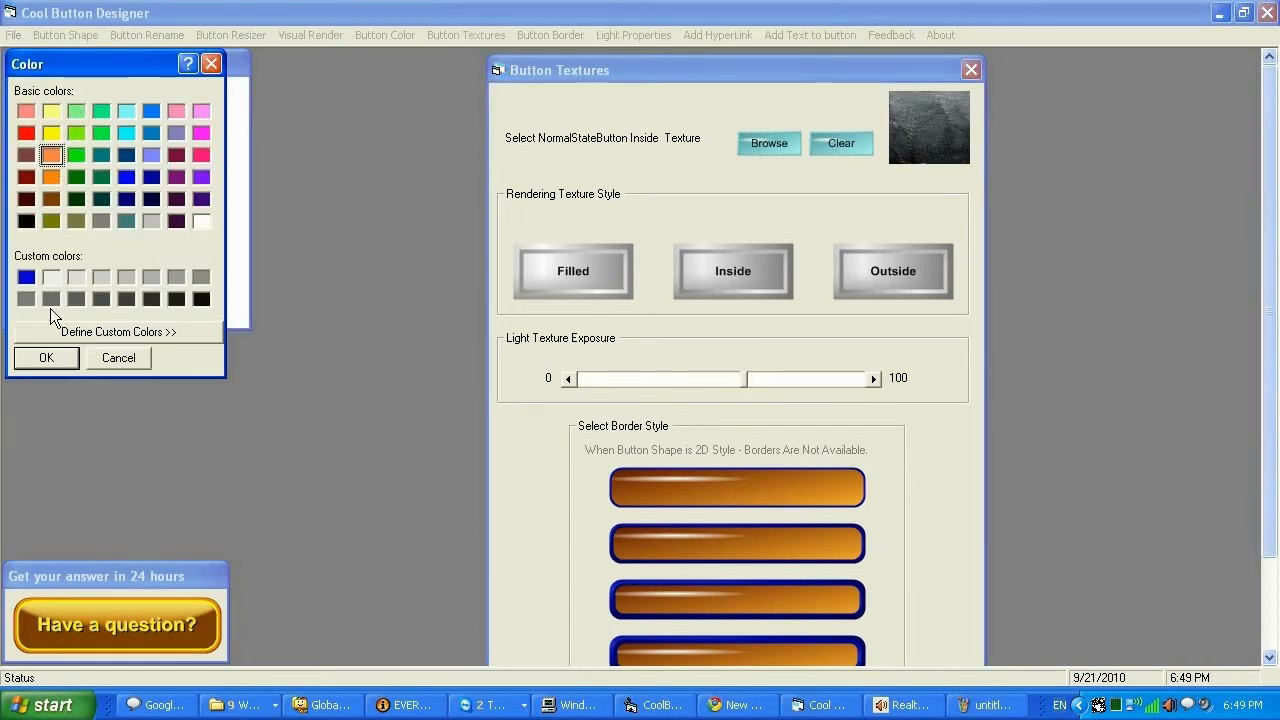
pyautogui.click(44, 356)
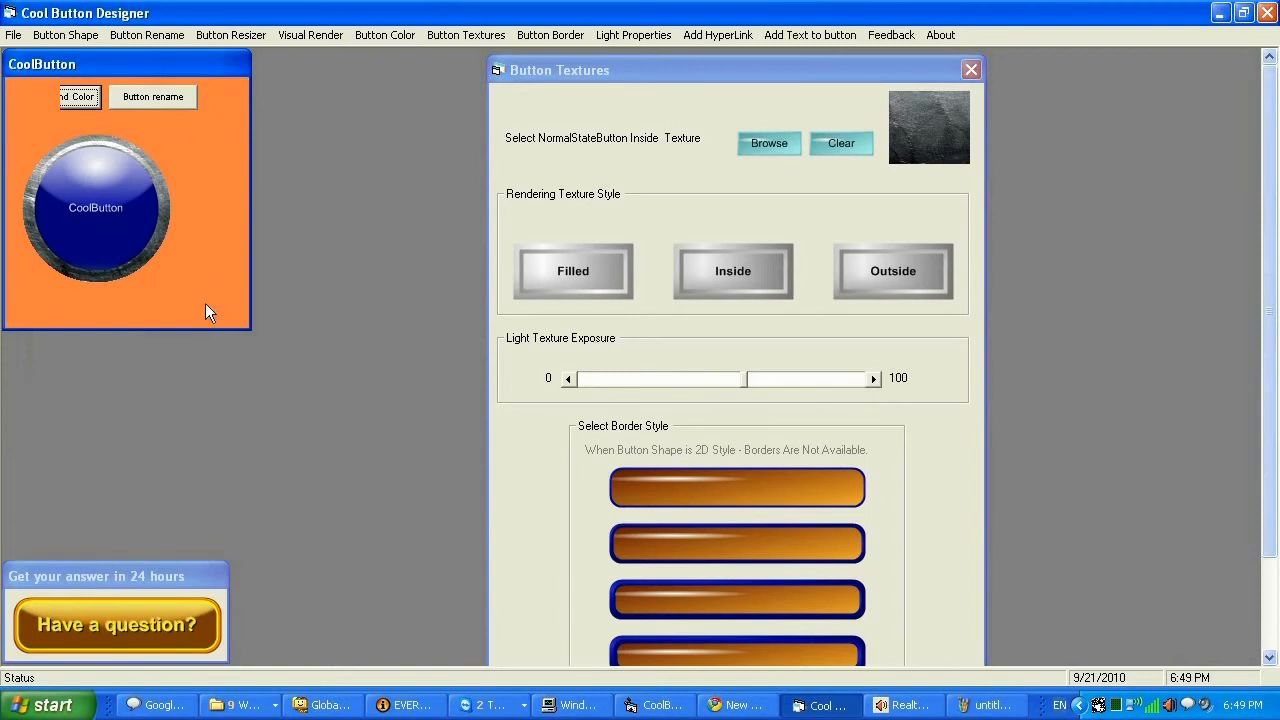
pyautogui.moveTo(824, 304)
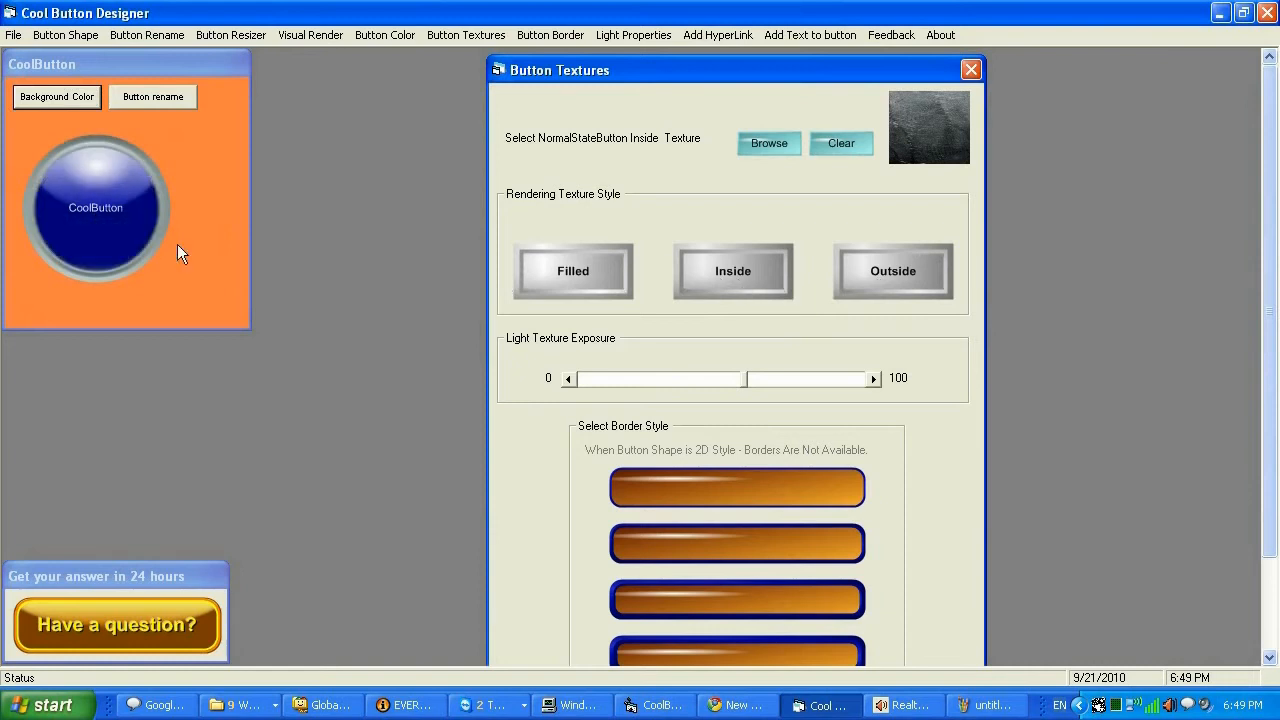
pyautogui.click(572, 272)
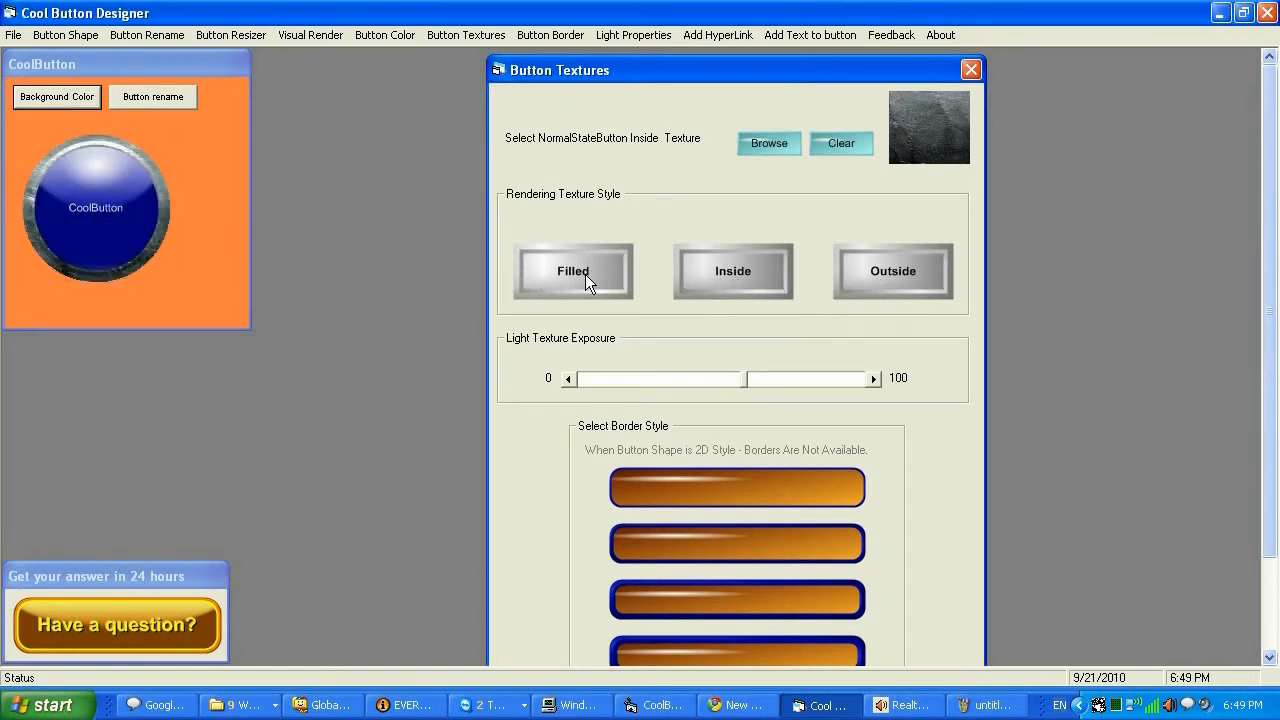
pyautogui.moveTo(964, 282)
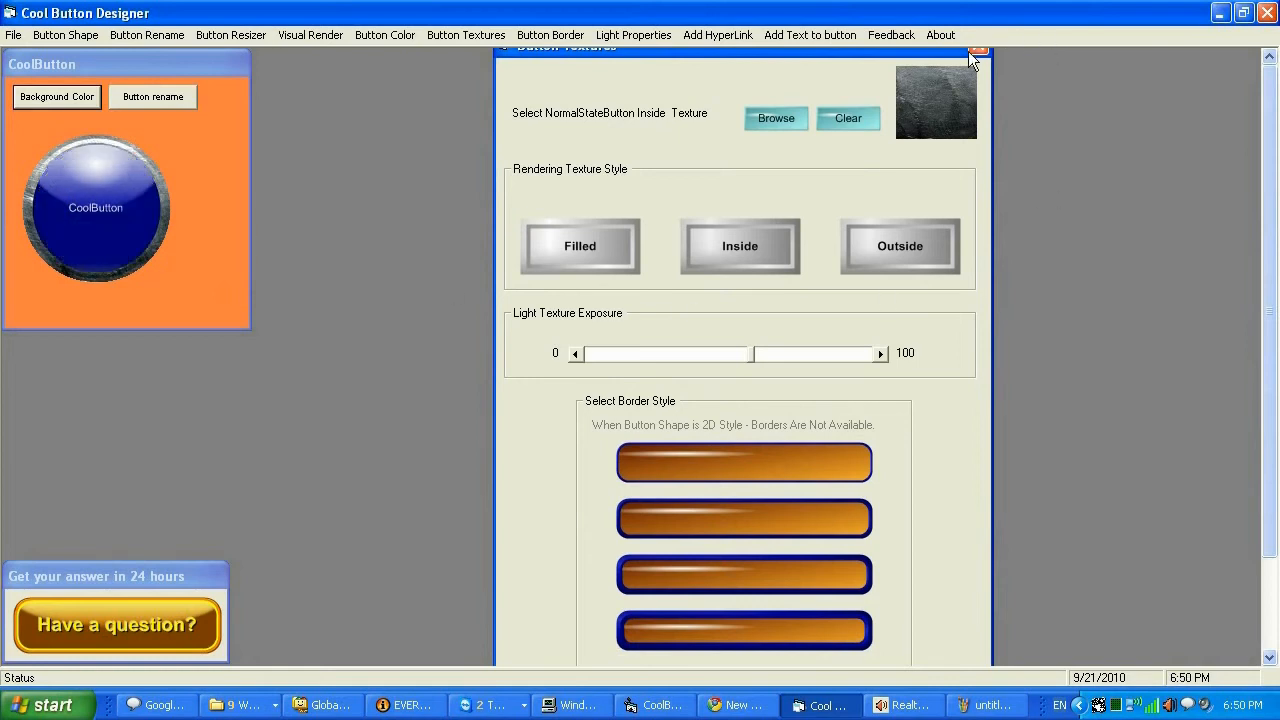
pyautogui.click(978, 50)
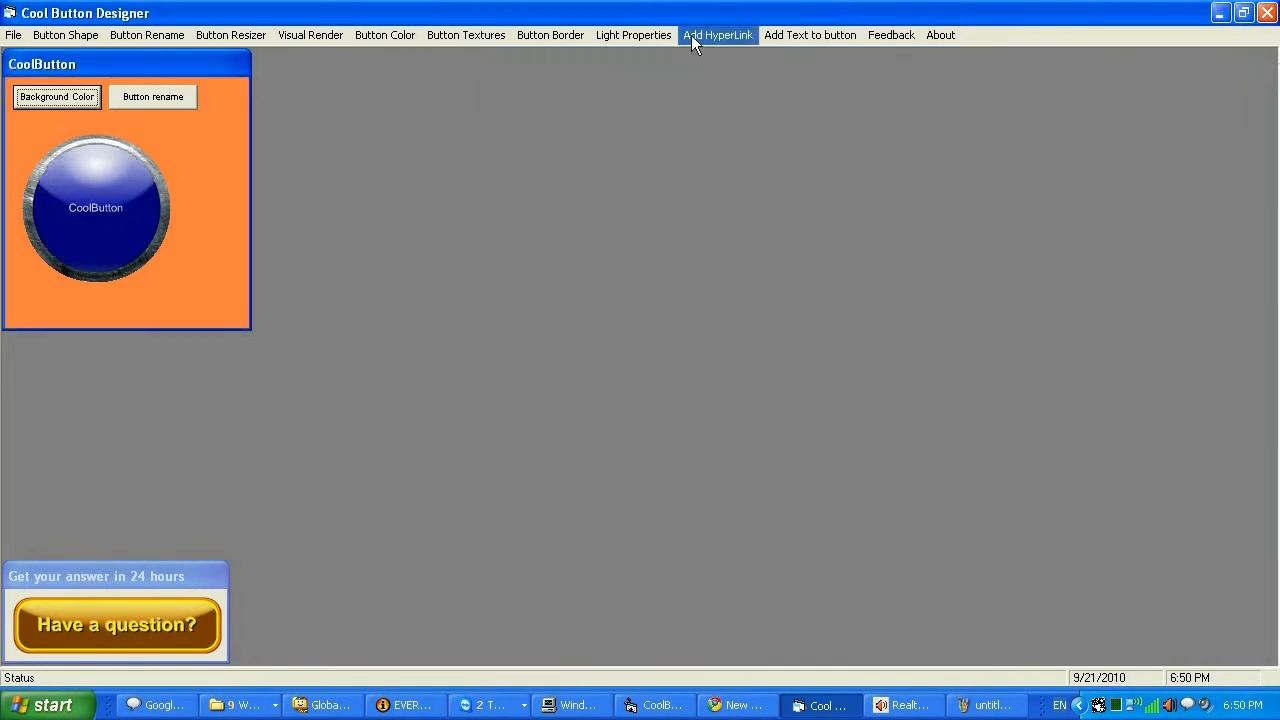
pyautogui.click(716, 36)
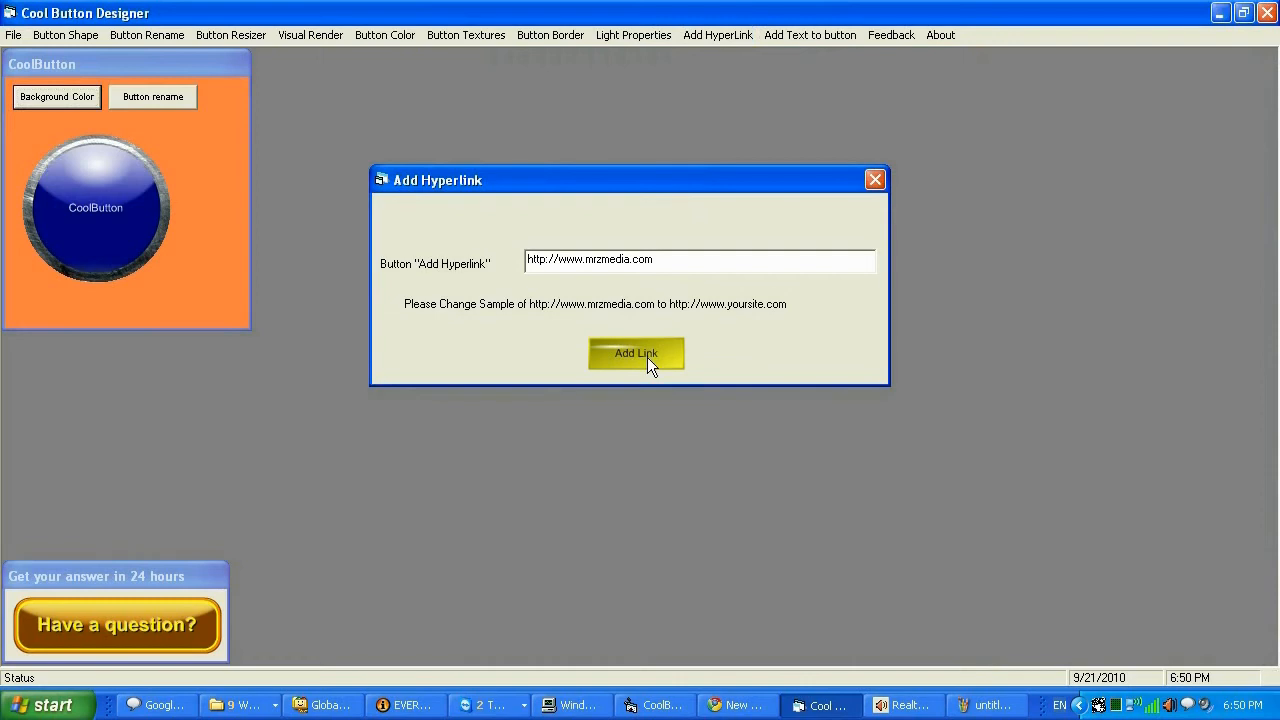
pyautogui.moveTo(876, 180)
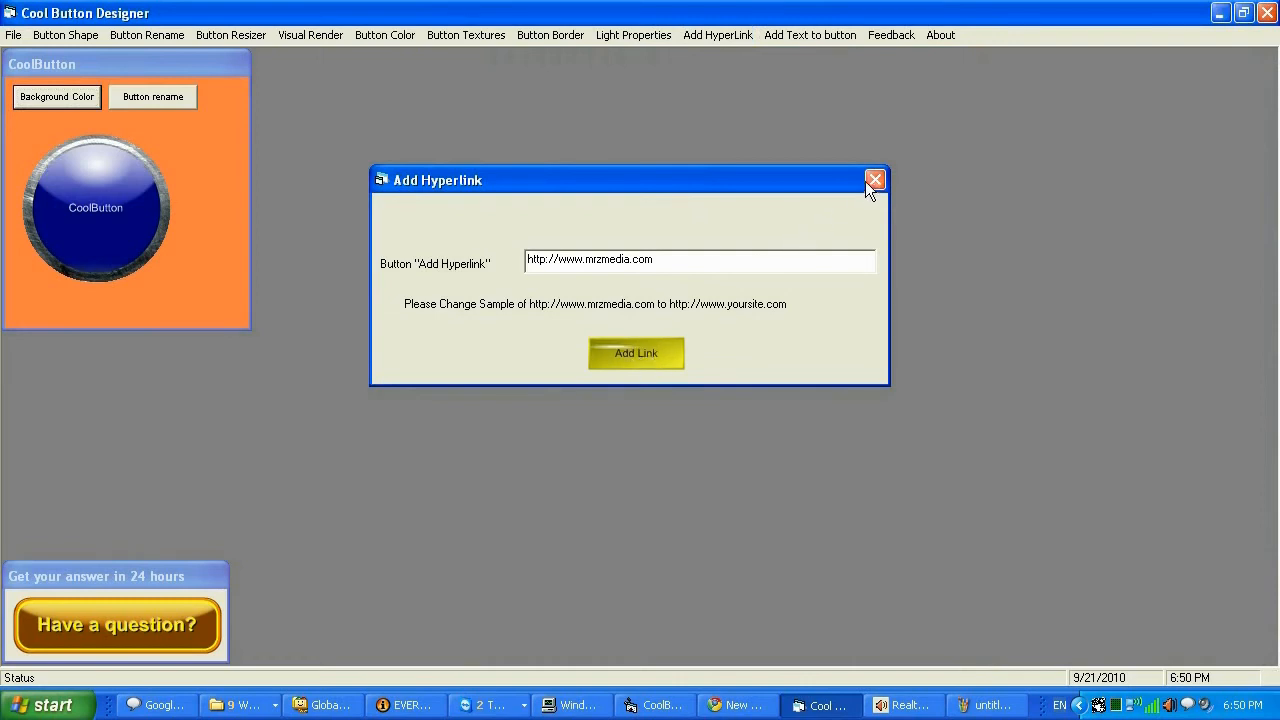
pyautogui.click(876, 180)
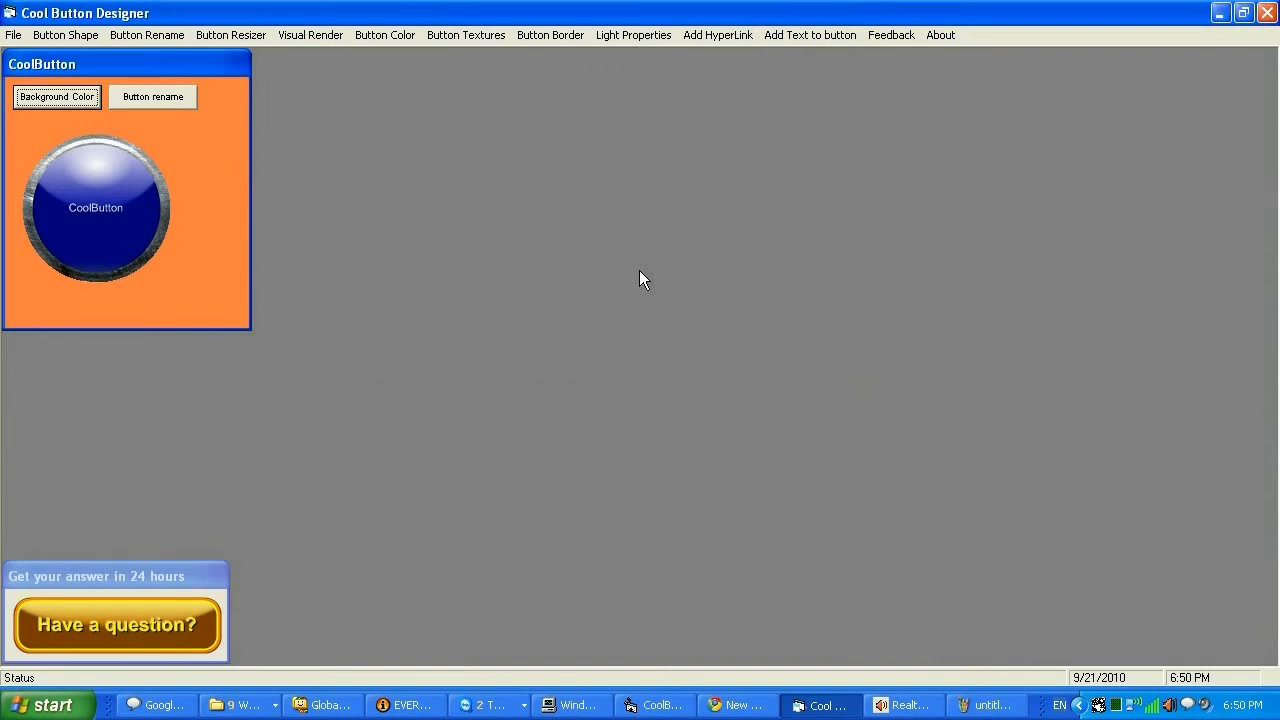
pyautogui.moveTo(620, 272)
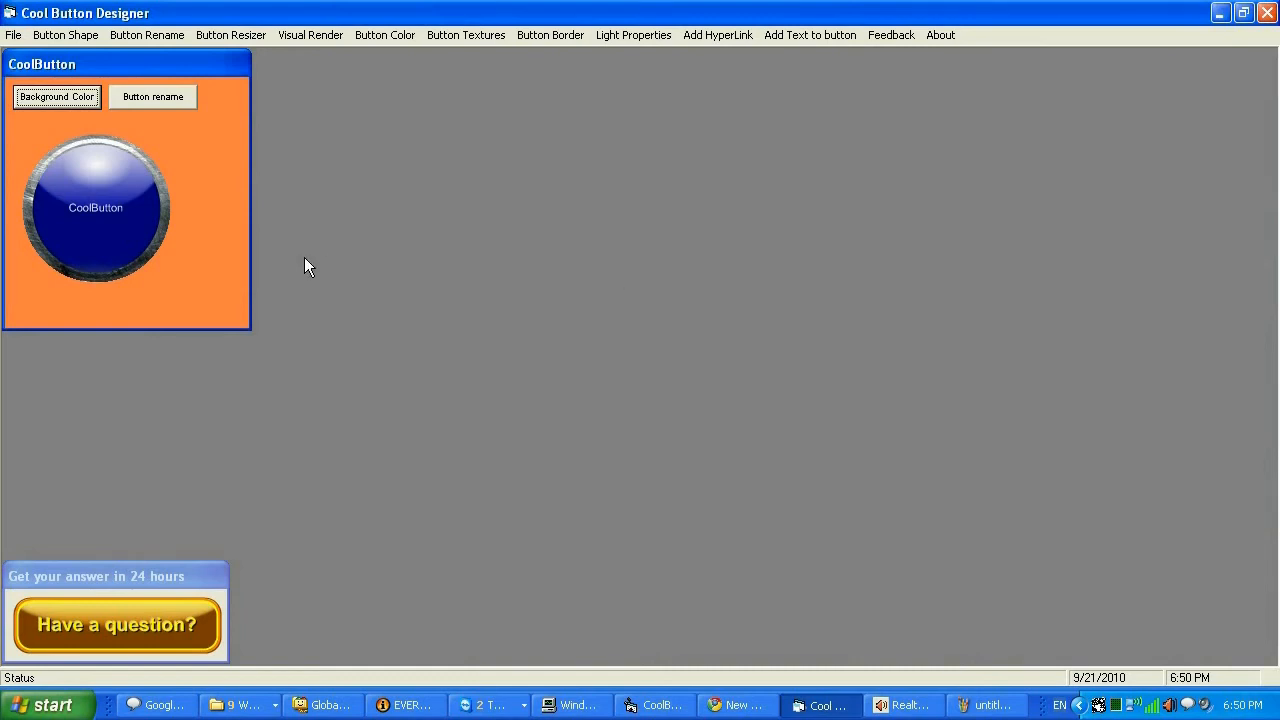
pyautogui.moveTo(592, 250)
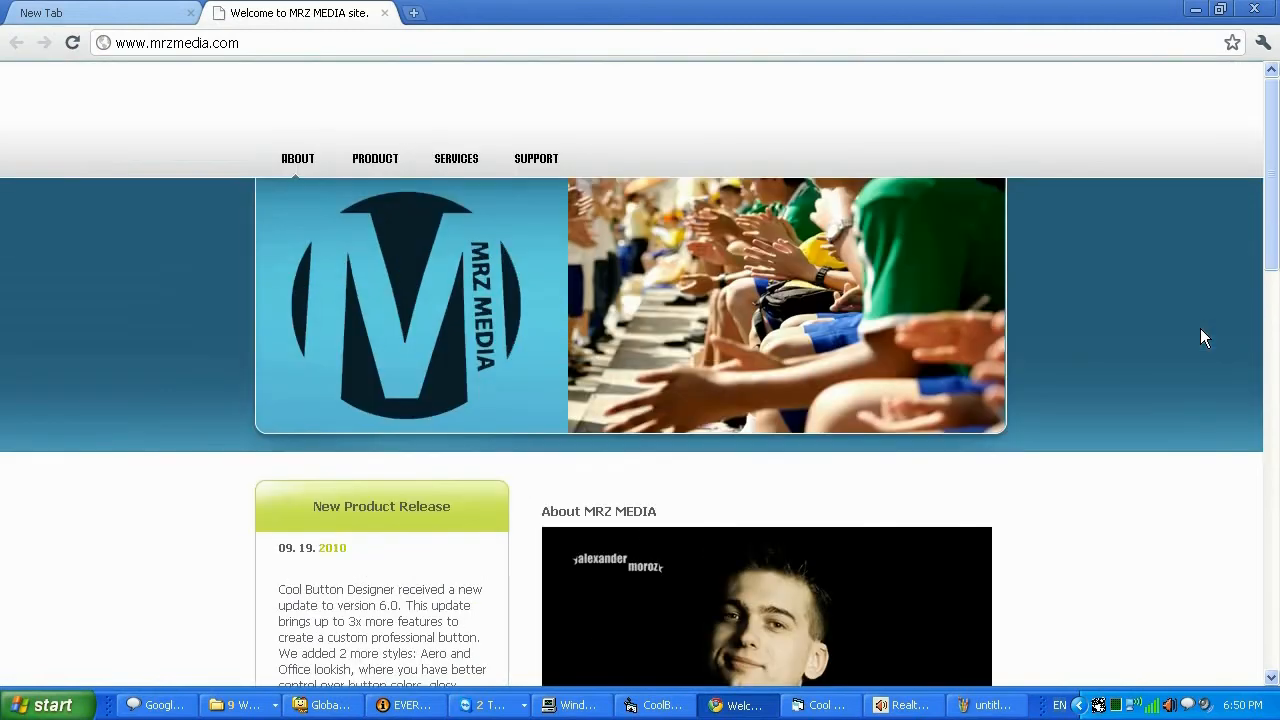
pyautogui.moveTo(456, 156)
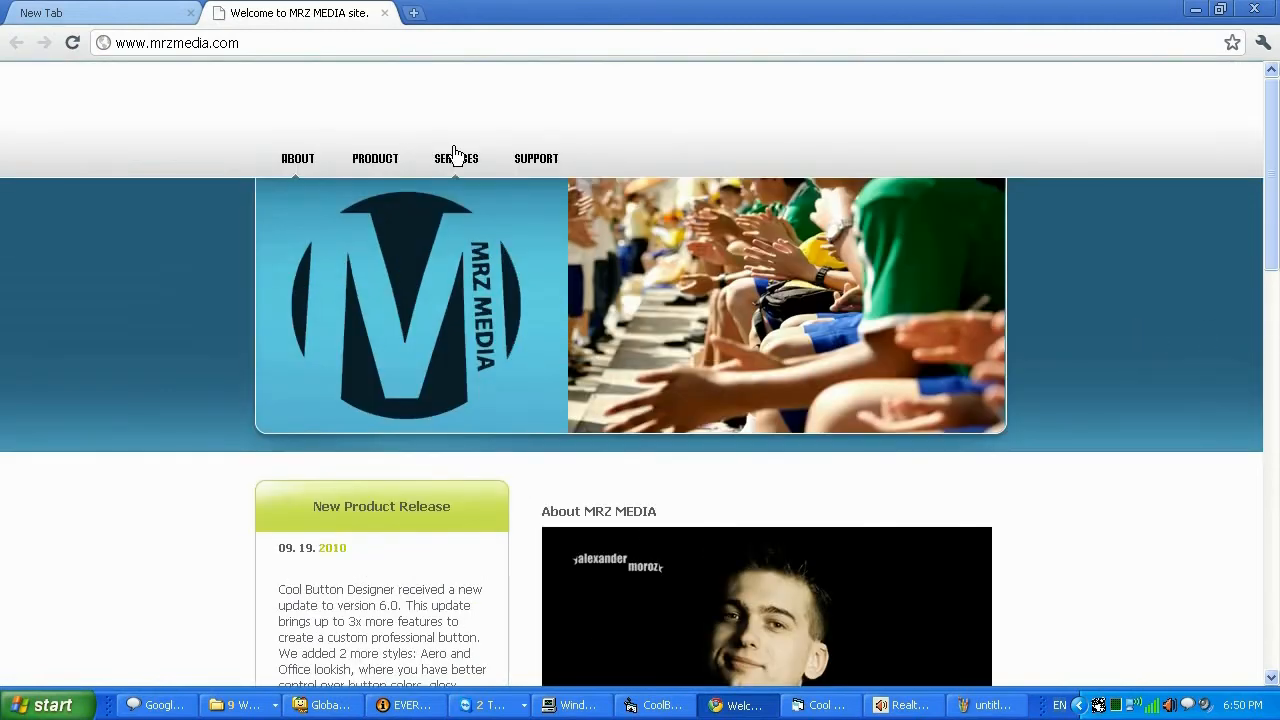
# Step: Browse the Product page's Cool Button Designer detailed information on mrzmedia.com, scrolling through features and awards
pyautogui.click(374, 156)
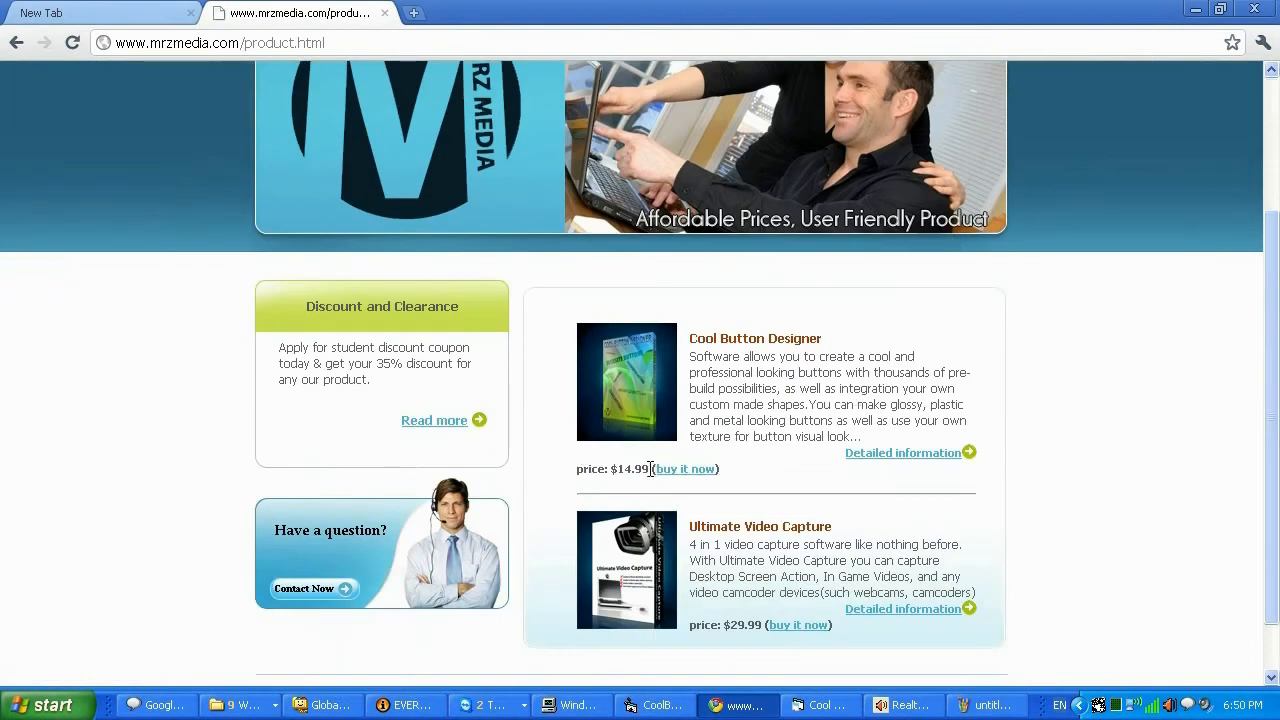
pyautogui.click(904, 452)
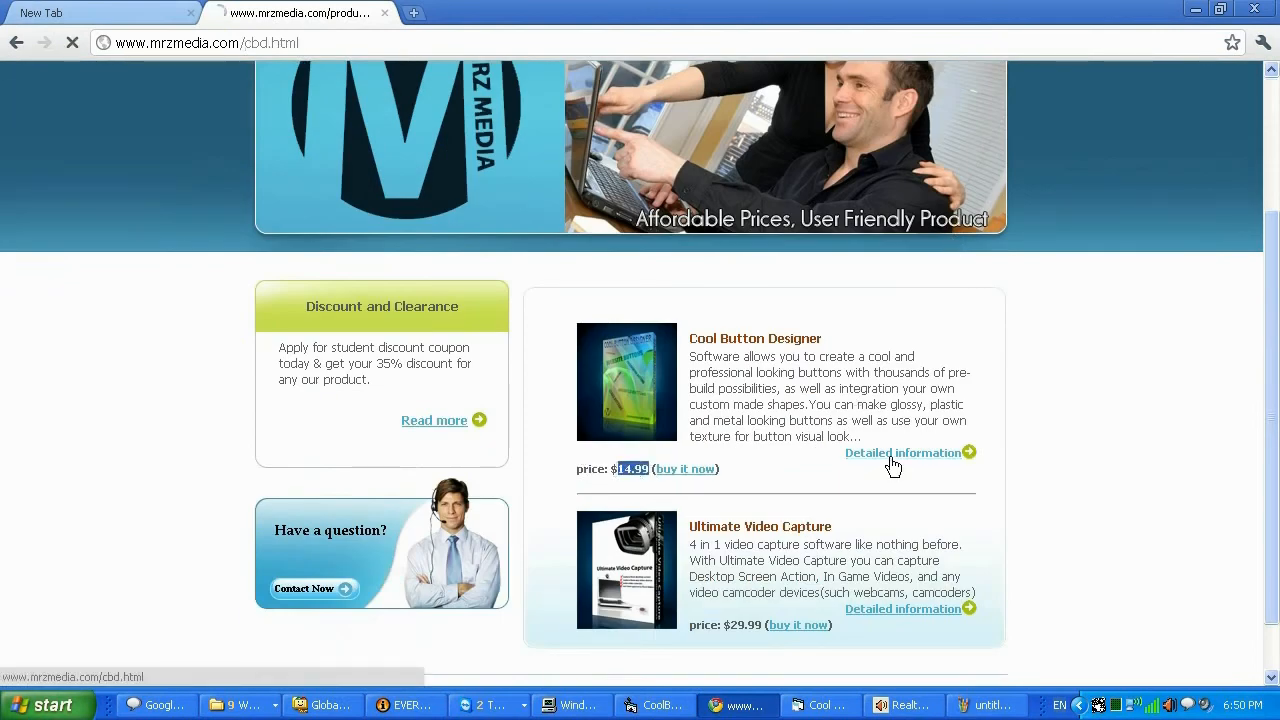
pyautogui.click(902, 452)
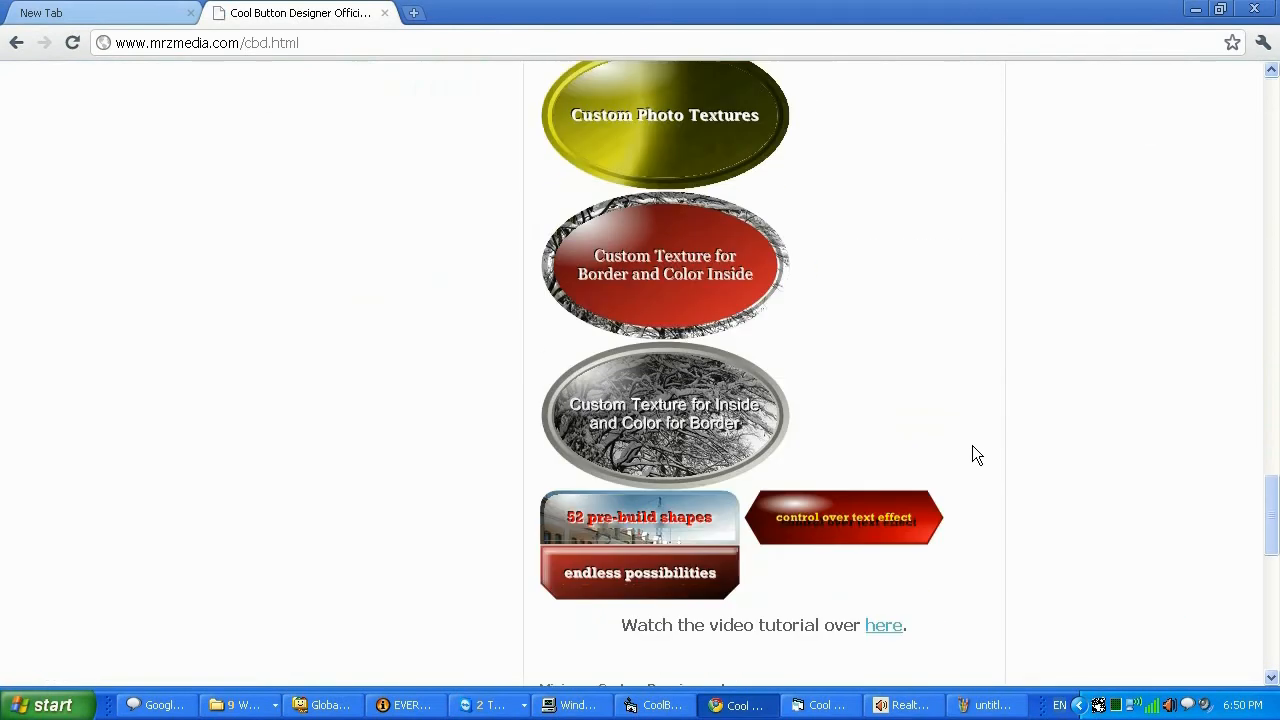
pyautogui.scroll(-3)
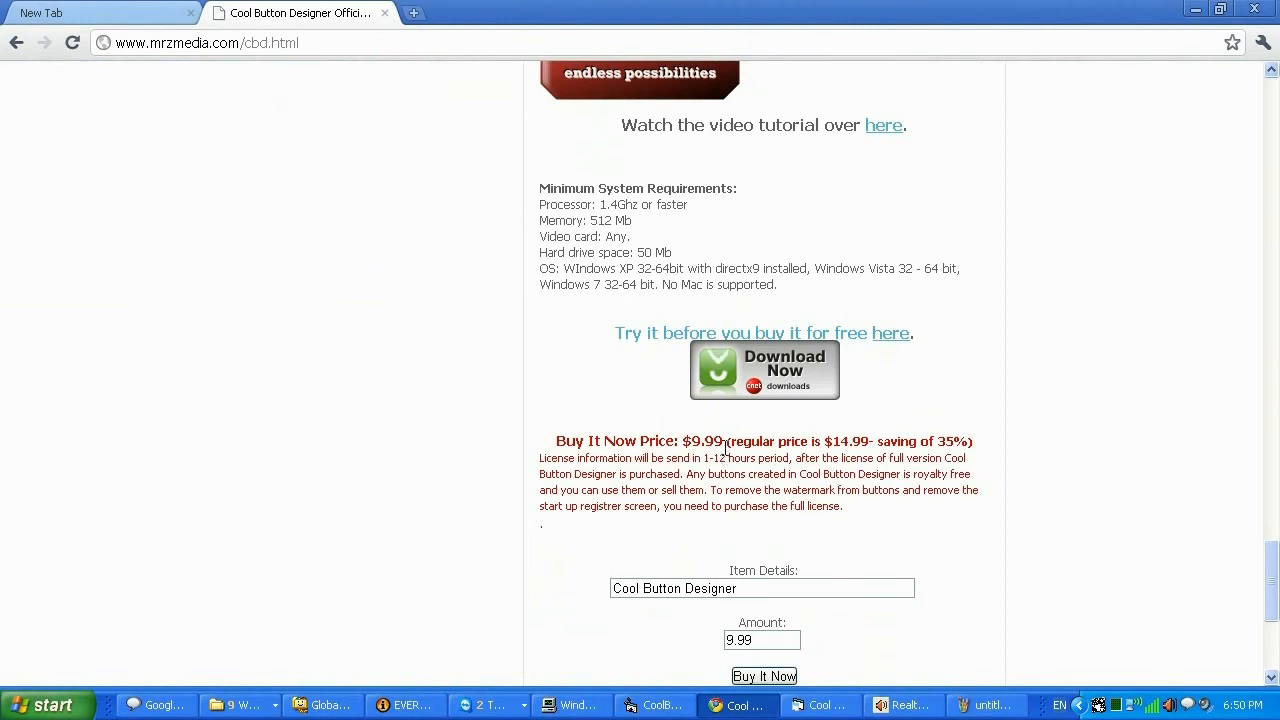
pyautogui.doubleClick(702, 442)
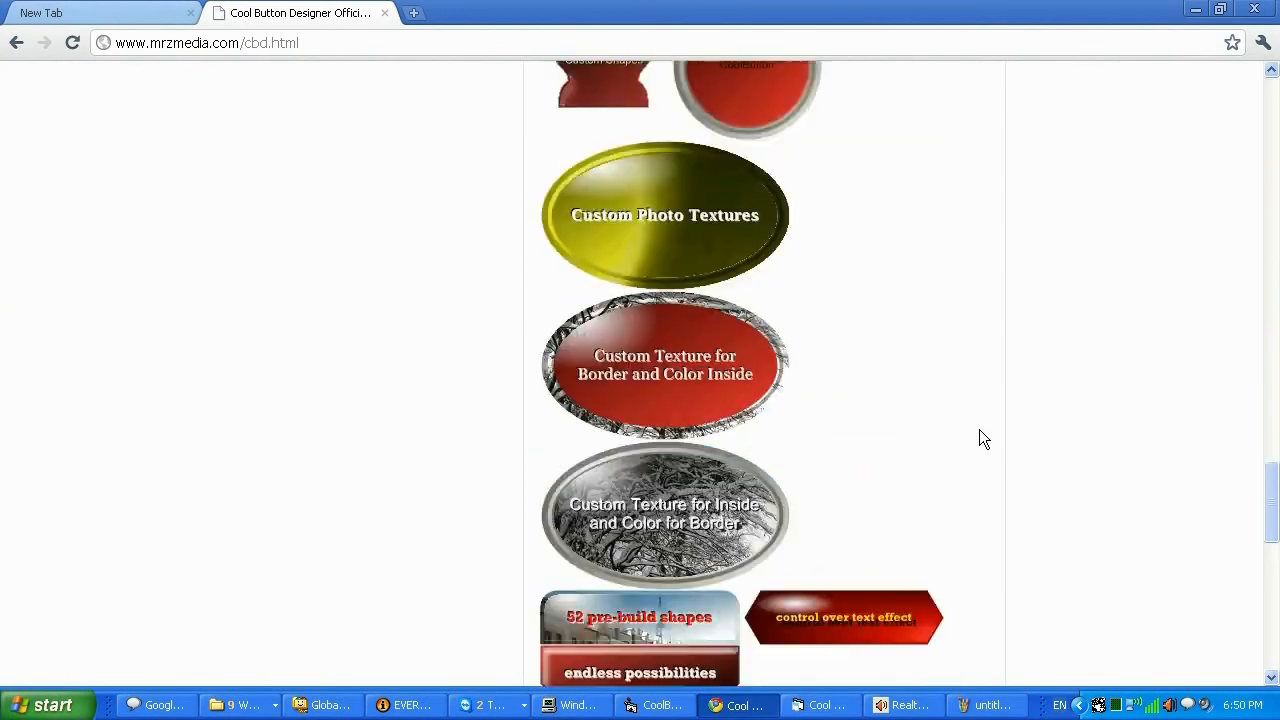
pyautogui.scroll(-3)
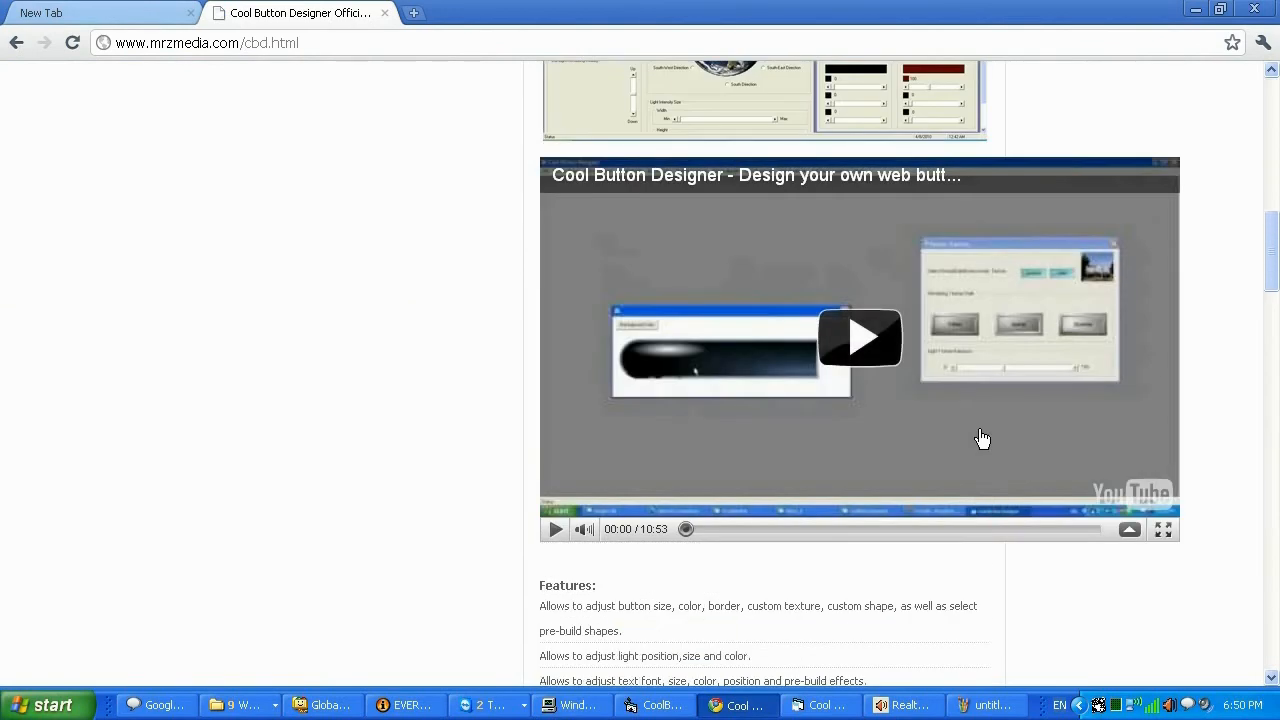
pyautogui.scroll(-3)
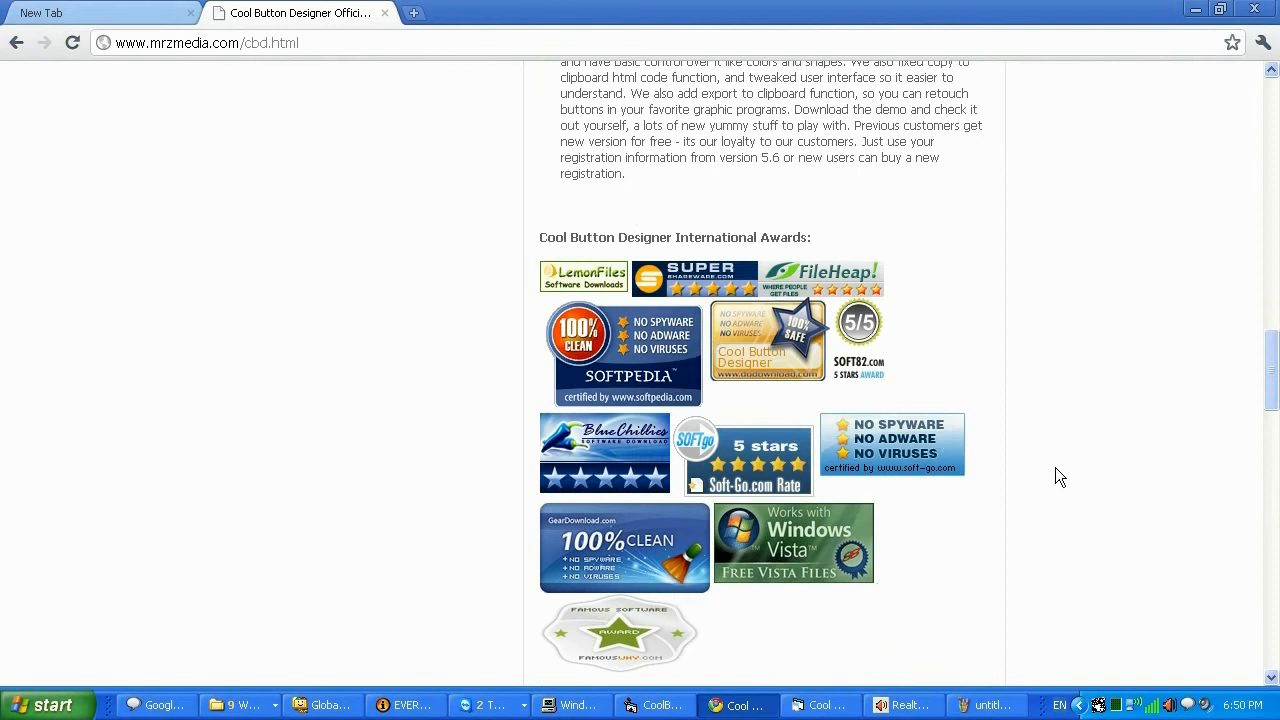
pyautogui.scroll(3)
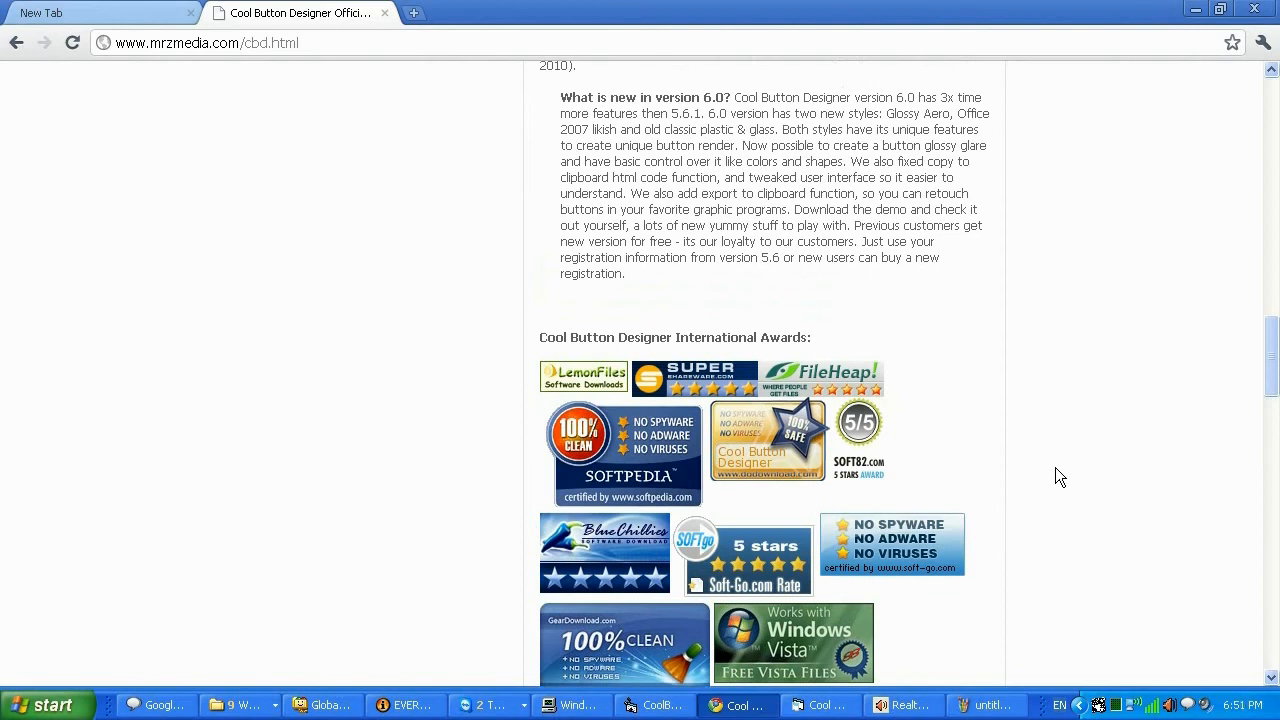
pyautogui.moveTo(1016, 474)
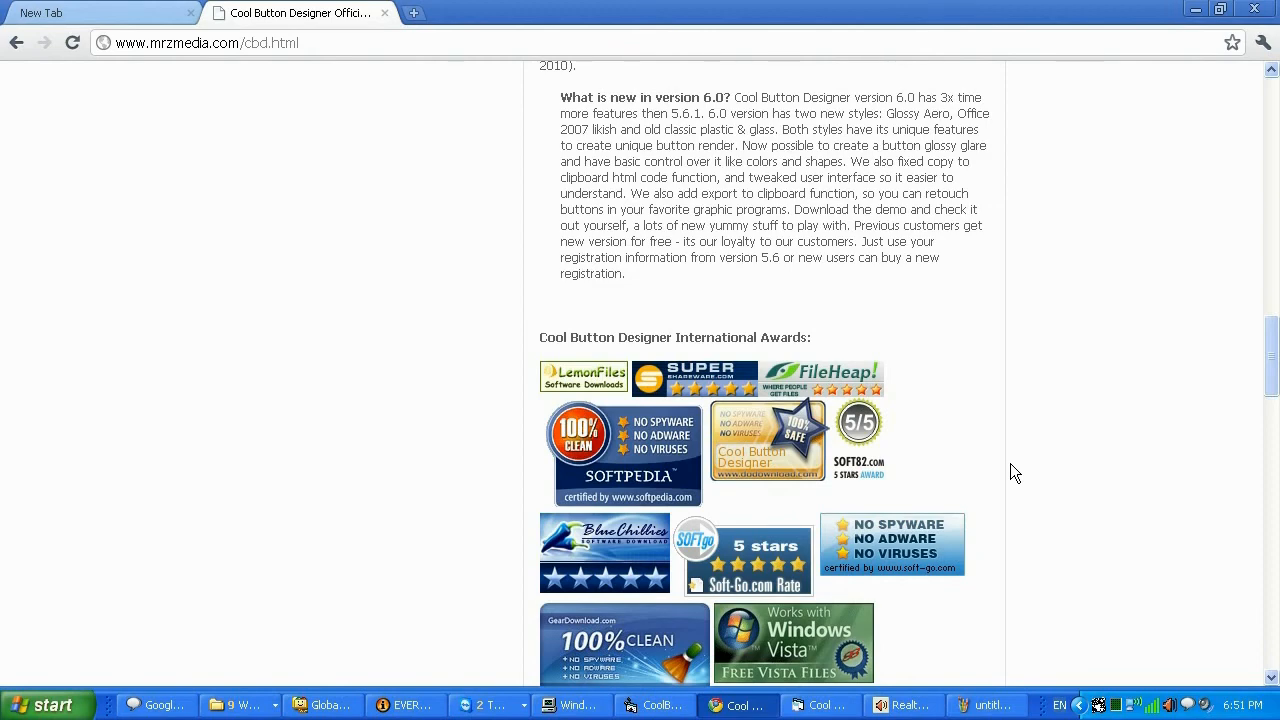
pyautogui.moveTo(1062, 390)
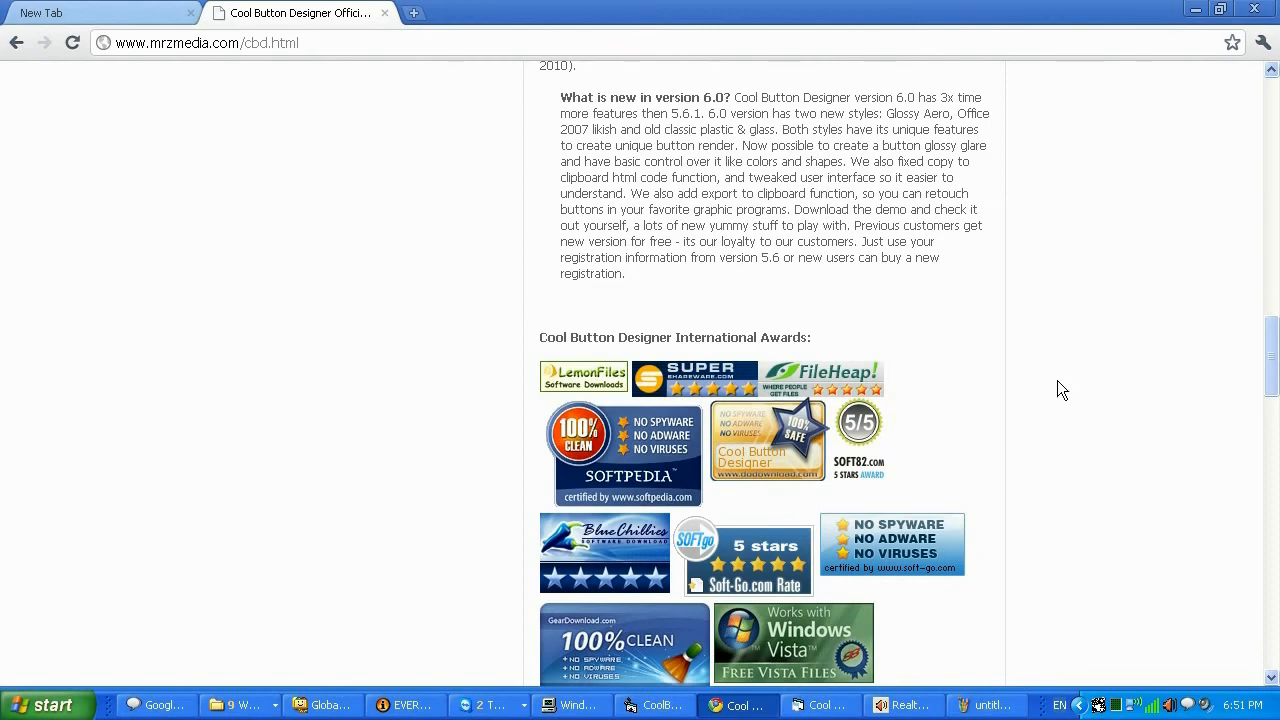
pyautogui.scroll(3)
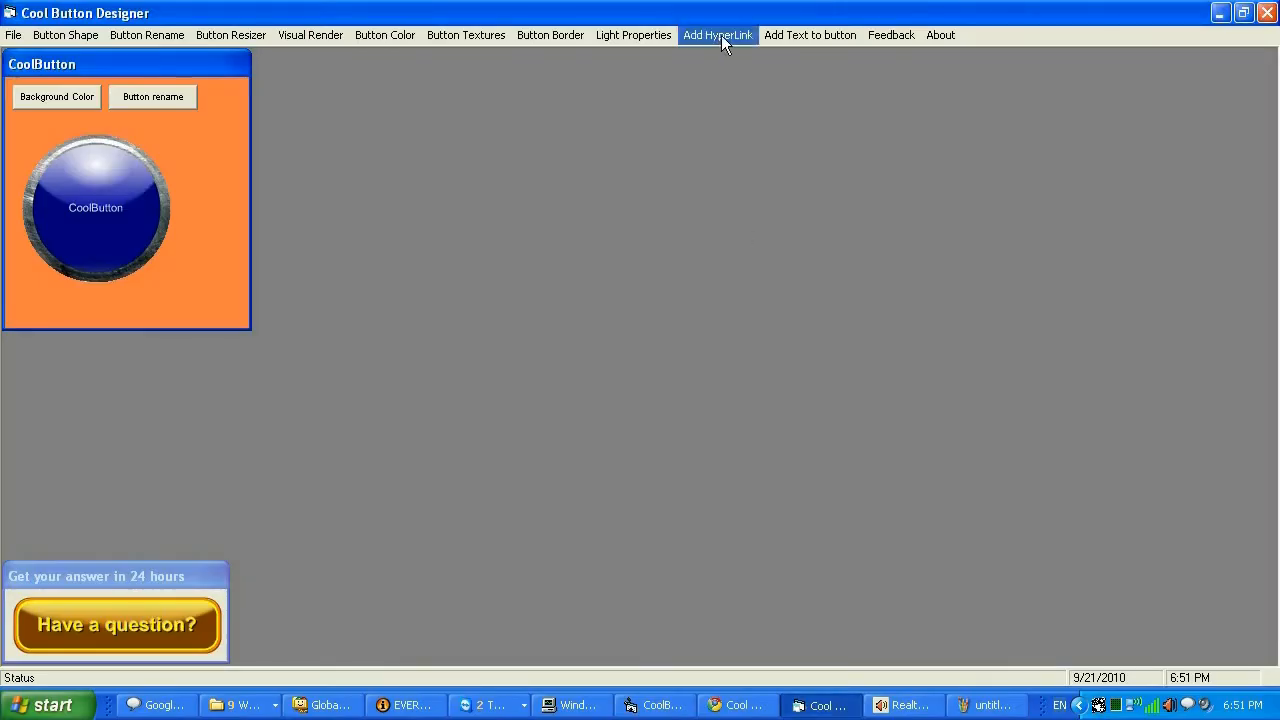
# Step: Replace the CoolButton label text with 'Push ME' in Add Text to Button
pyautogui.click(810, 36)
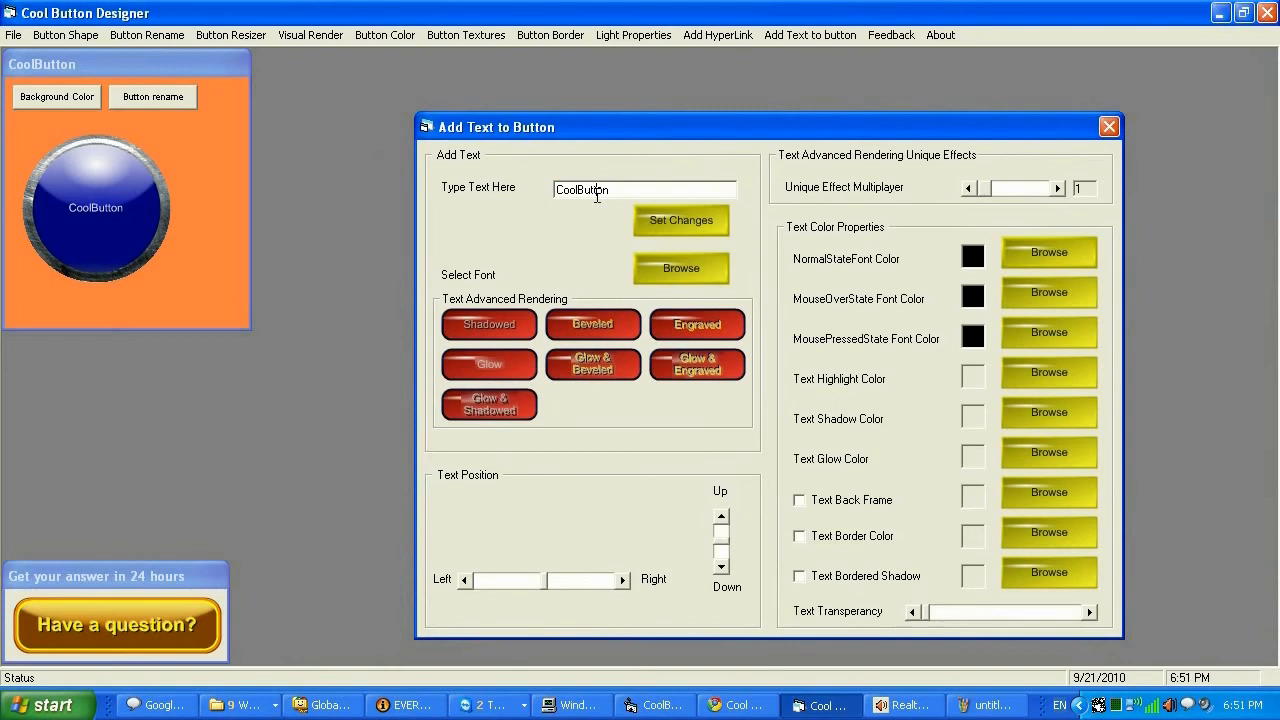
pyautogui.tripleClick(644, 188)
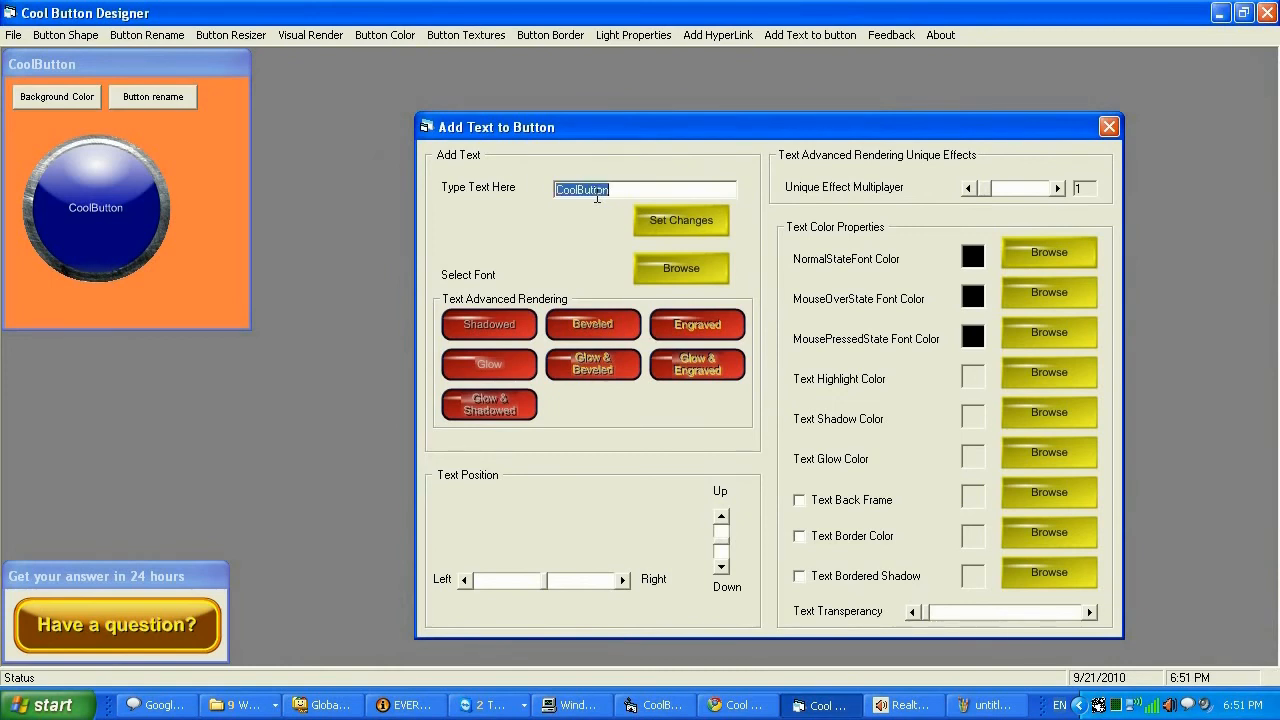
pyautogui.write('Push MB')
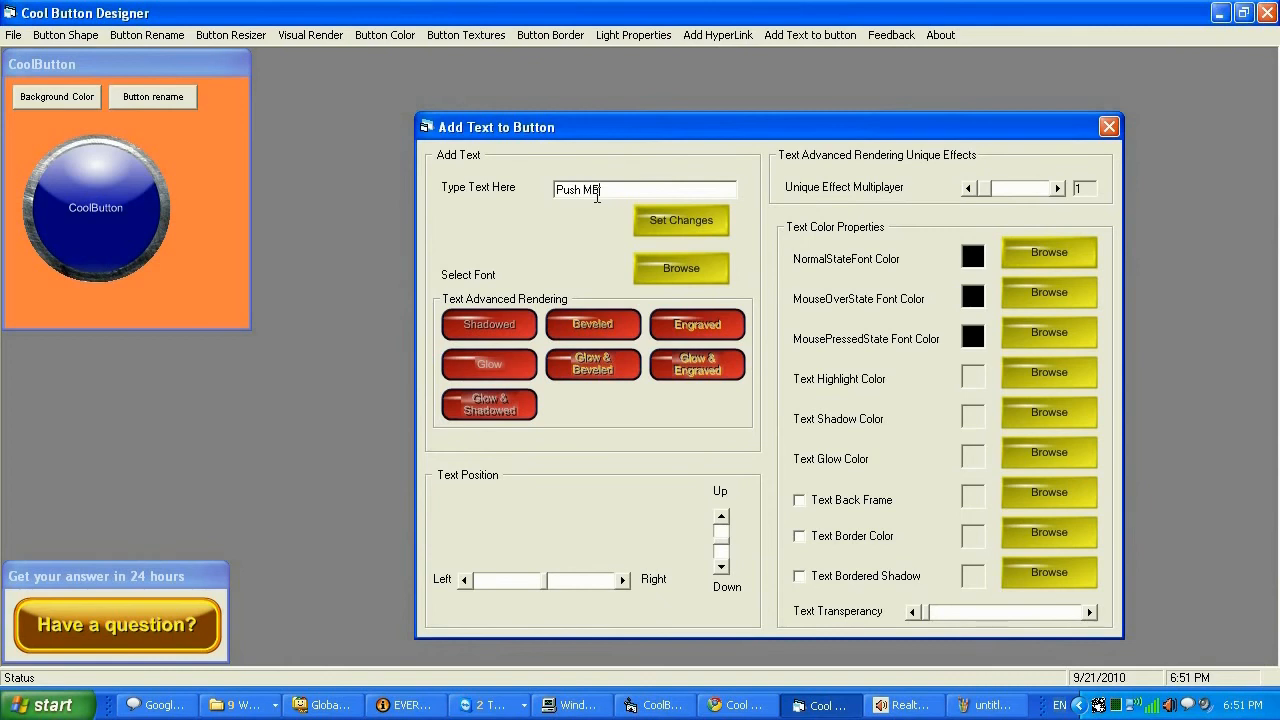
# Step: Set the label font to Bold size 14 and apply the changes to the button
pyautogui.click(680, 268)
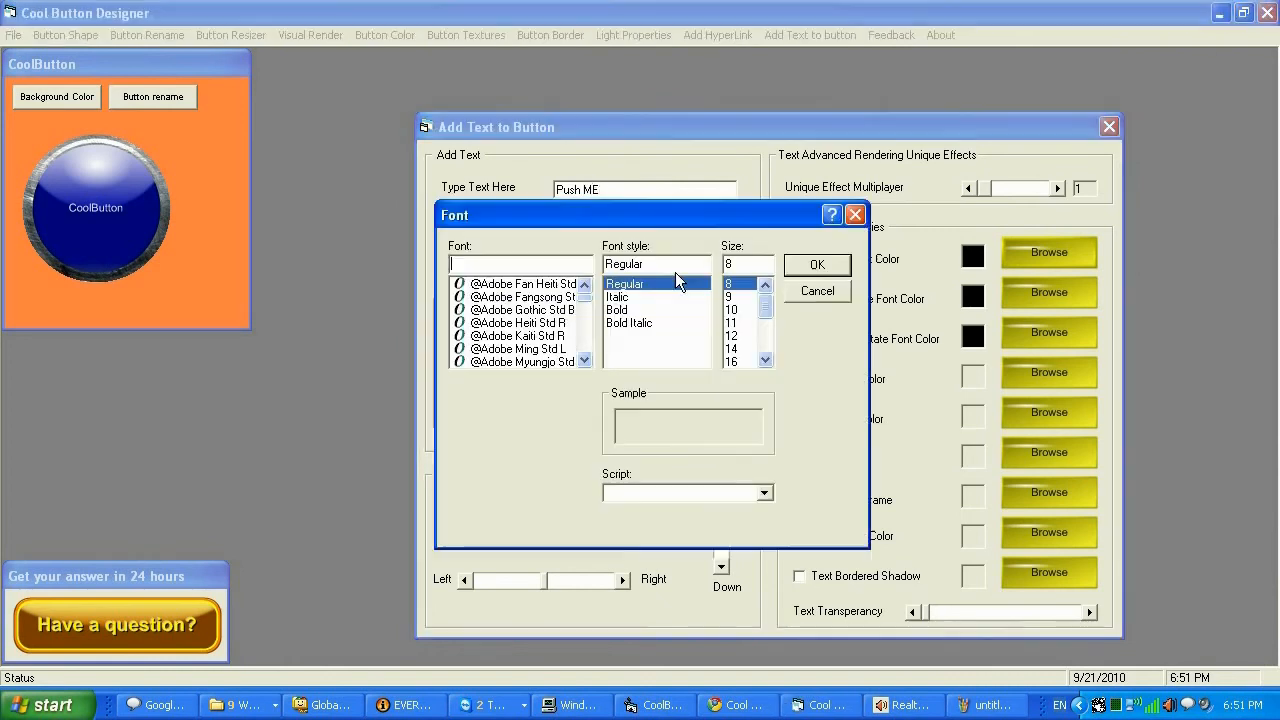
pyautogui.click(740, 336)
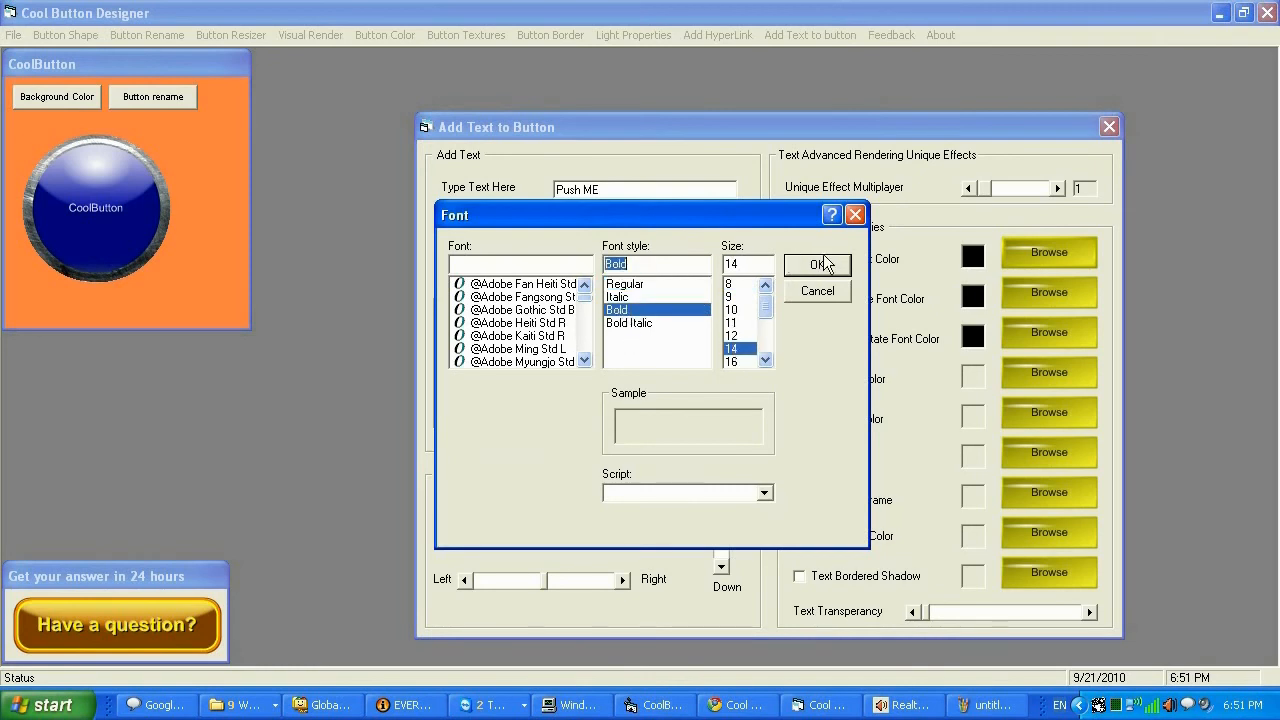
pyautogui.click(816, 264)
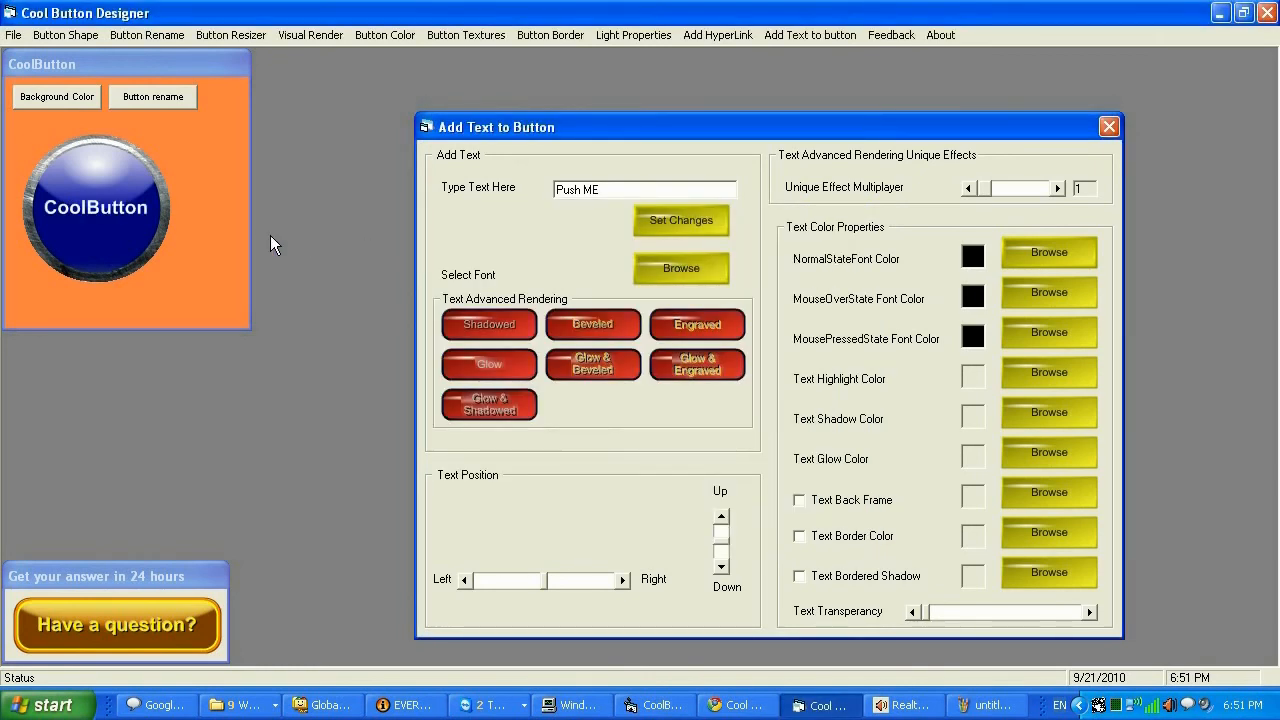
pyautogui.click(680, 220)
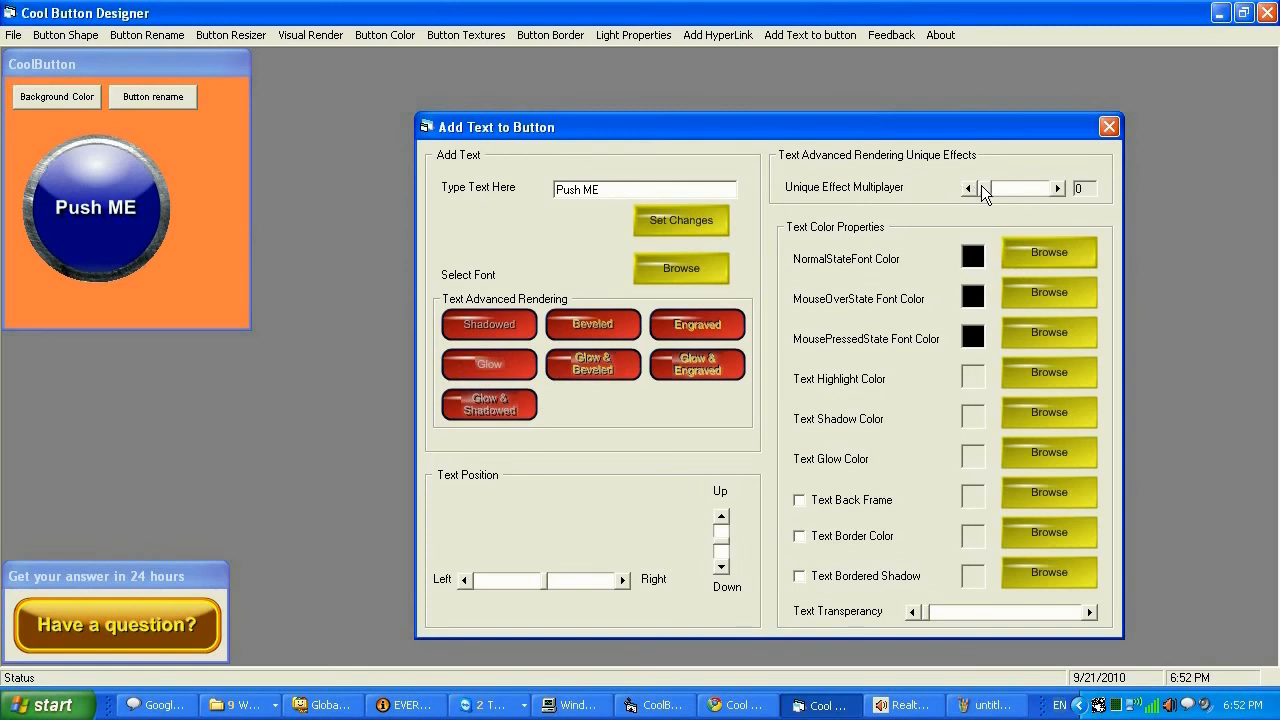
# Step: Set label colours white normal, yellow mouse-over and grey pressed, then close Add Text to Button
pyautogui.click(1048, 252)
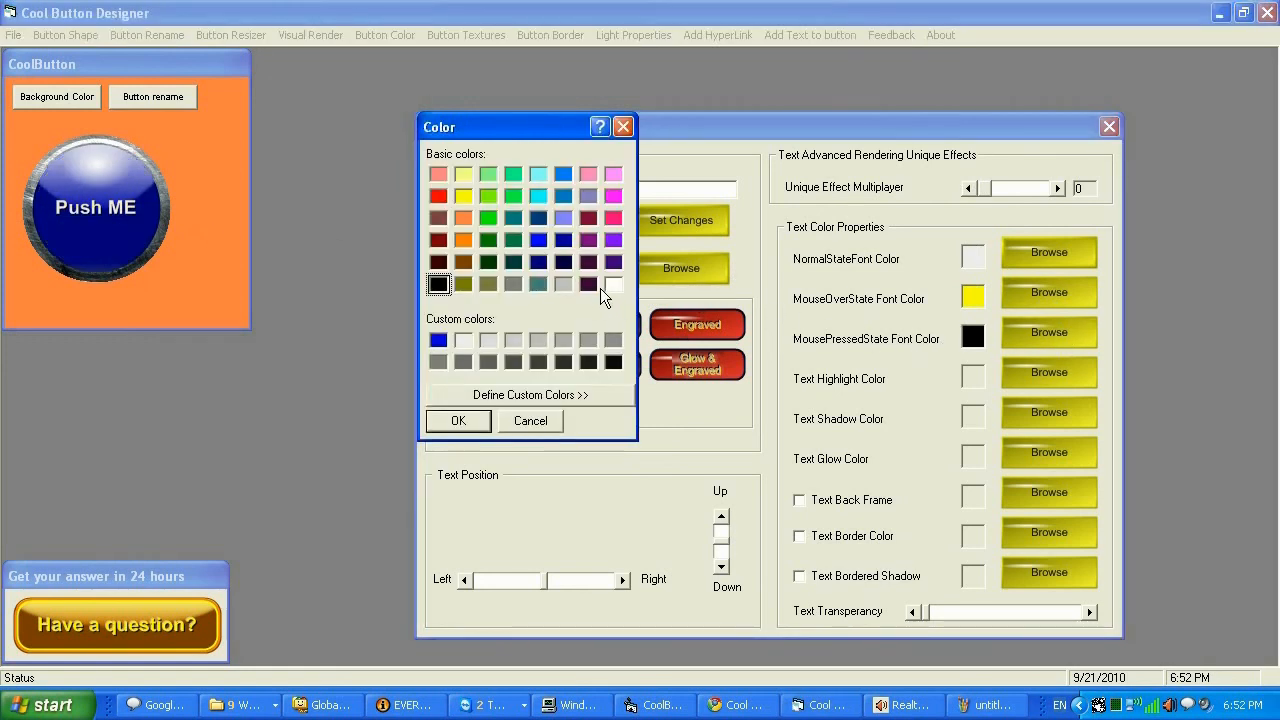
pyautogui.click(458, 420)
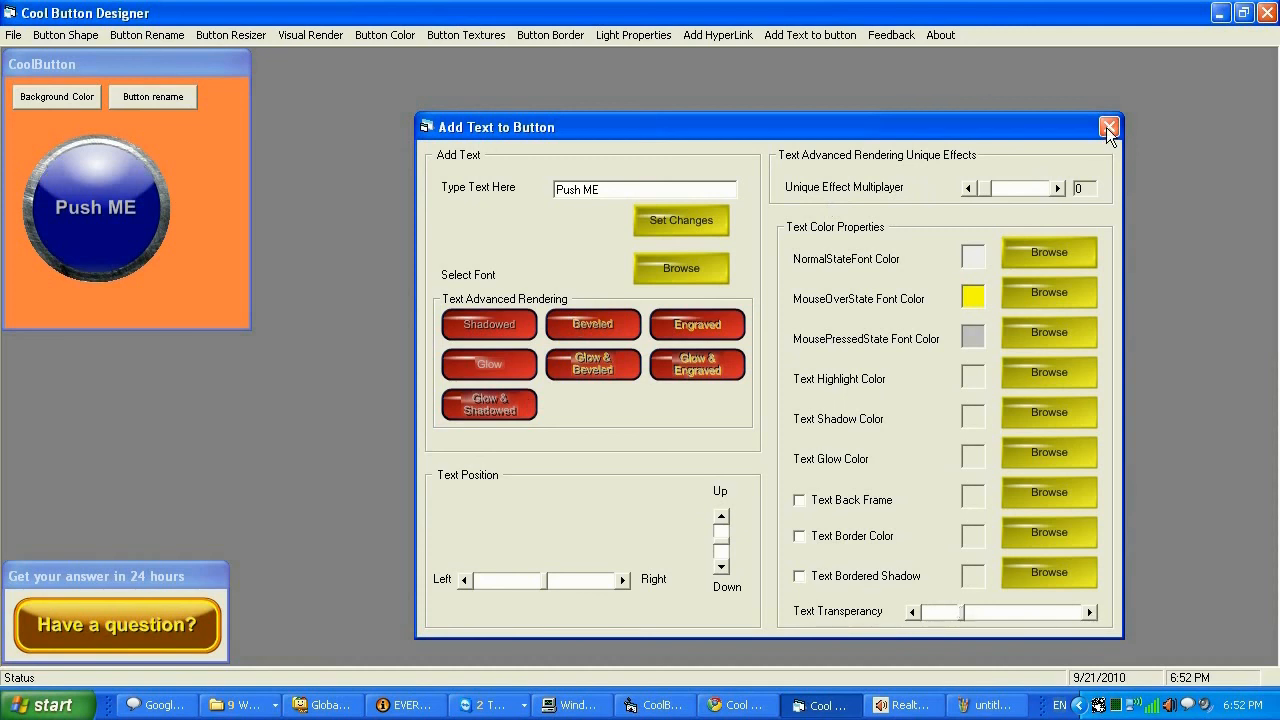
pyautogui.click(1108, 128)
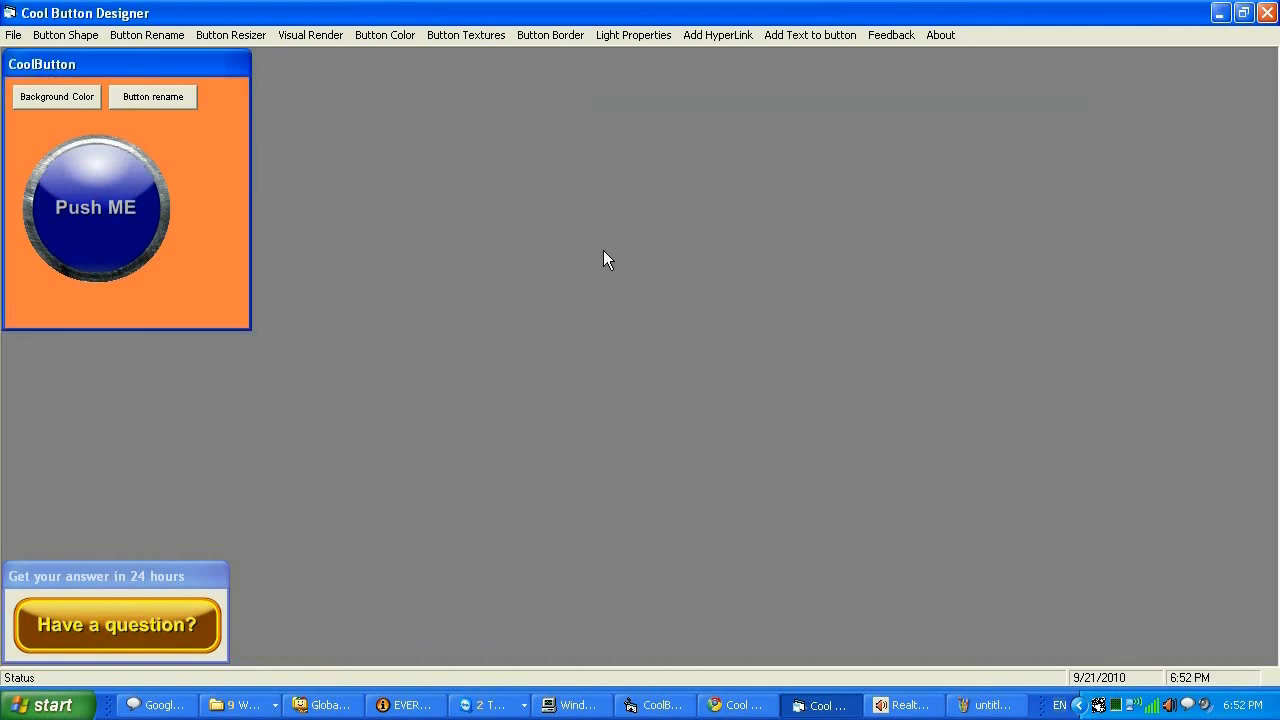
pyautogui.moveTo(700, 344)
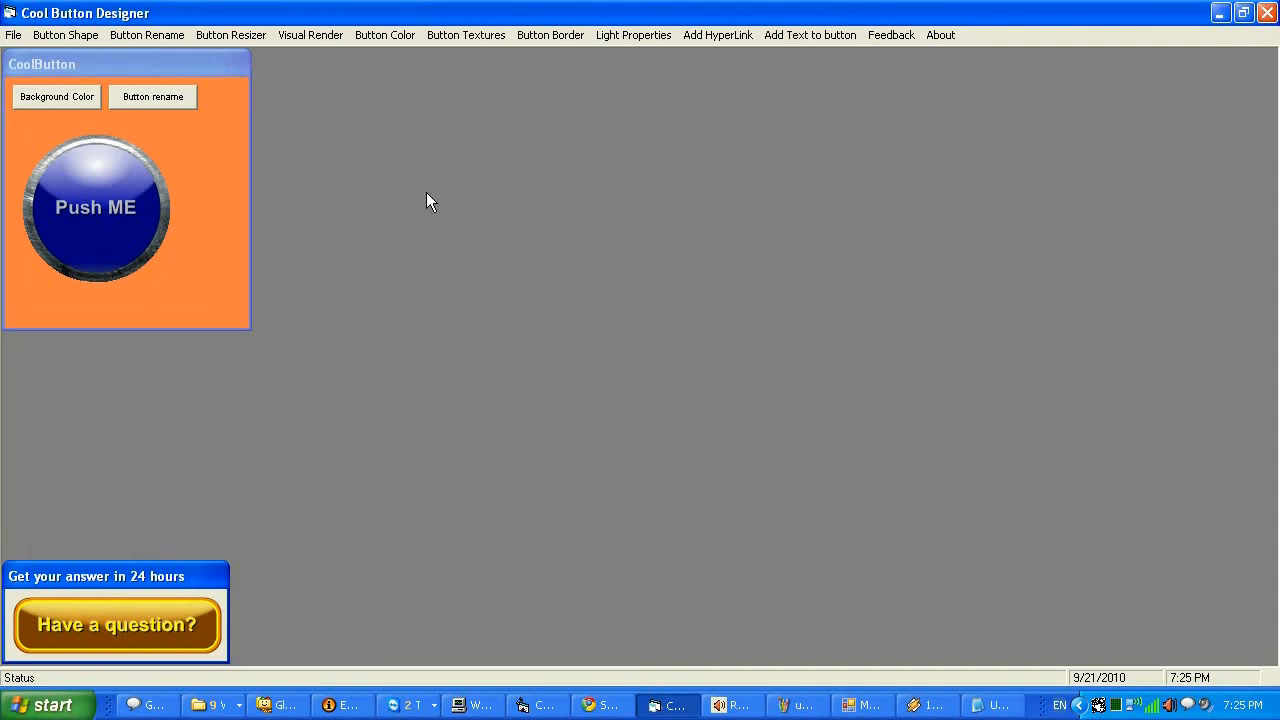
pyautogui.moveTo(408, 196)
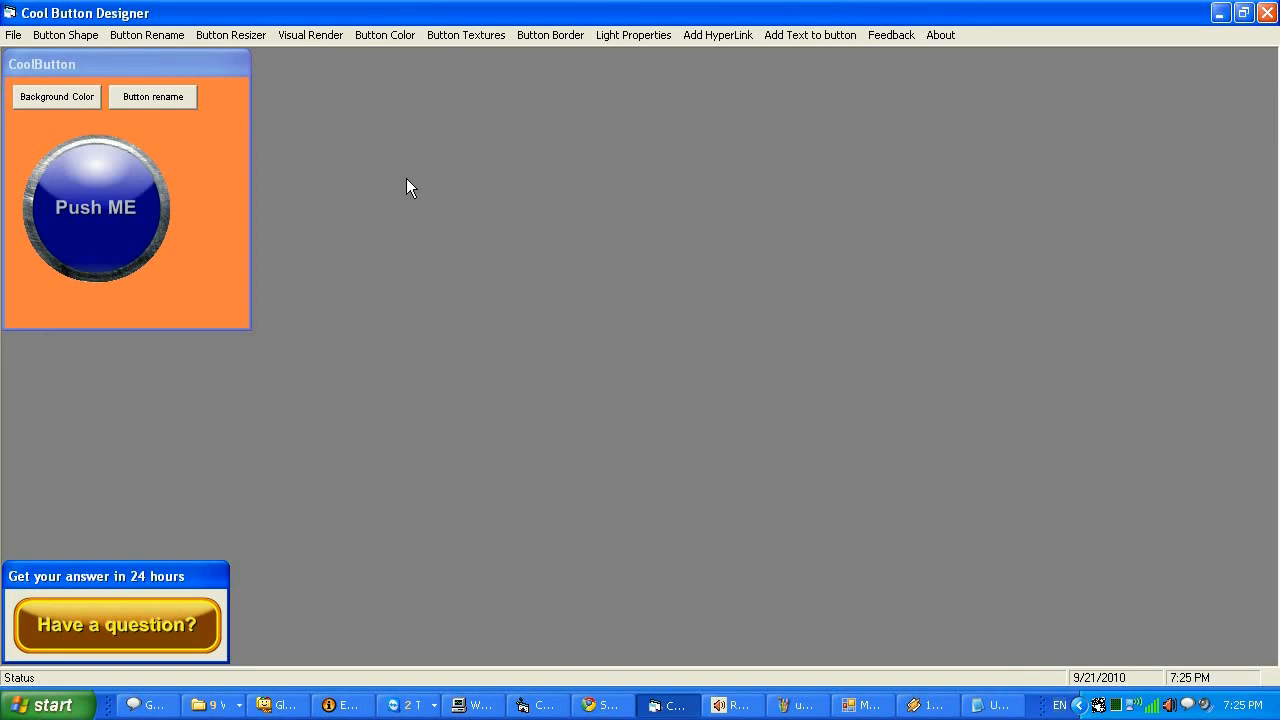
# Step: Bring up the Export to image dialog from the File menu
pyautogui.click(12, 36)
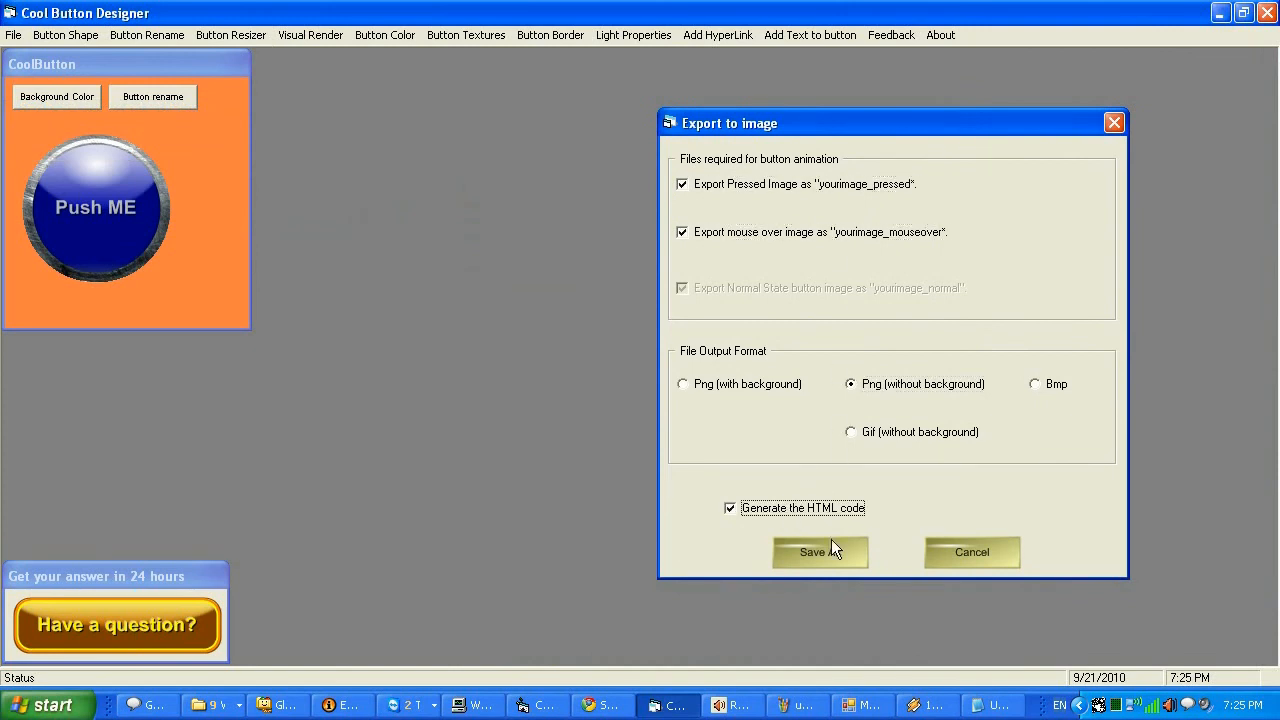
# Step: Save the three state images as transparent PNGs into My Pictures and copy the generated HTML code
pyautogui.click(820, 552)
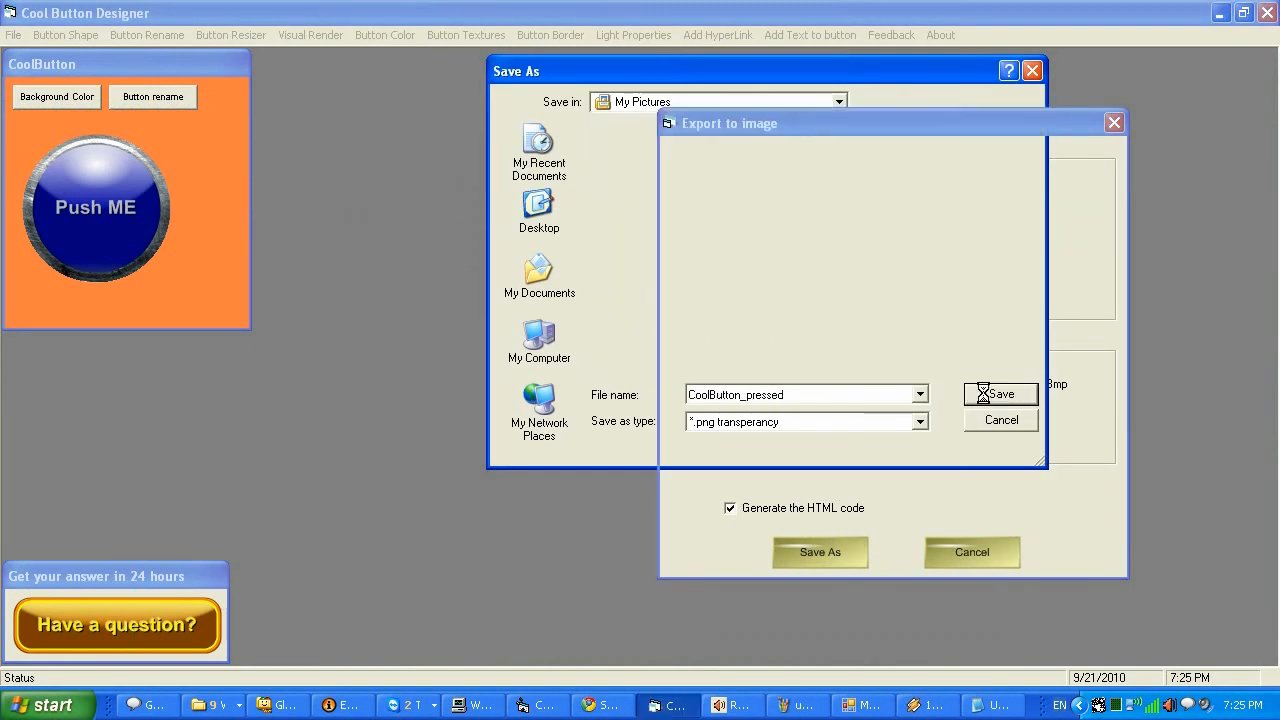
pyautogui.click(1000, 392)
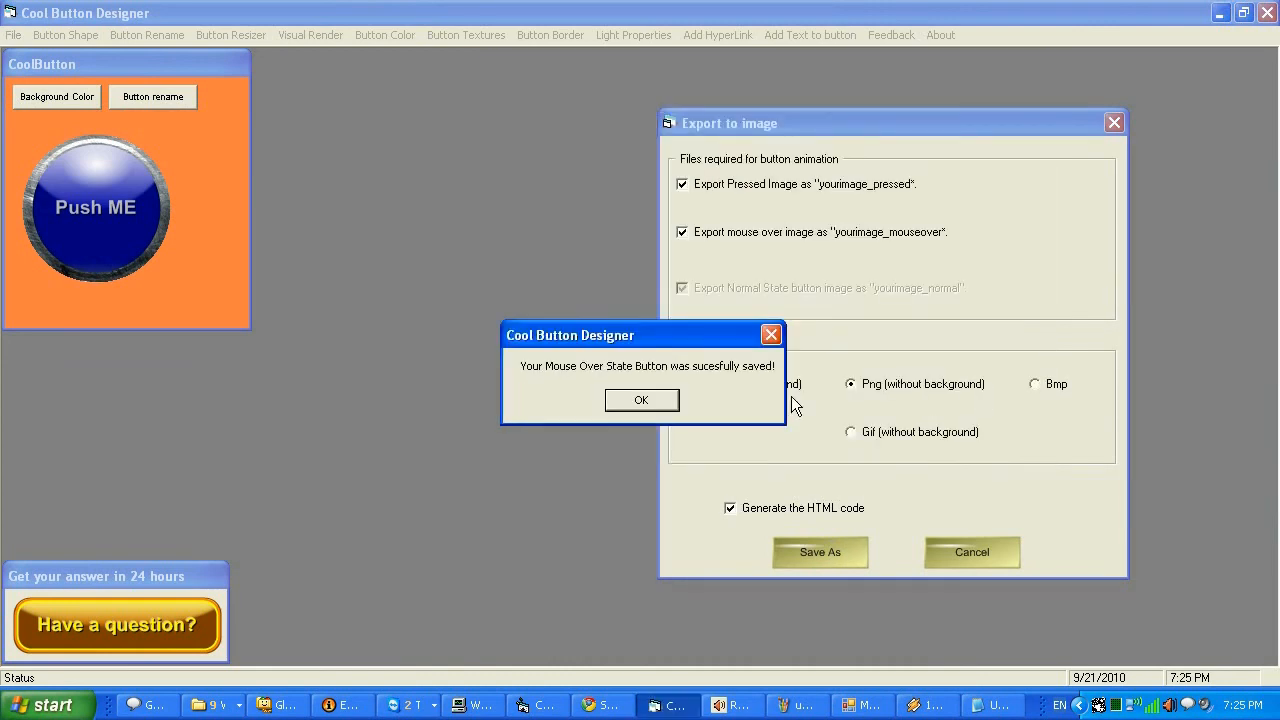
pyautogui.click(640, 400)
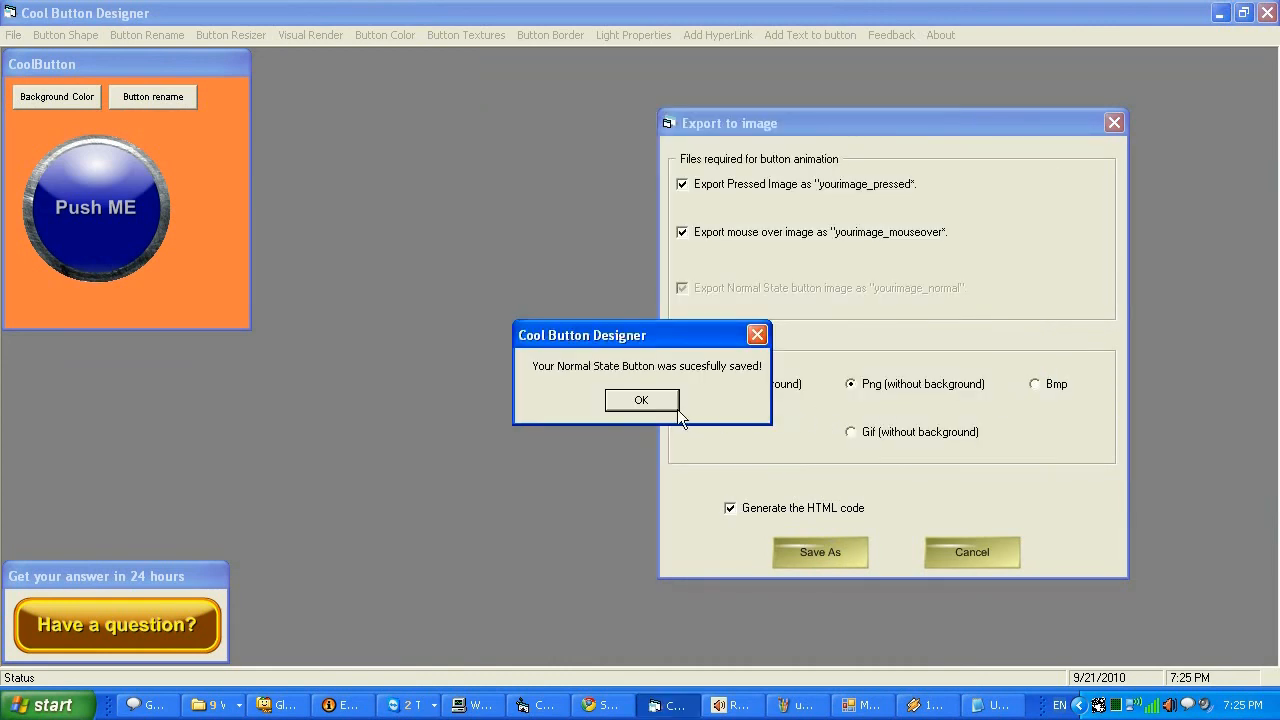
pyautogui.click(640, 400)
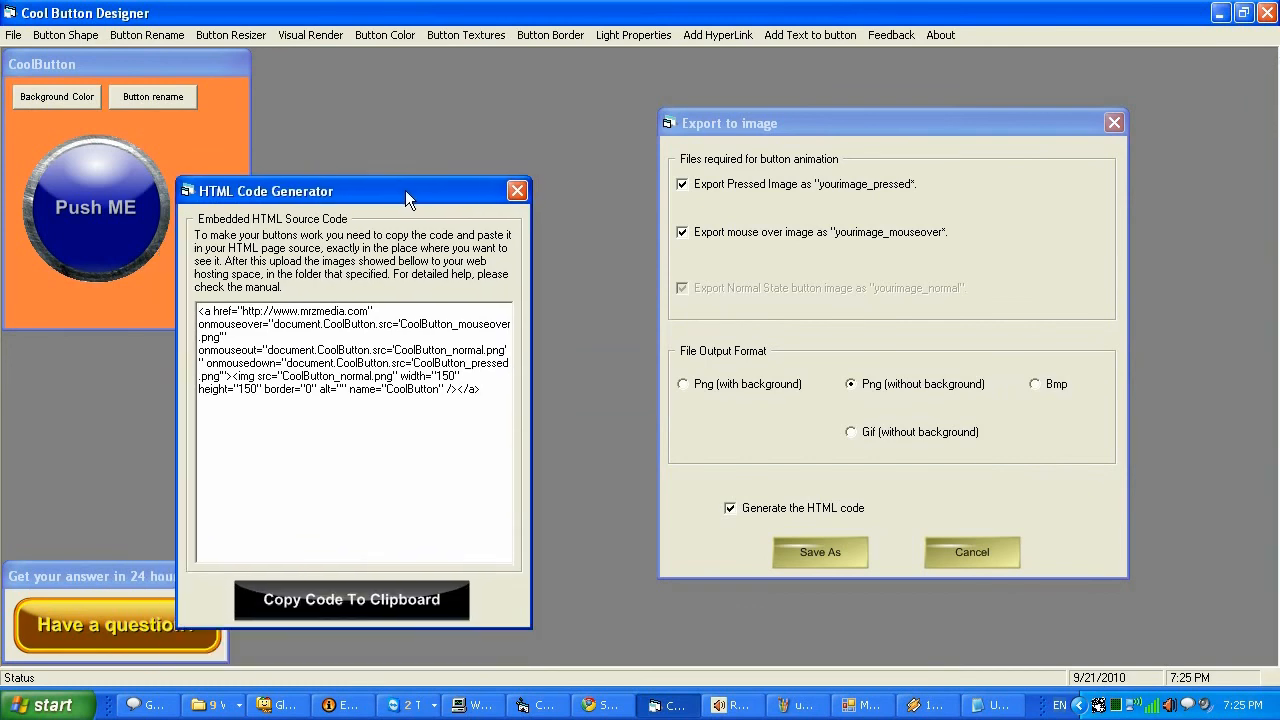
pyautogui.click(352, 600)
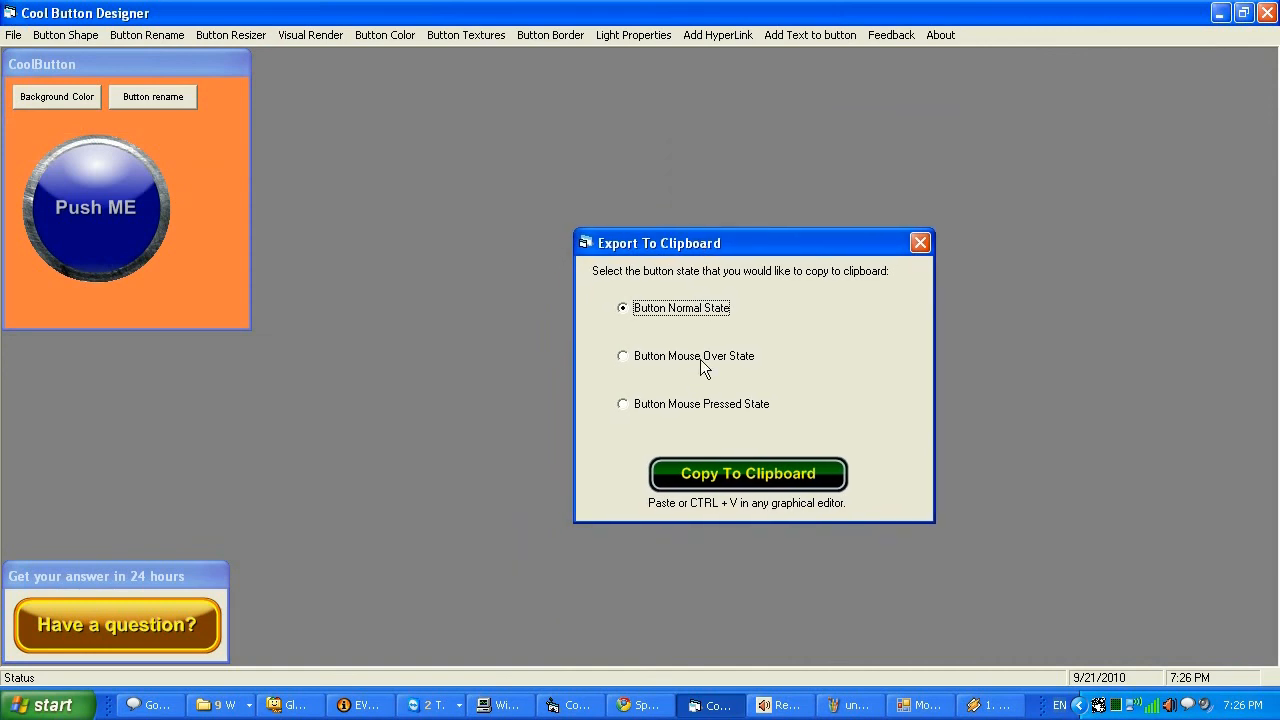
# Step: Copy the Button Mouse Over State image to the clipboard and paste it into the untitled Paint picture
pyautogui.click(622, 356)
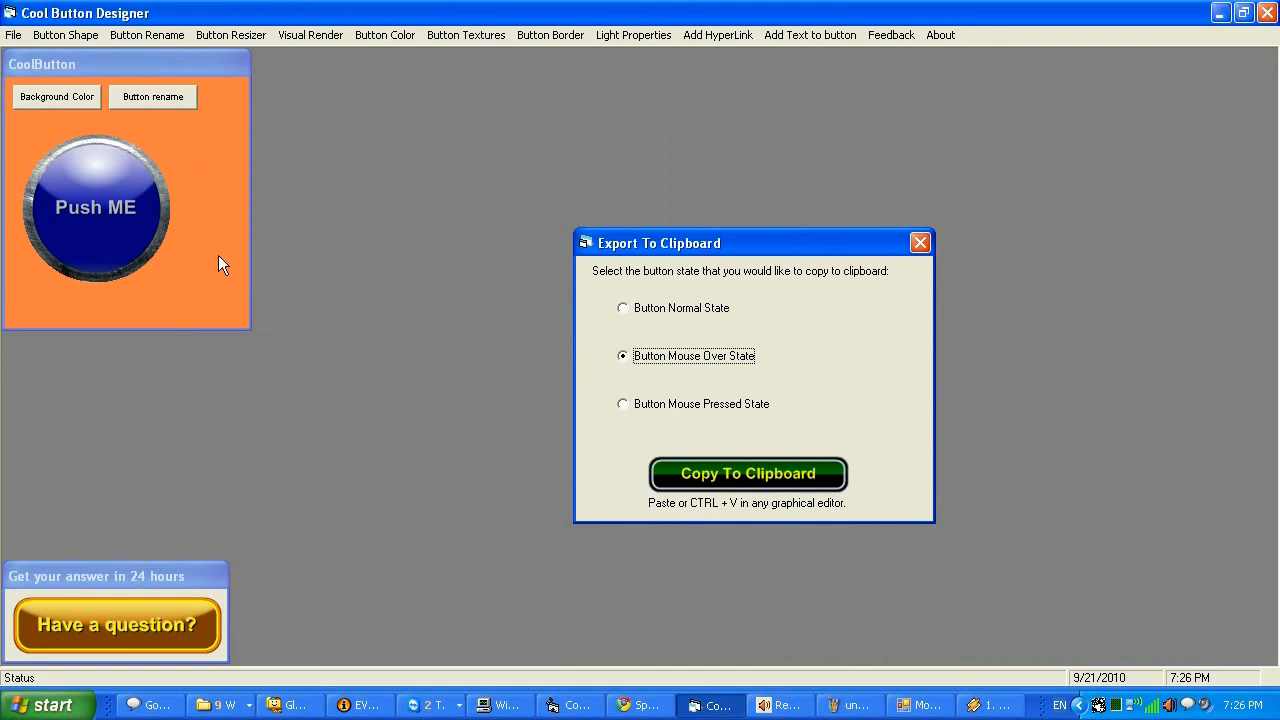
pyautogui.moveTo(112, 224)
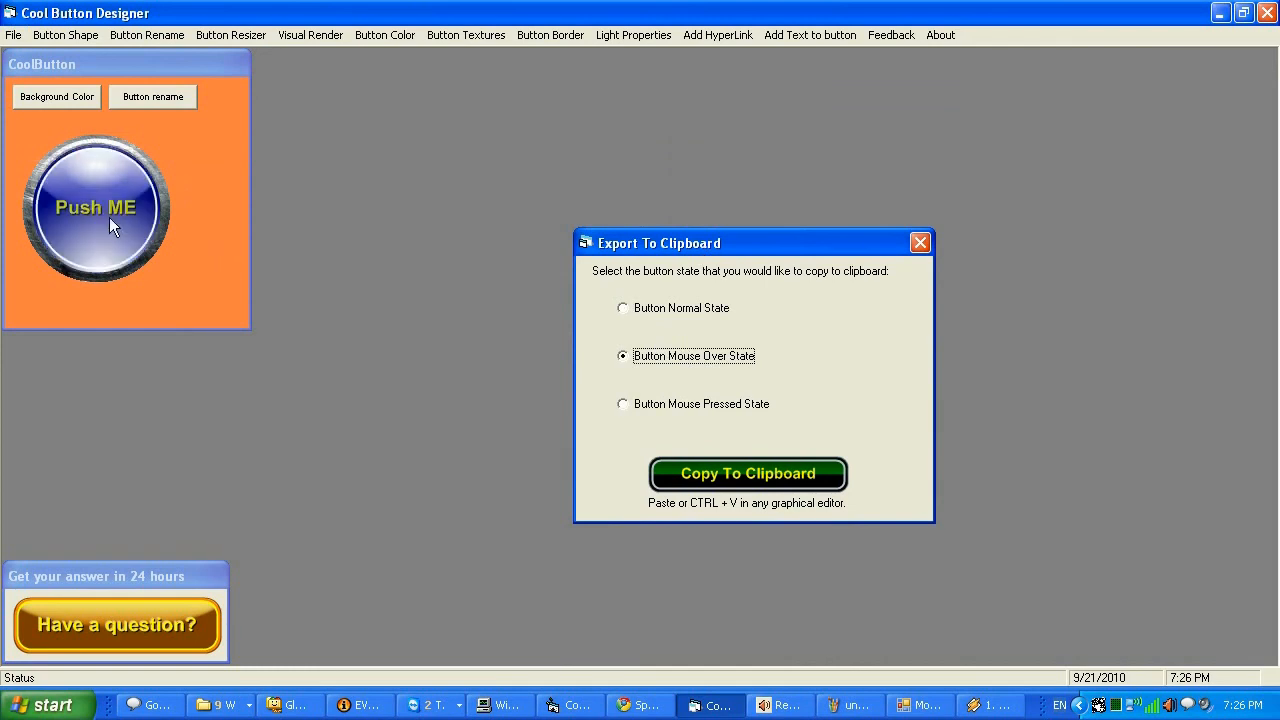
pyautogui.click(748, 472)
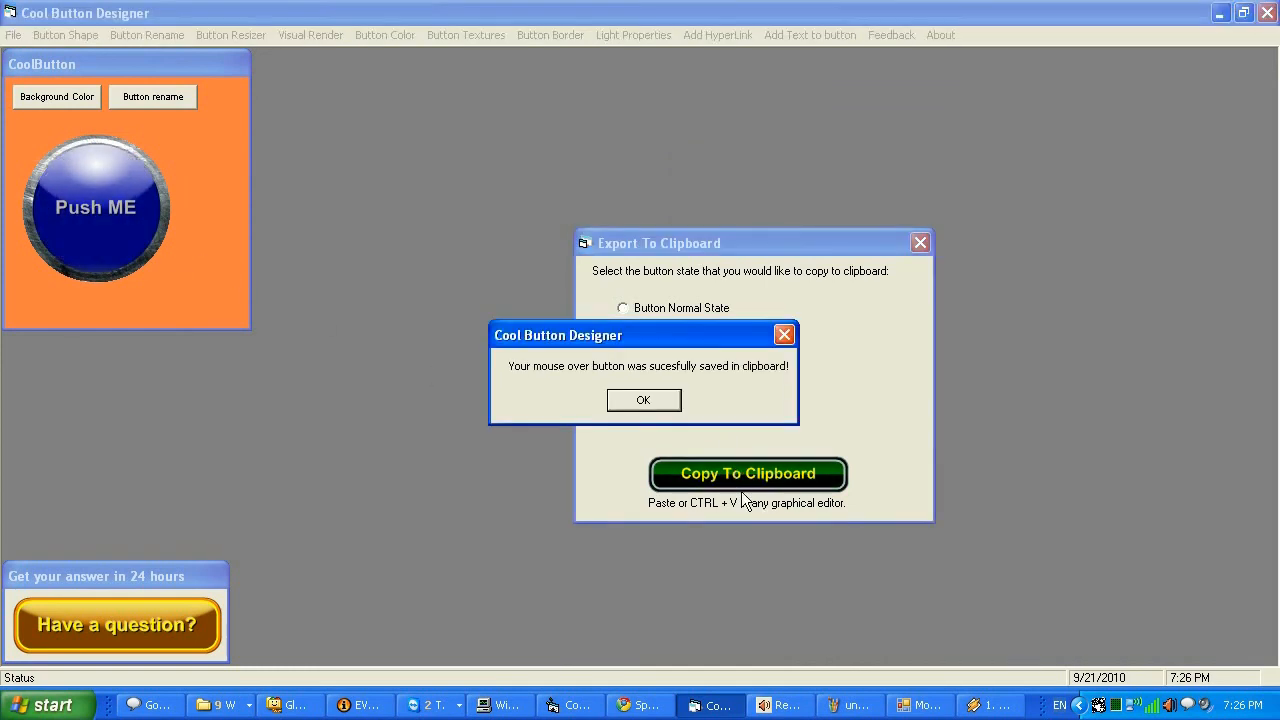
pyautogui.click(644, 400)
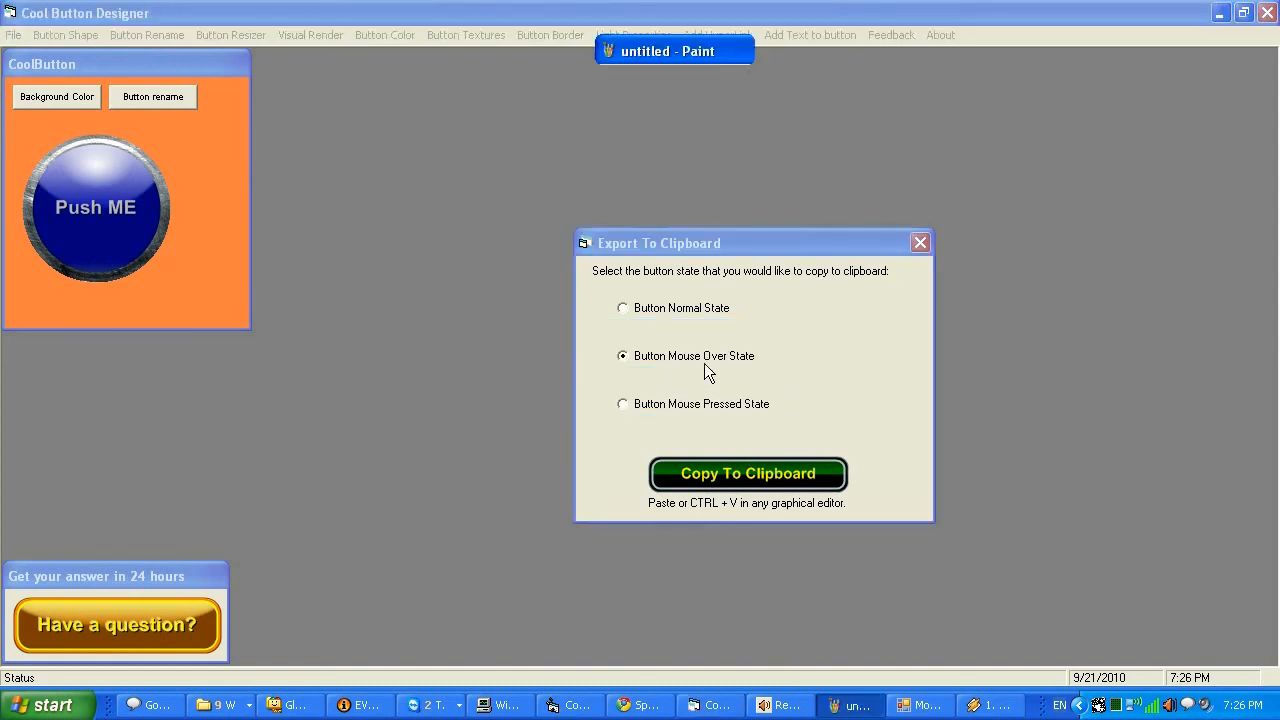
pyautogui.click(748, 472)
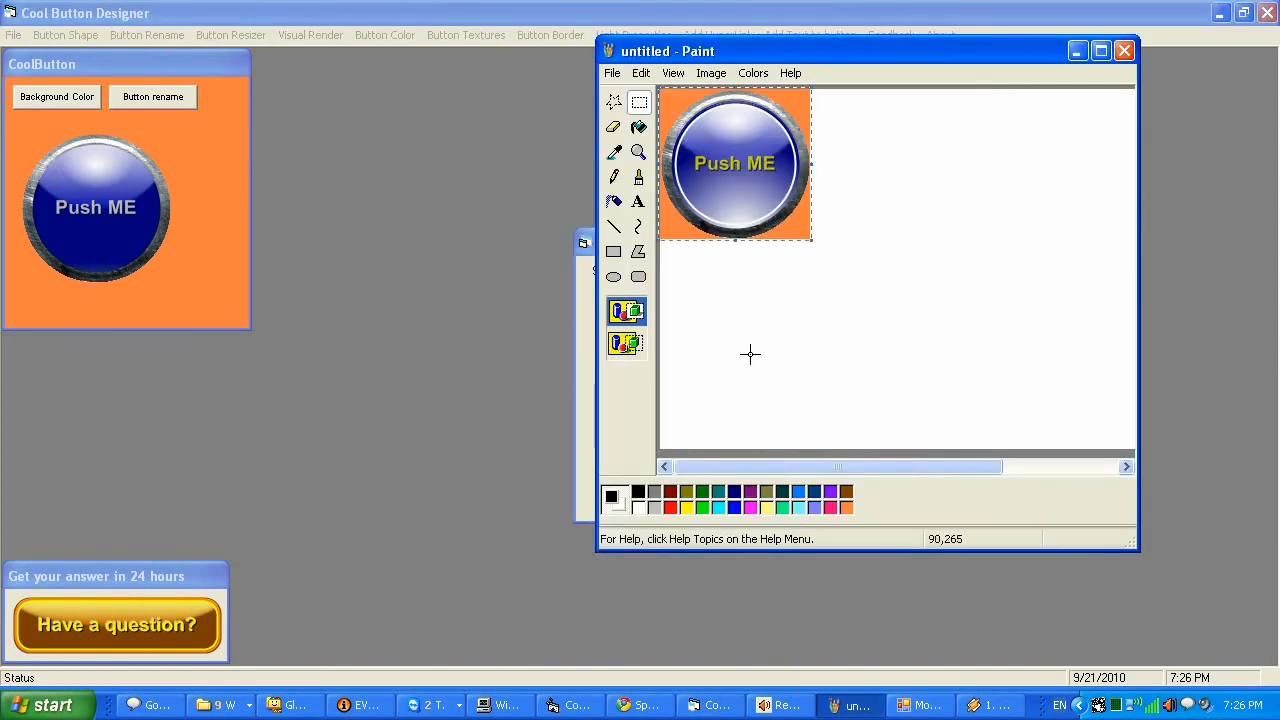
pyautogui.moveTo(736, 164); pyautogui.dragTo(900, 240)
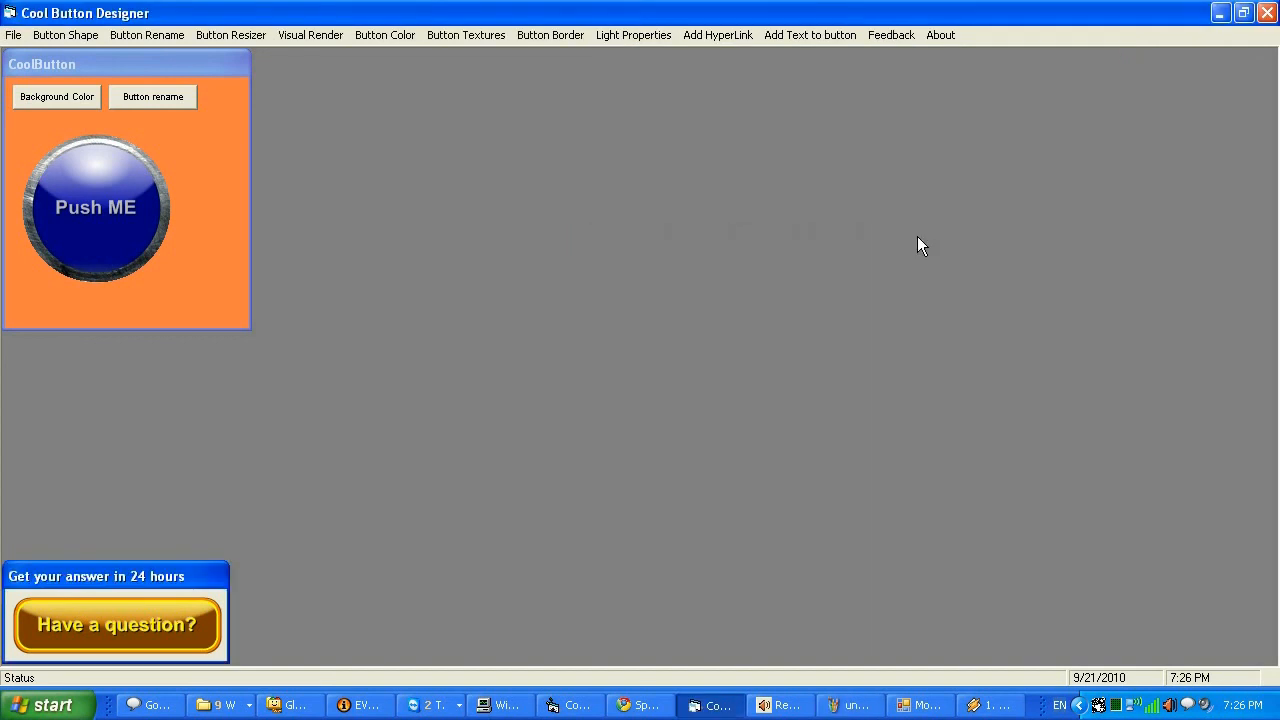
pyautogui.moveTo(1022, 280)
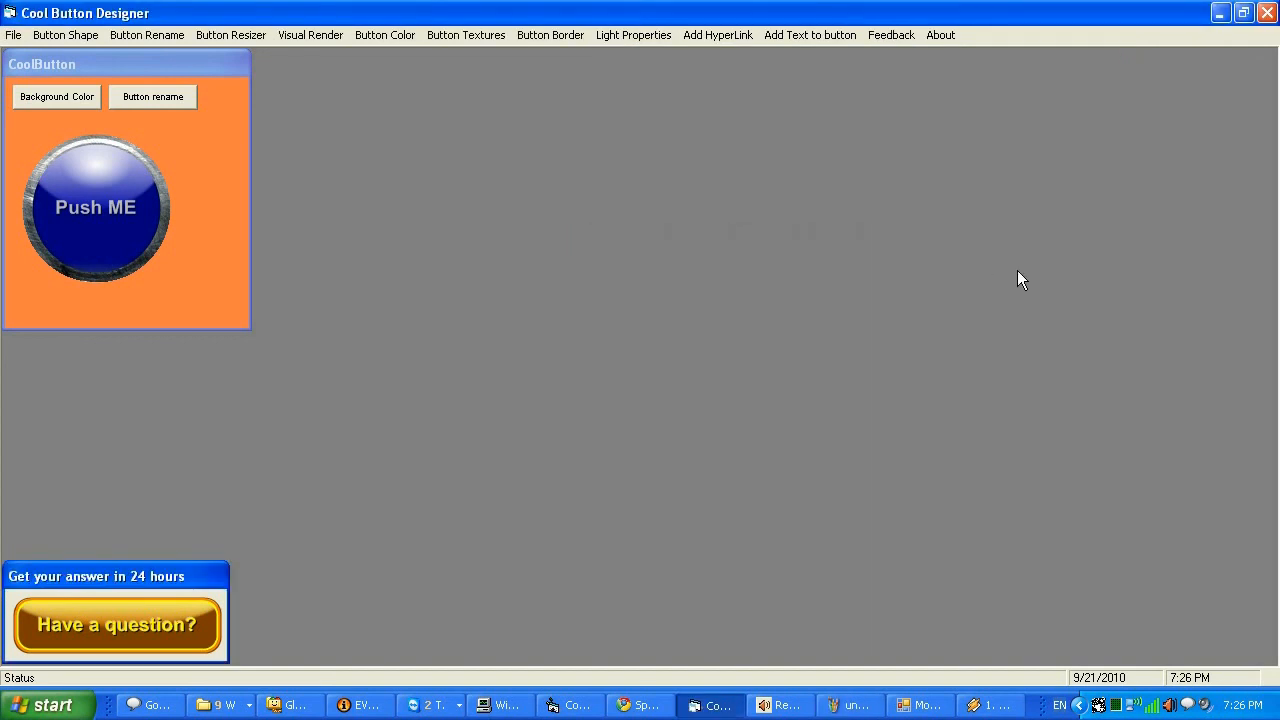